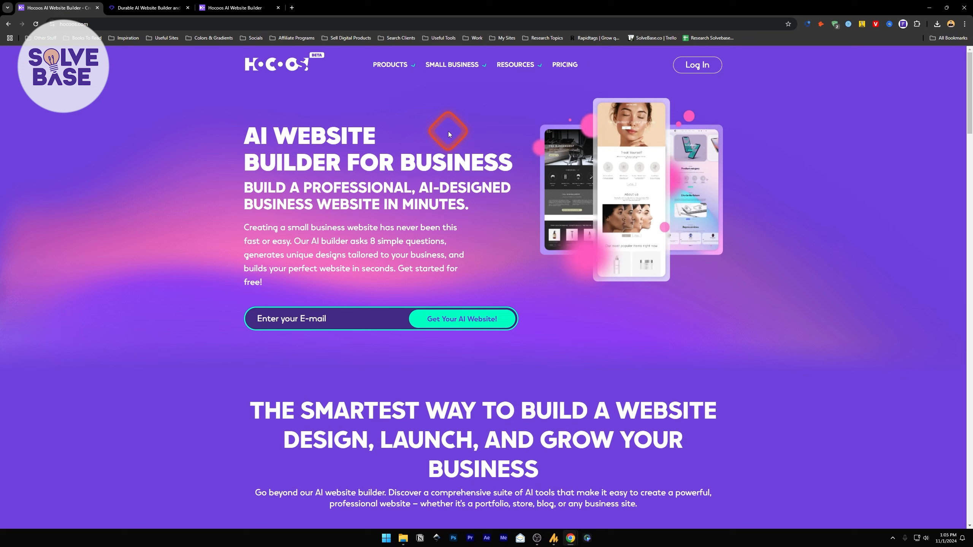
pyautogui.moveTo(349, 189)
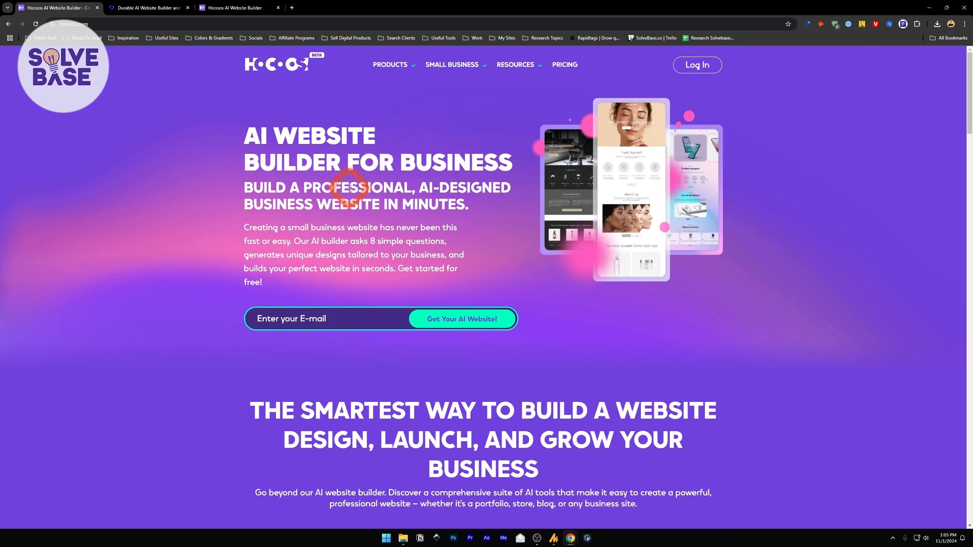
pyautogui.moveTo(406, 192)
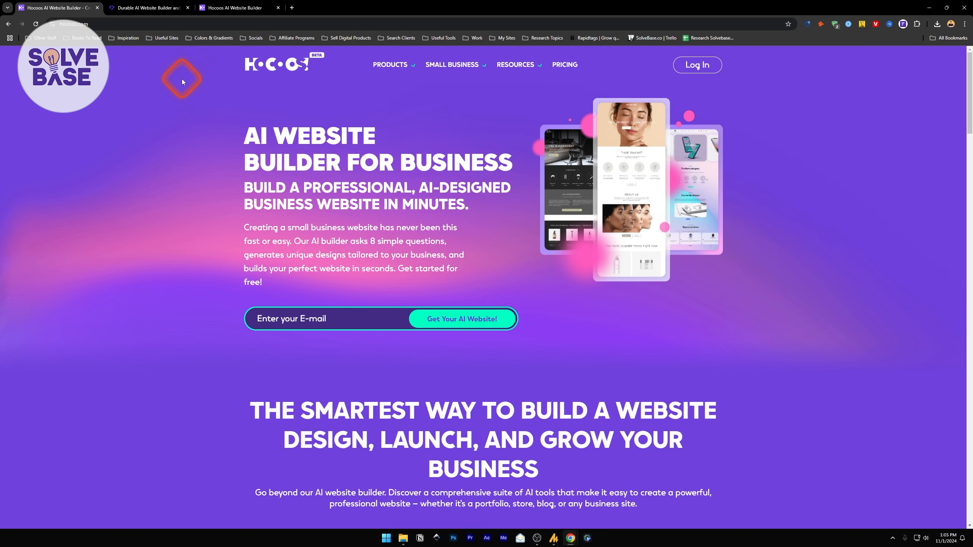
# - Switch the homepage feature tabs to the AI Website Content Generator description
pyautogui.click(147, 8)
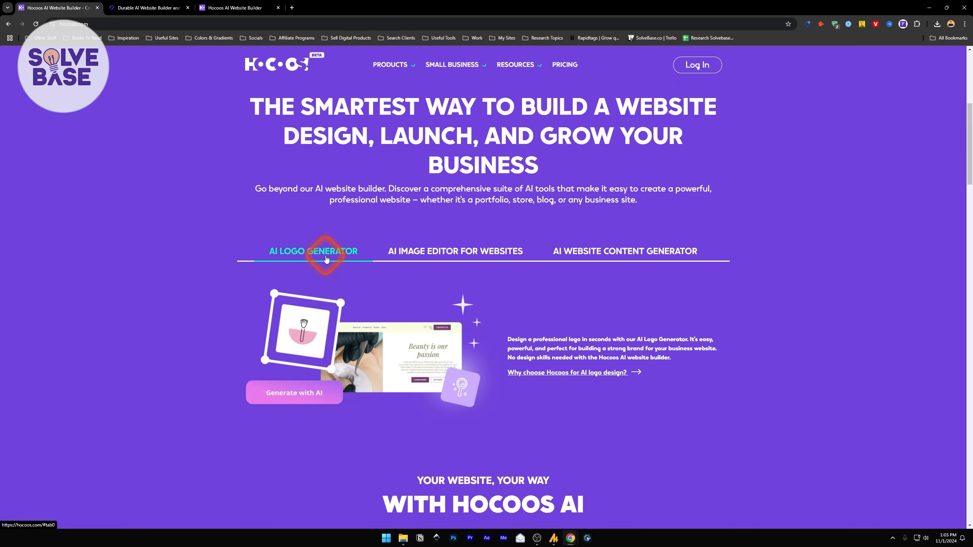
pyautogui.click(455, 251)
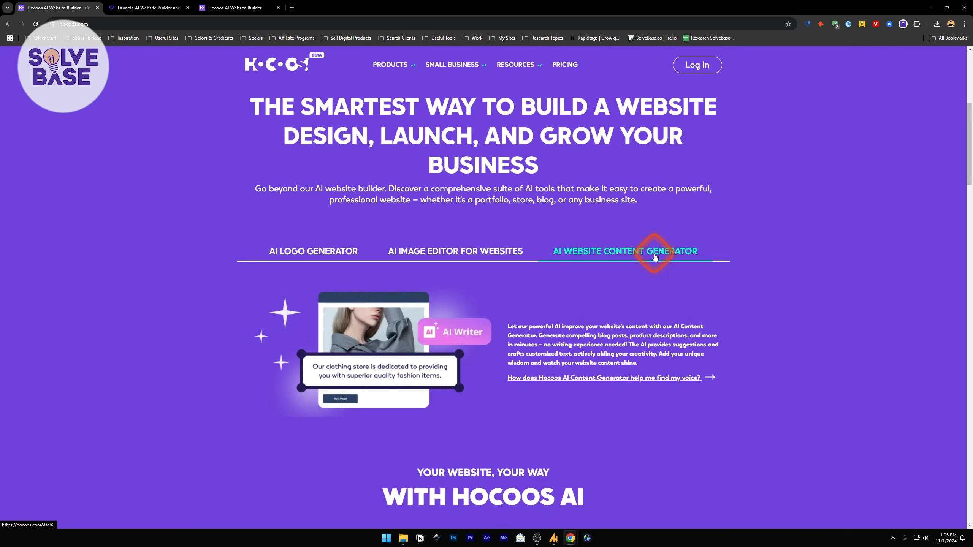
pyautogui.scroll(-3)
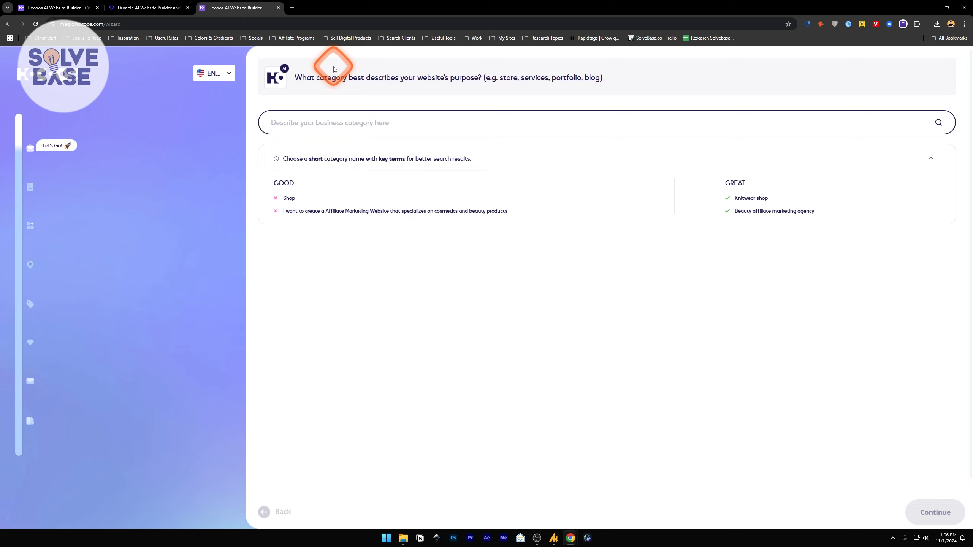
pyautogui.moveTo(334, 169)
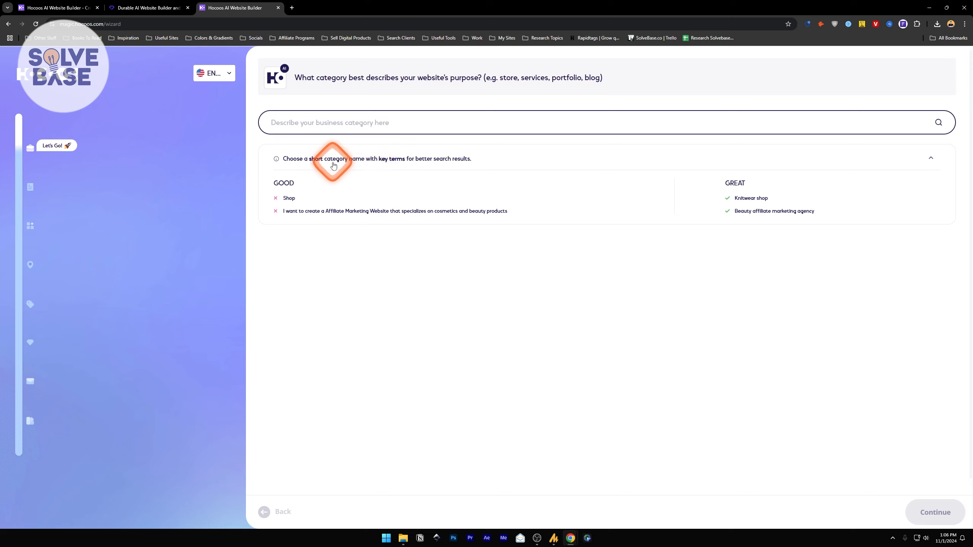
pyautogui.moveTo(428, 163)
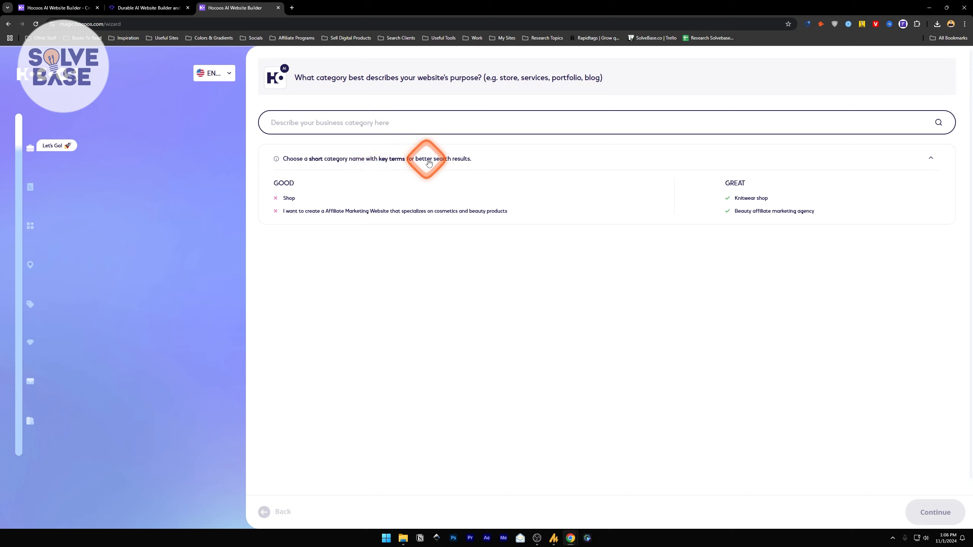
pyautogui.moveTo(625, 211)
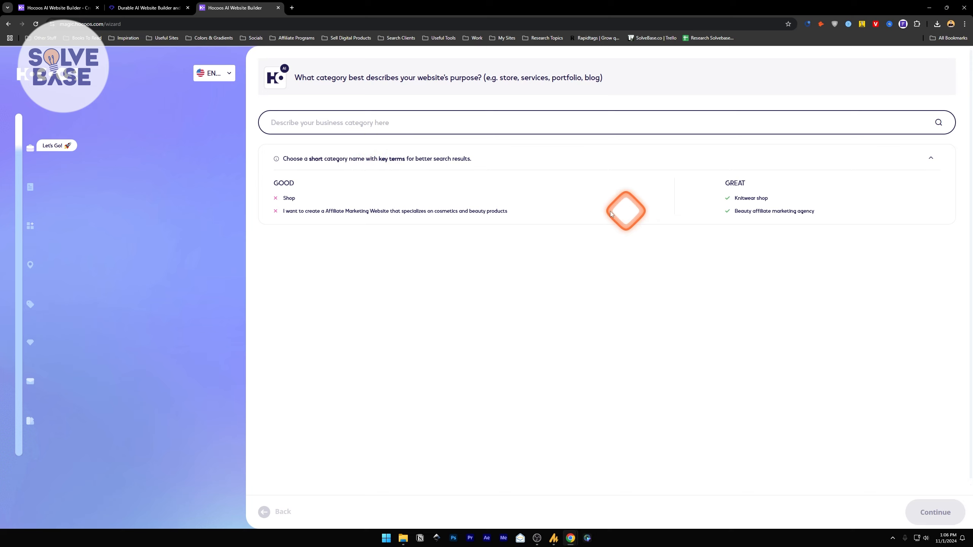
pyautogui.moveTo(300, 188)
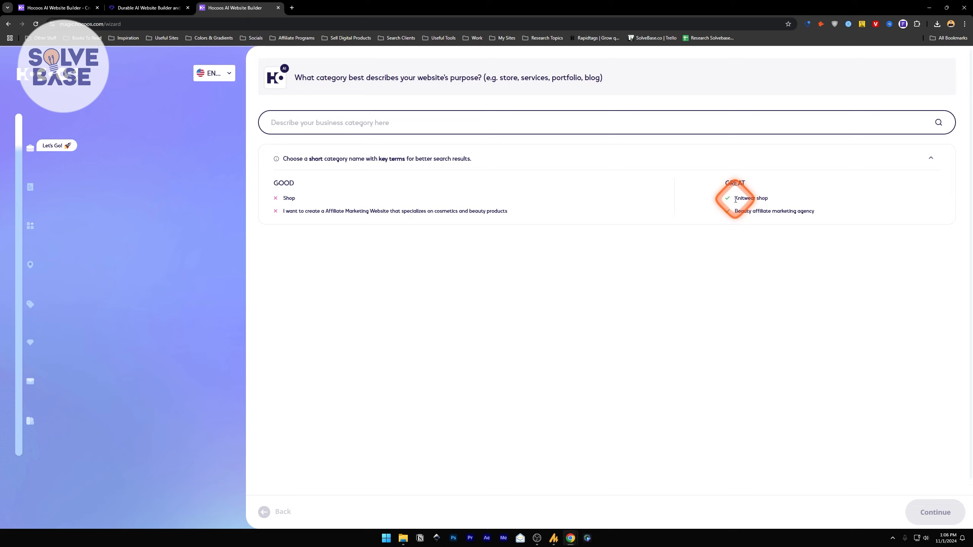
pyautogui.moveTo(481, 267)
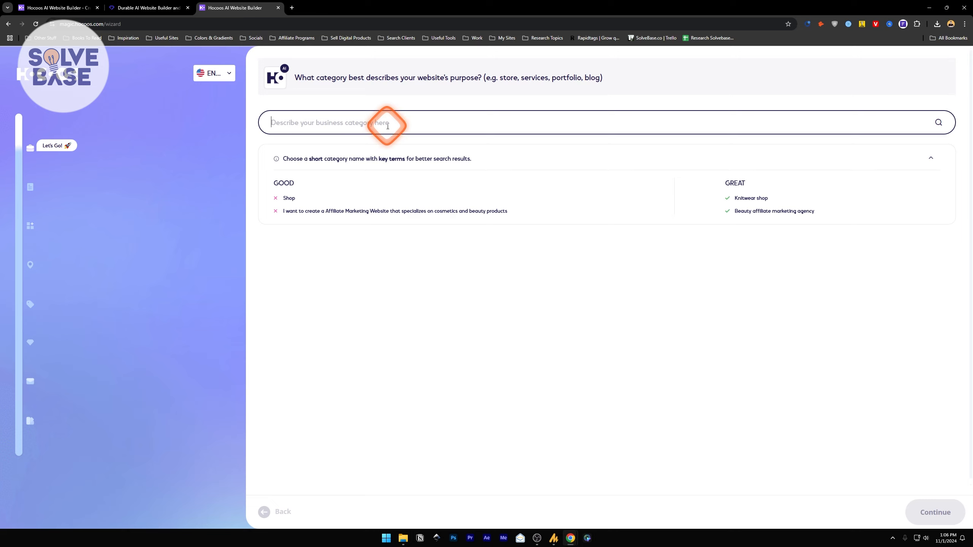
# - Enter 'Pet Accessories Store' as the category and pick the 'pet accessories shop' suggestion
pyautogui.write('Pet A')
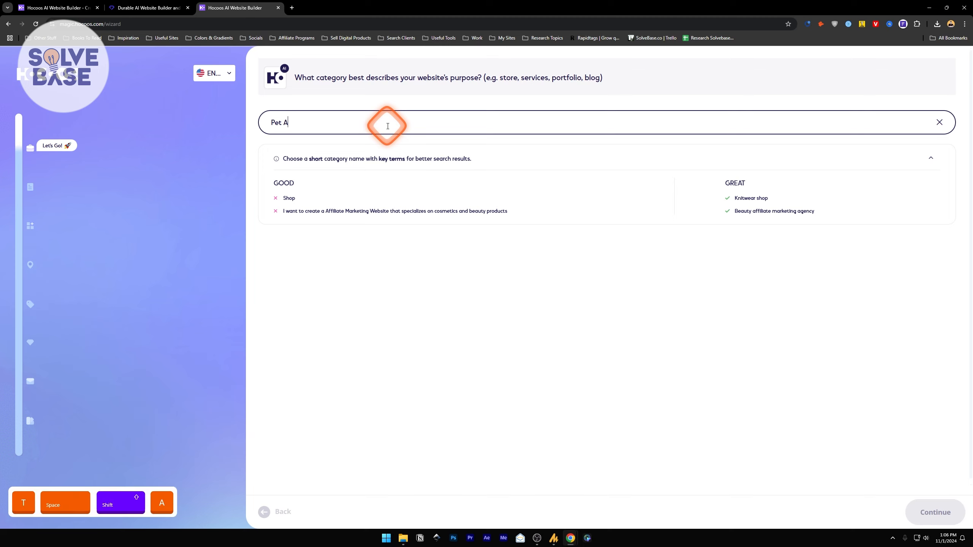
pyautogui.write('ccessories Store')
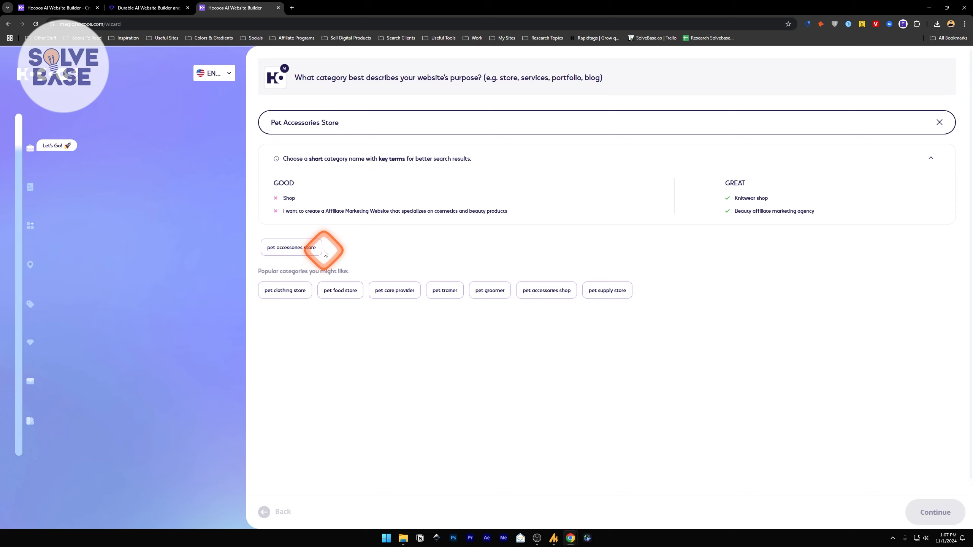
pyautogui.moveTo(546, 298)
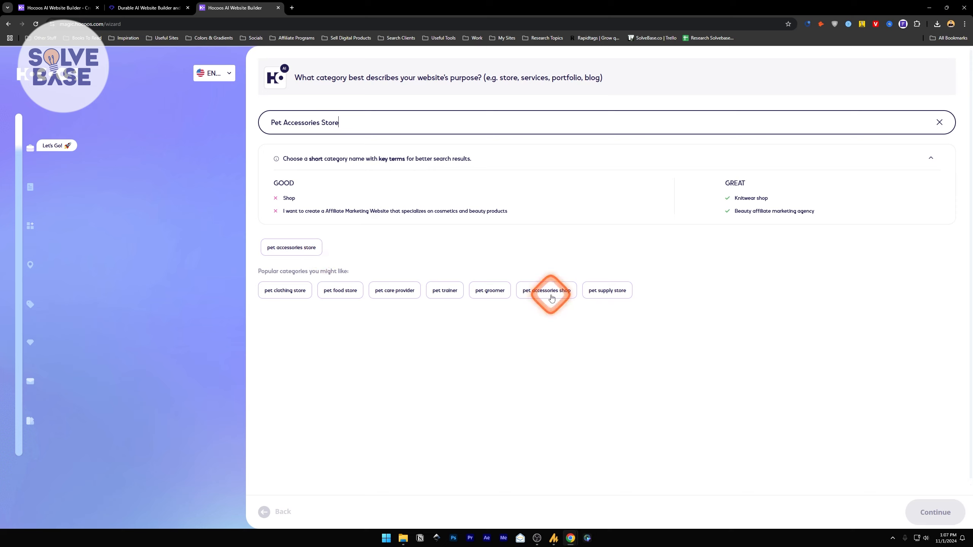
pyautogui.click(546, 290)
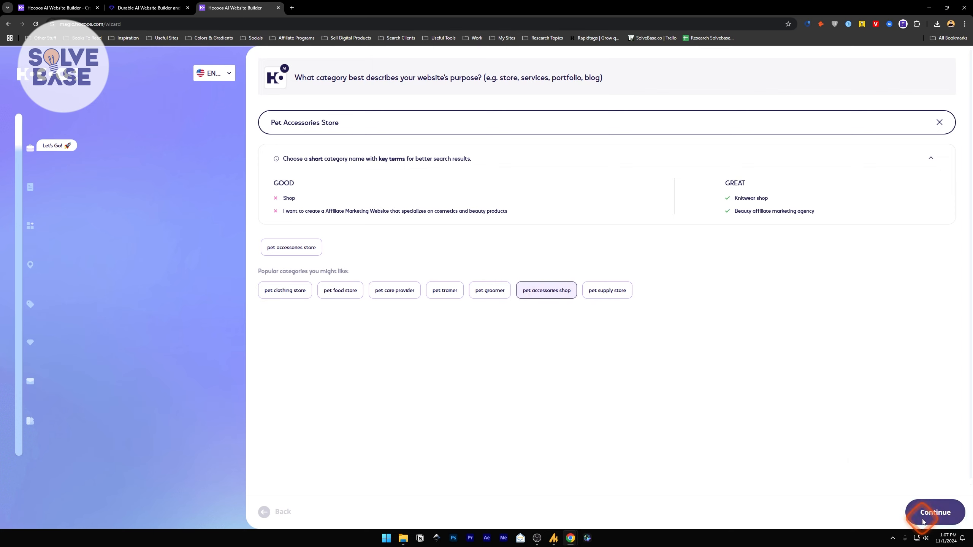
# - Add pet services such as Pet Grooming Supplies, then select all five site goals including bookings
pyautogui.click(934, 512)
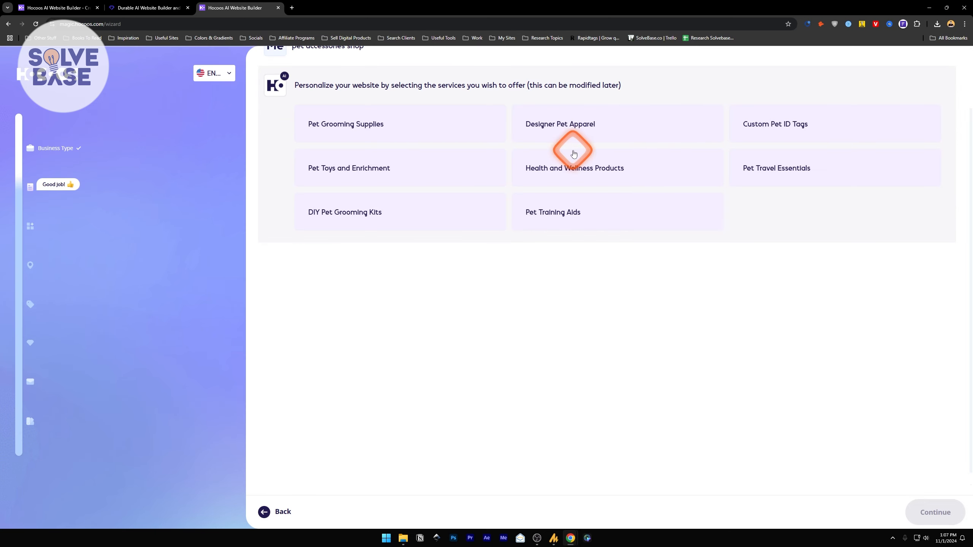
pyautogui.moveTo(523, 94)
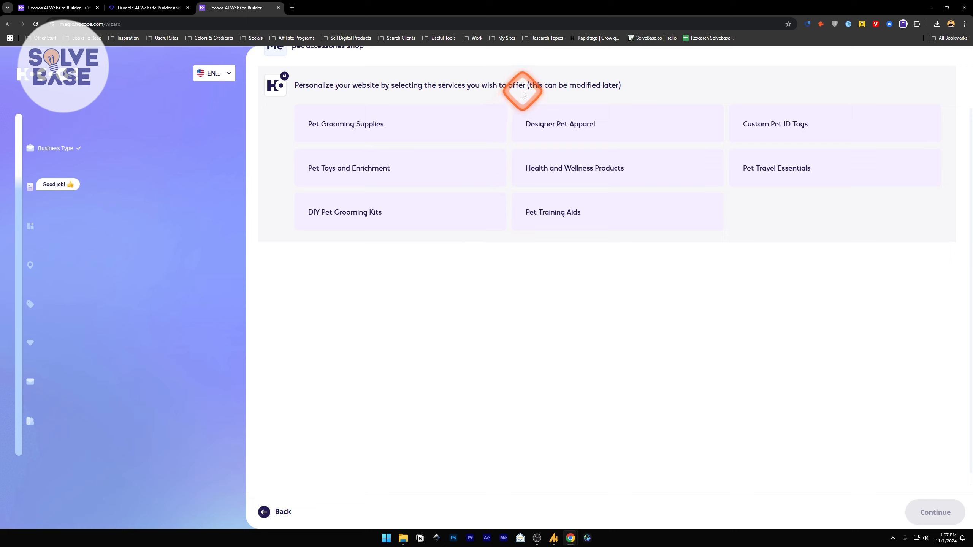
pyautogui.moveTo(510, 95)
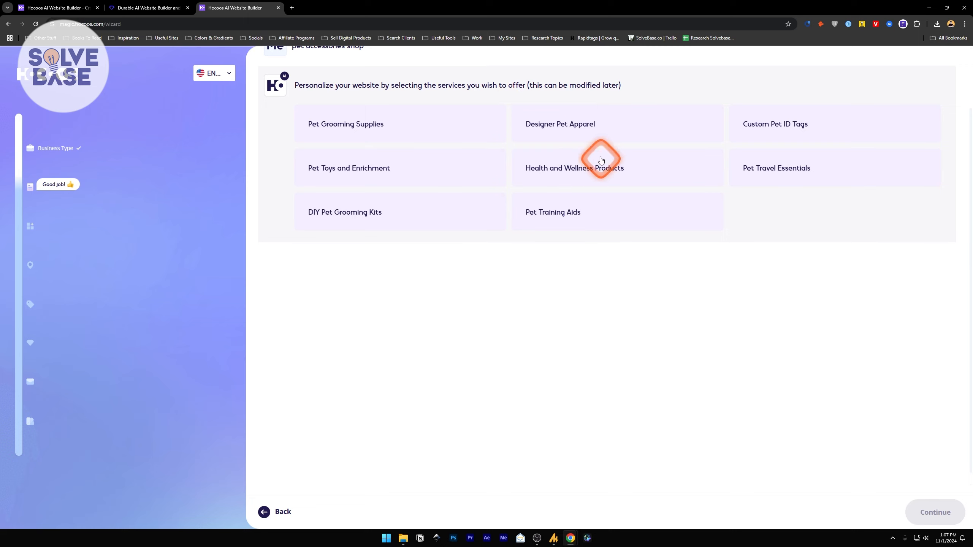
pyautogui.click(346, 123)
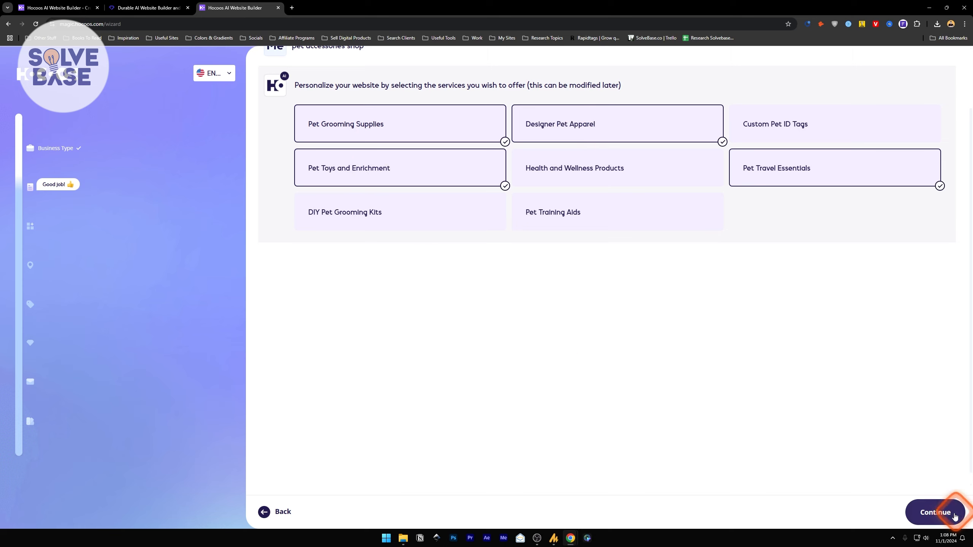
pyautogui.click(934, 512)
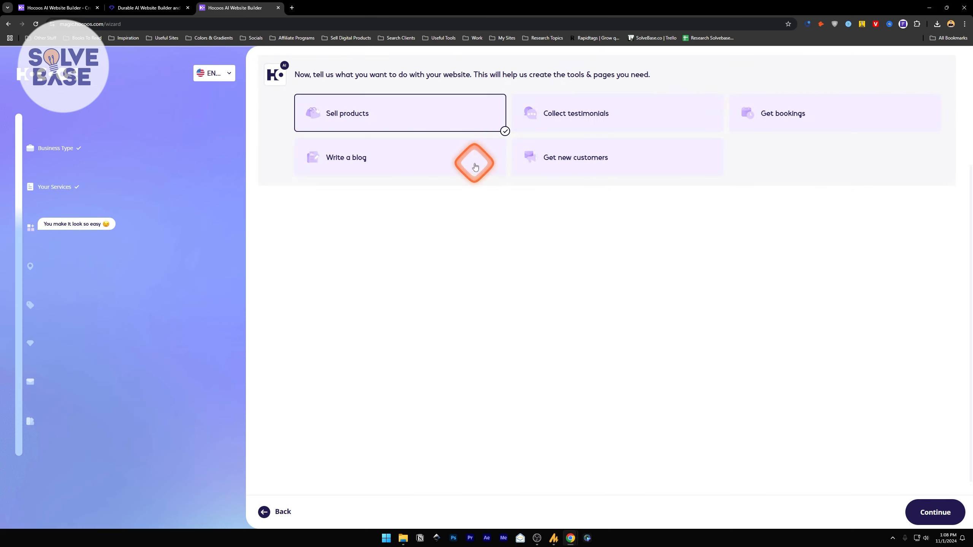
pyautogui.moveTo(493, 123)
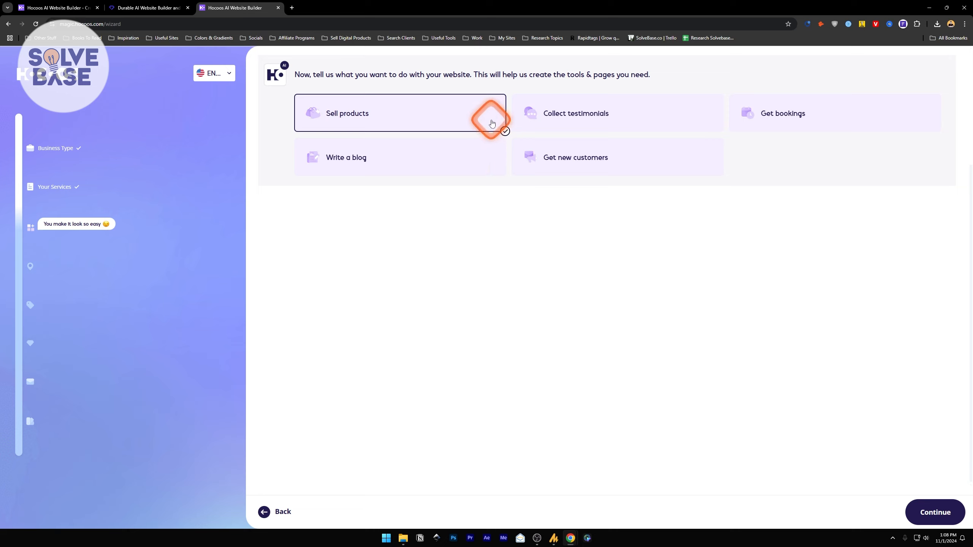
pyautogui.moveTo(578, 121)
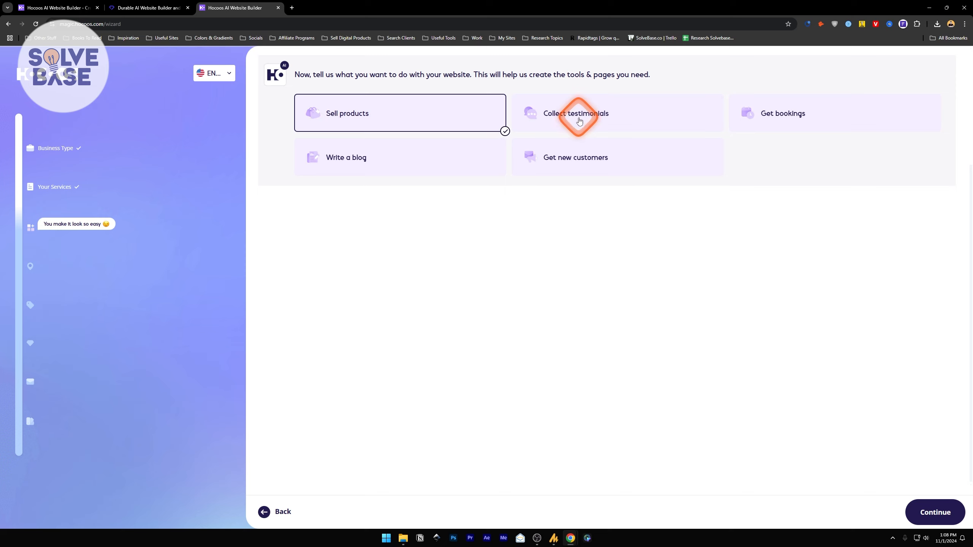
pyautogui.moveTo(794, 128)
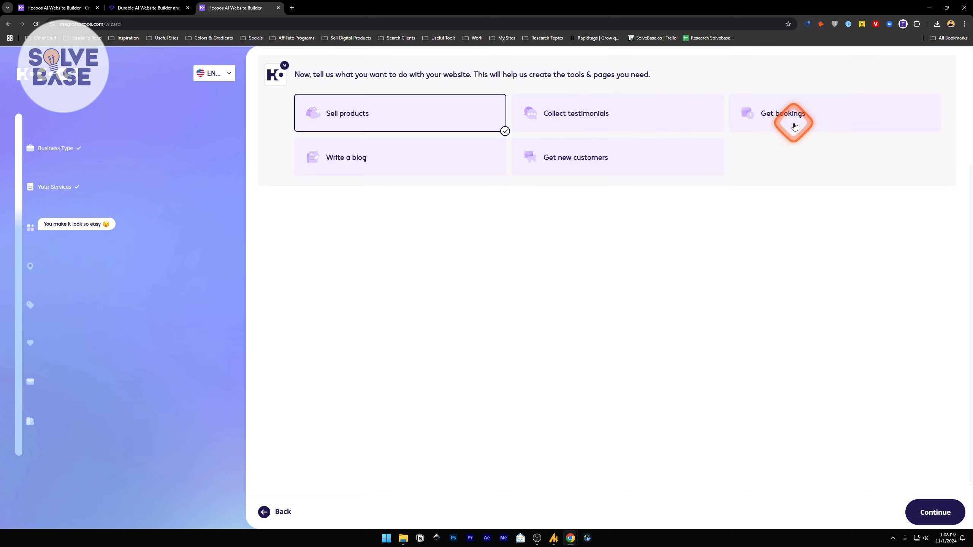
pyautogui.click(793, 127)
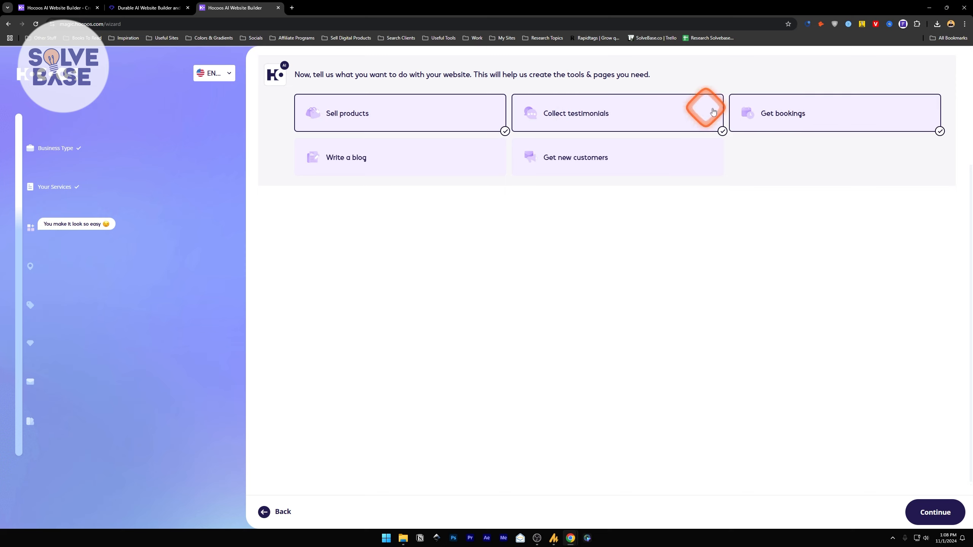
pyautogui.moveTo(438, 160)
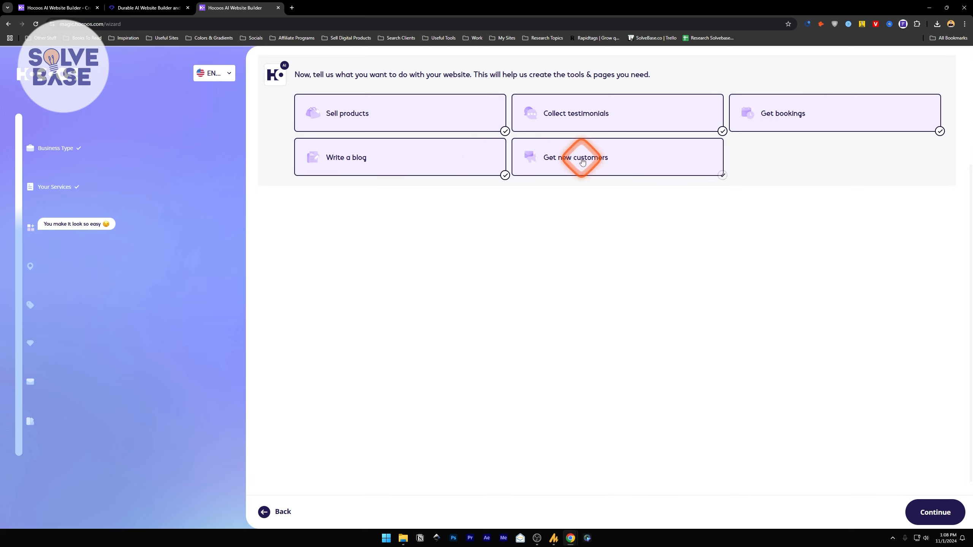
pyautogui.moveTo(859, 373)
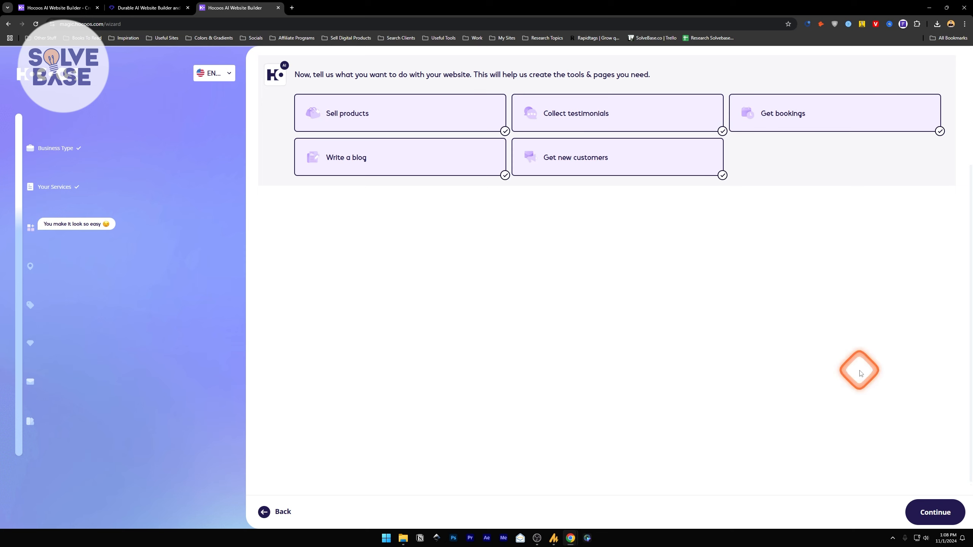
pyautogui.click(934, 511)
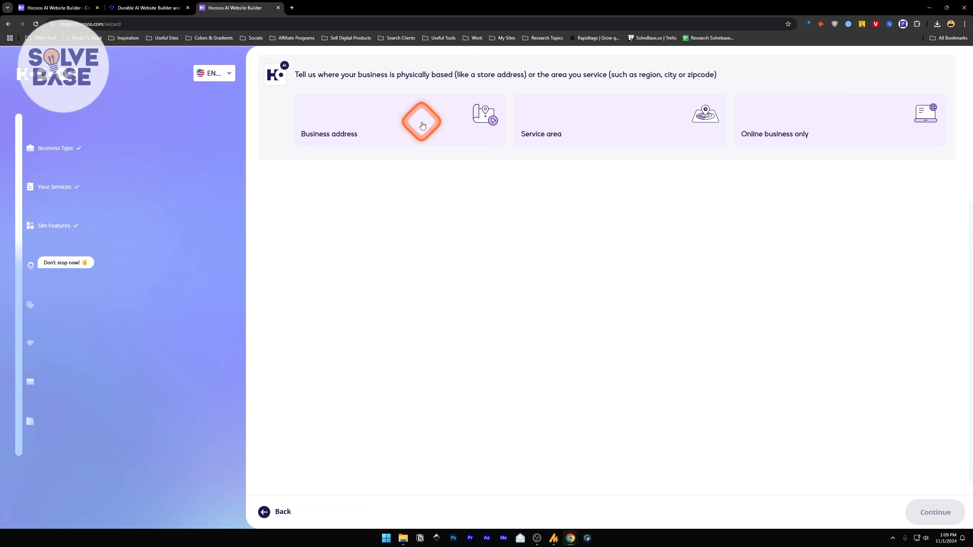
pyautogui.moveTo(494, 139)
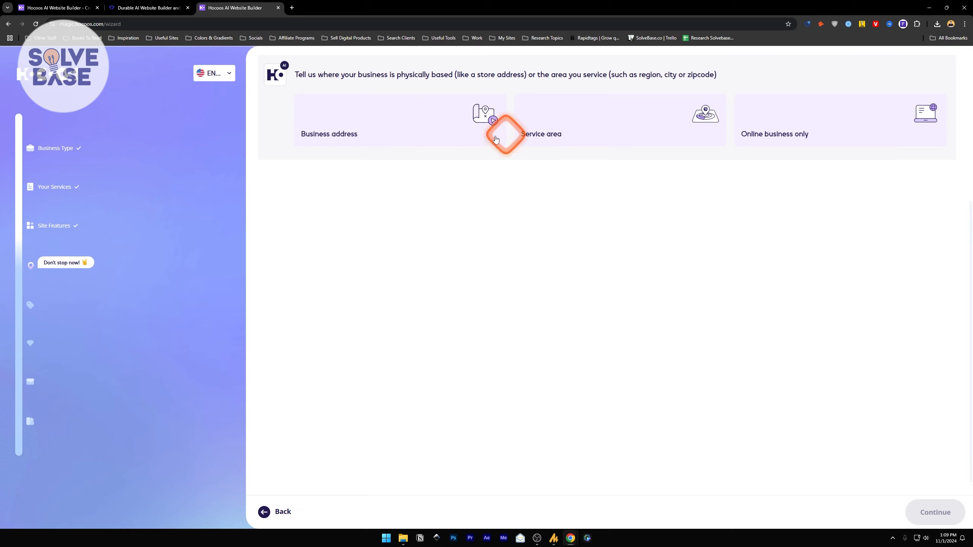
pyautogui.moveTo(856, 132)
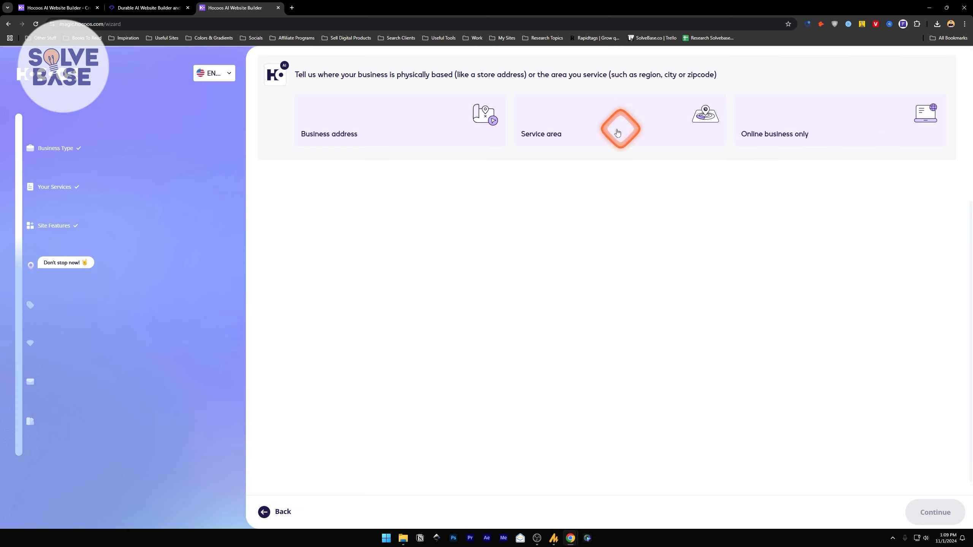
pyautogui.moveTo(823, 130)
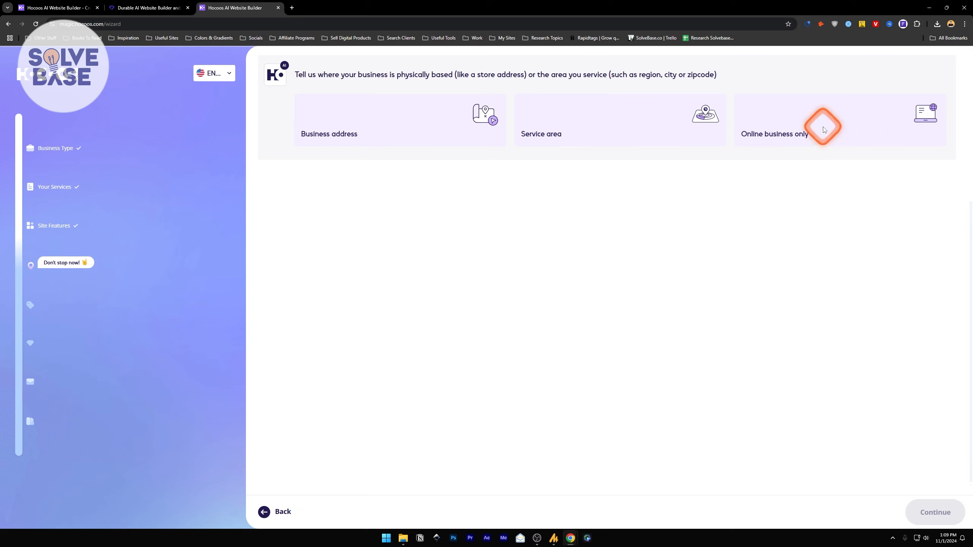
# - Mark the business as online only and name it 'Casa Paws'
pyautogui.click(824, 121)
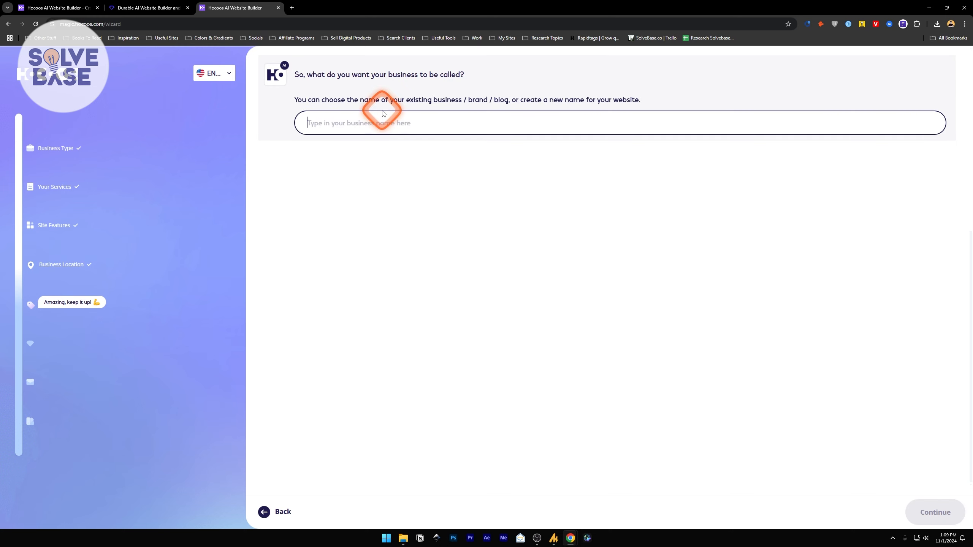
pyautogui.write('Casa Paws')
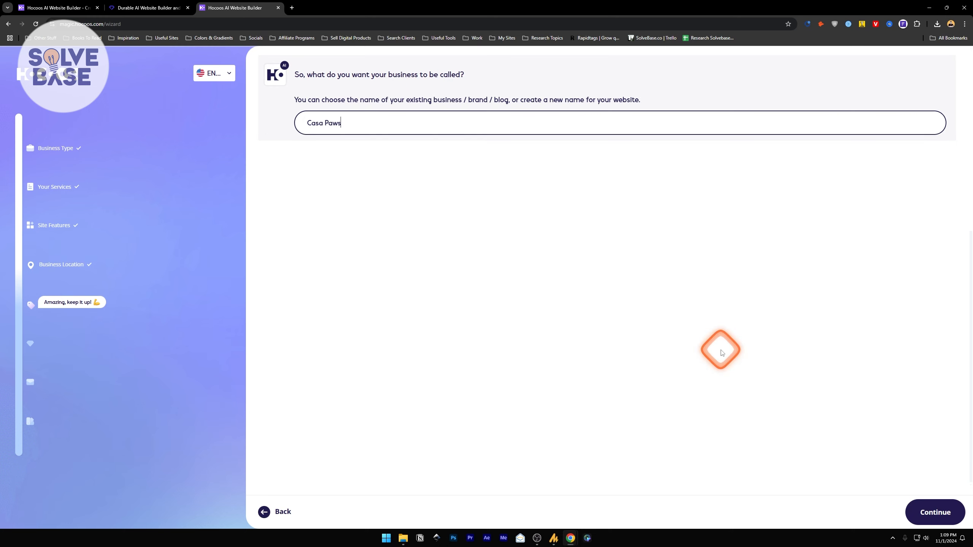
# - Highlight Loyalty programs, Affordable prices and Friendly service, then reach the contact-form question
pyautogui.click(934, 512)
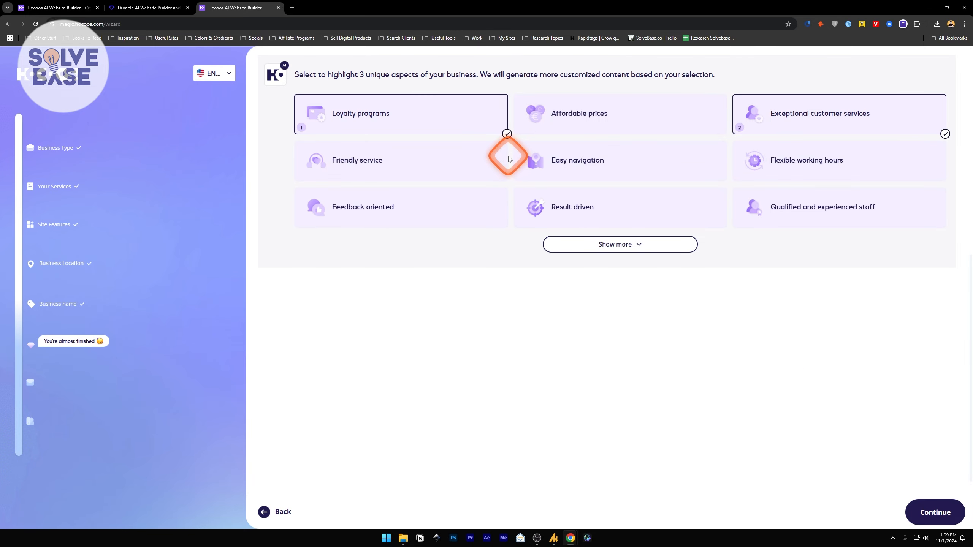
pyautogui.click(620, 114)
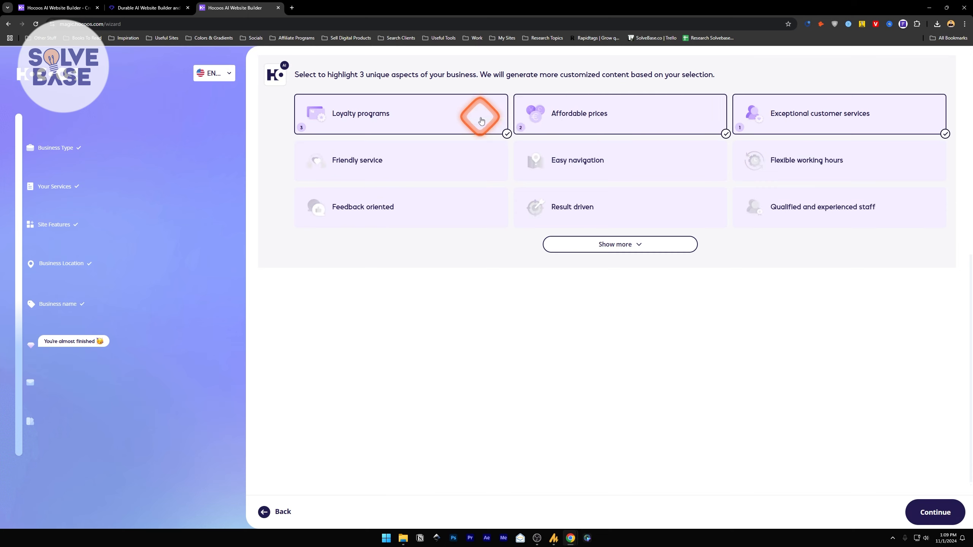
pyautogui.click(838, 114)
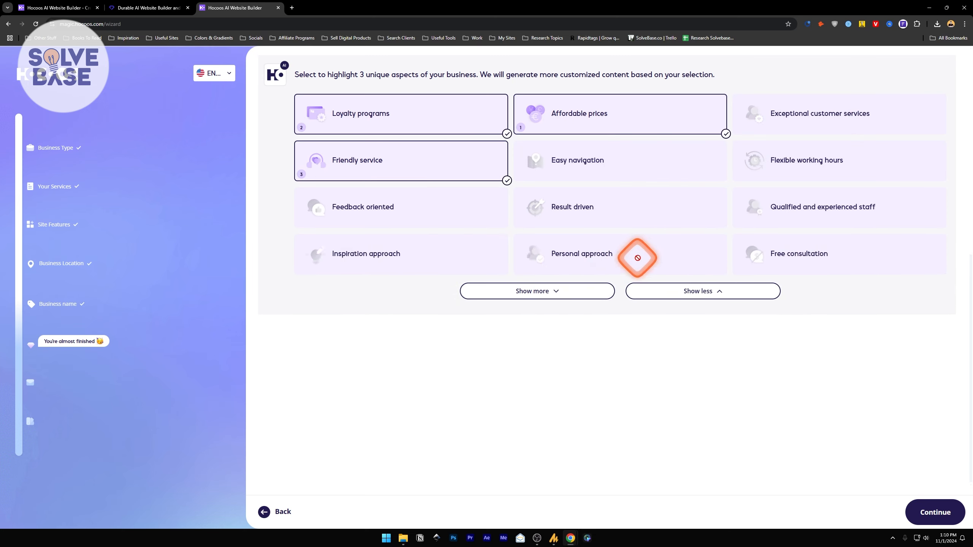
pyautogui.moveTo(912, 399)
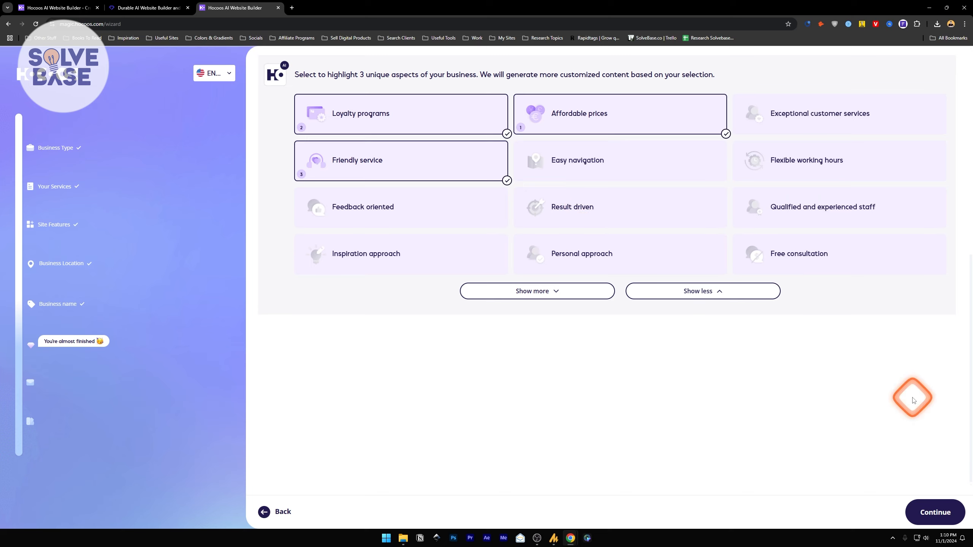
pyautogui.click(933, 512)
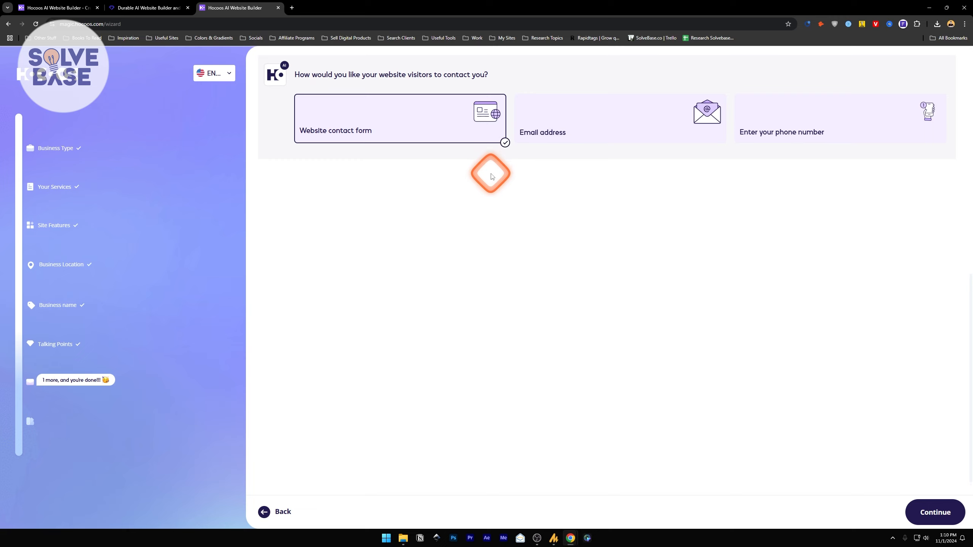
pyautogui.moveTo(526, 173)
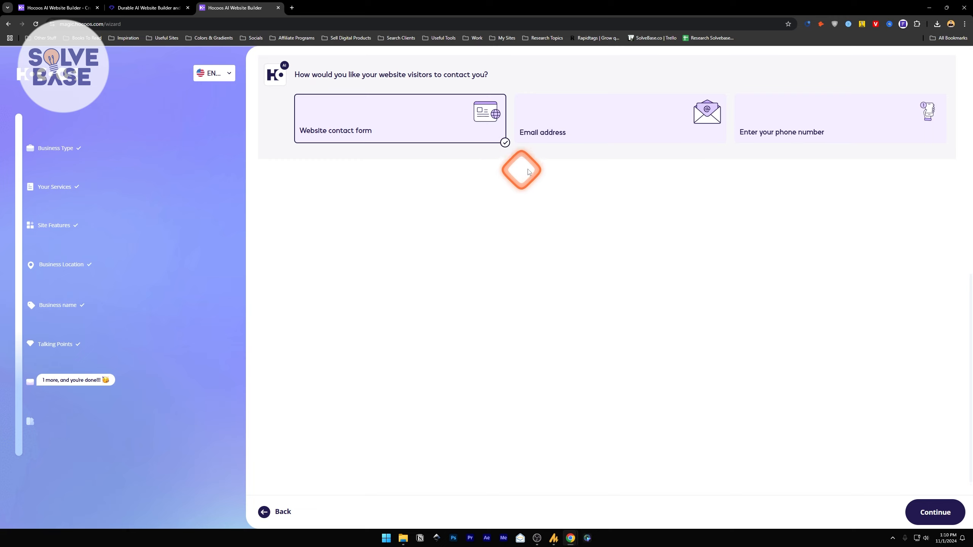
pyautogui.moveTo(425, 127)
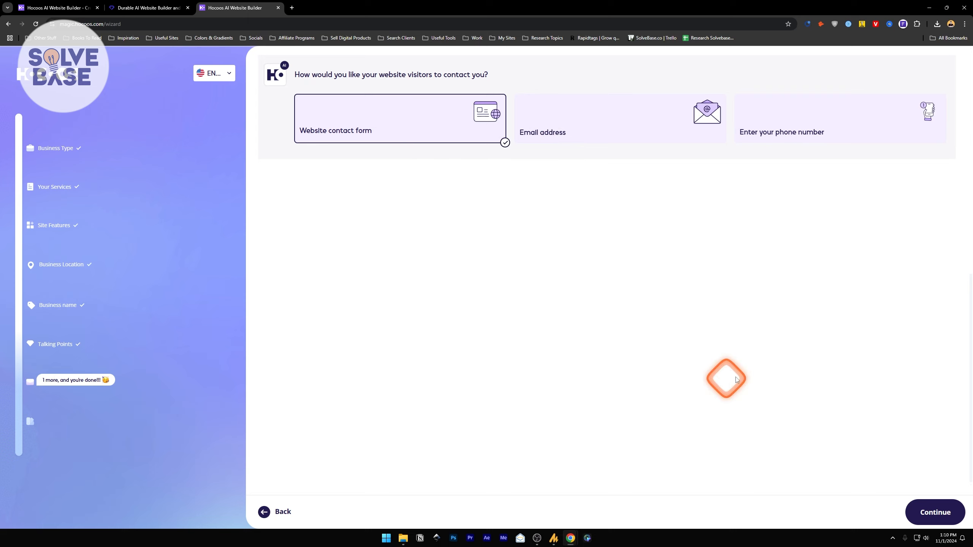
# - Confirm the website contact form and settle on the dark green and beige palette
pyautogui.click(934, 512)
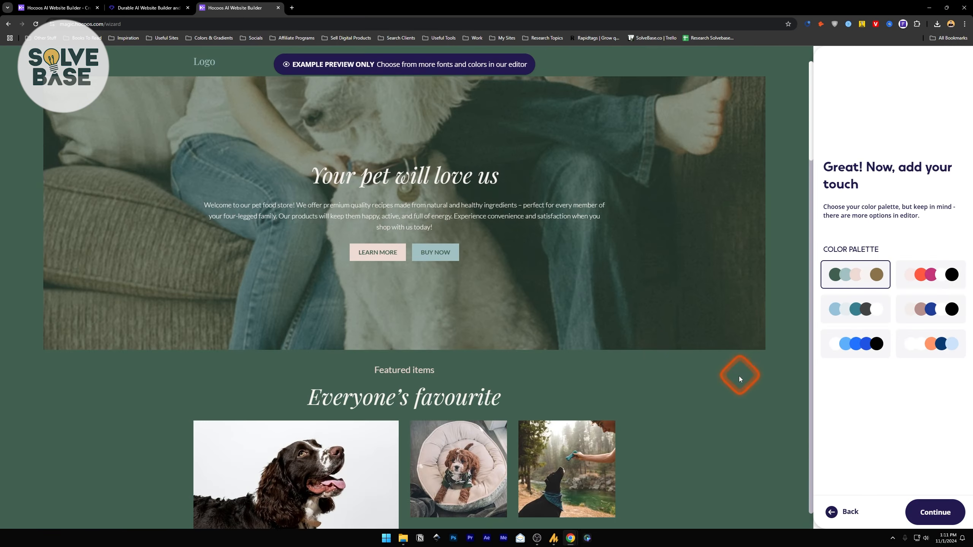
pyautogui.moveTo(863, 302)
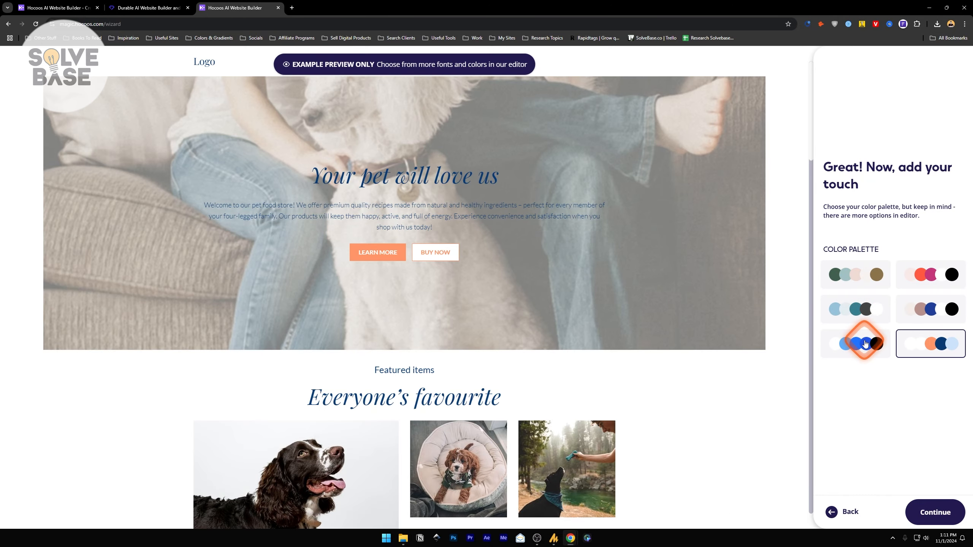
pyautogui.click(855, 275)
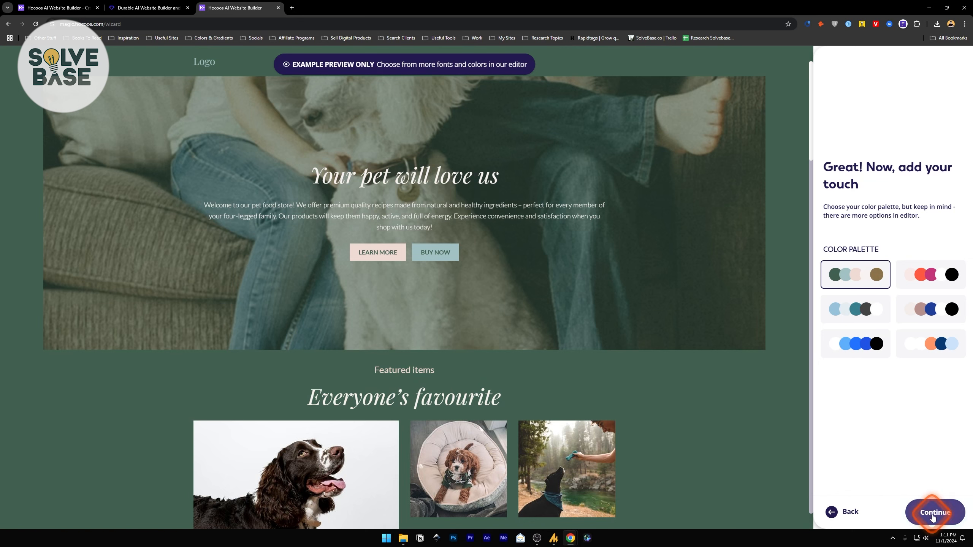
# - Choose the condensed sans-serif font pair and generate the Casa Paws website
pyautogui.click(935, 511)
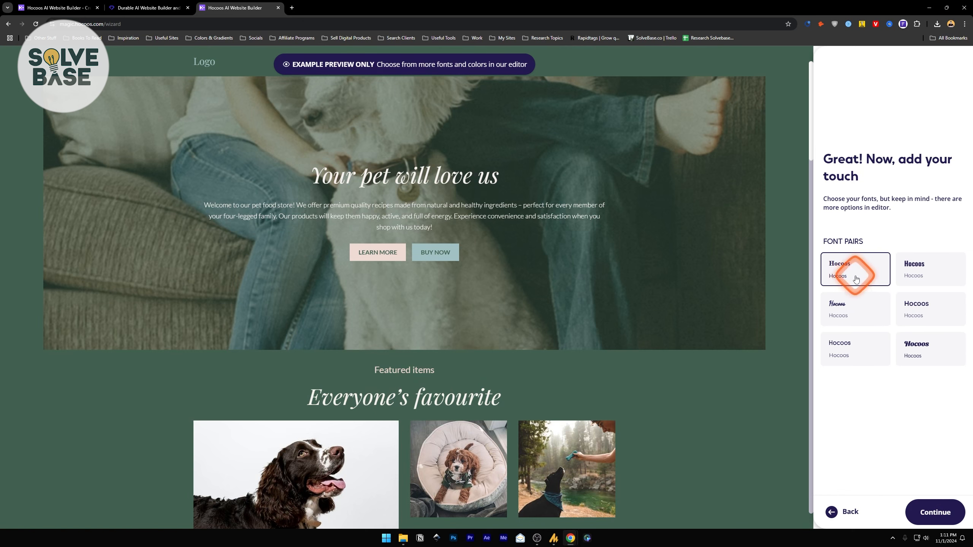
pyautogui.click(929, 269)
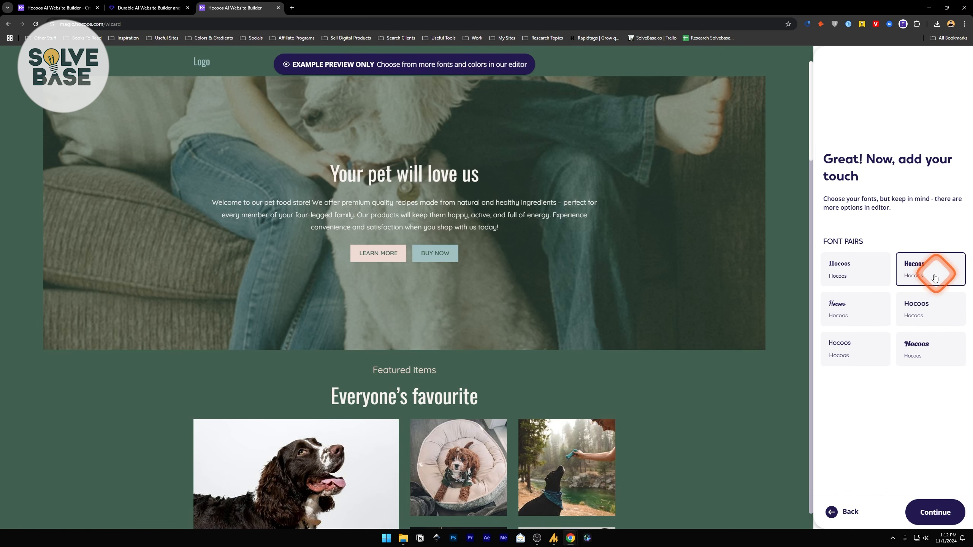
pyautogui.click(935, 512)
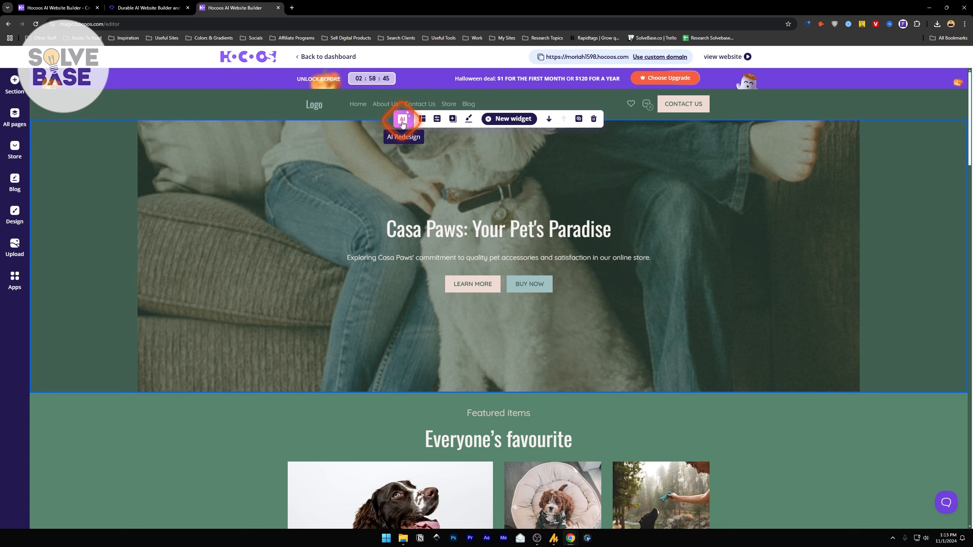
# - Restyle the hero section with AI Redesign, placing the Casa Paws headline in a box
pyautogui.click(402, 118)
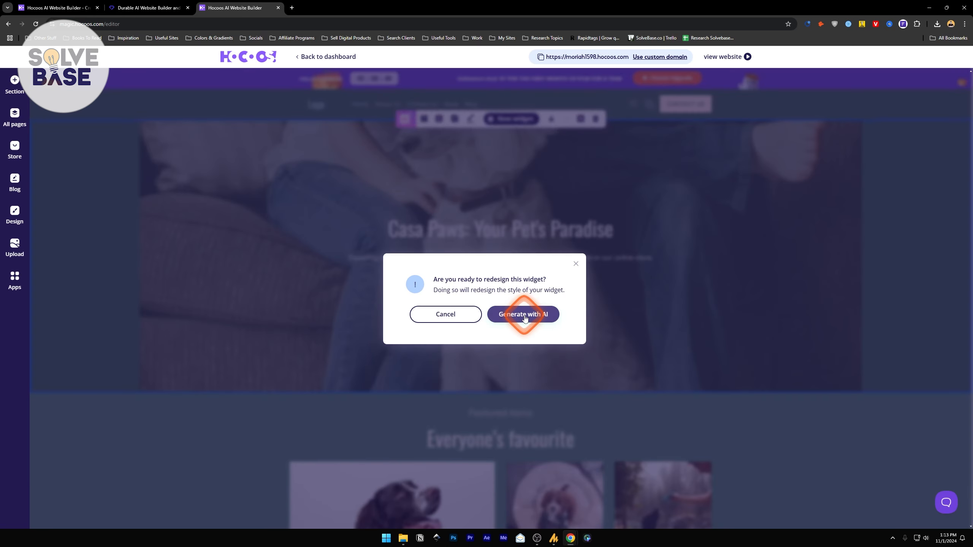
pyautogui.click(523, 313)
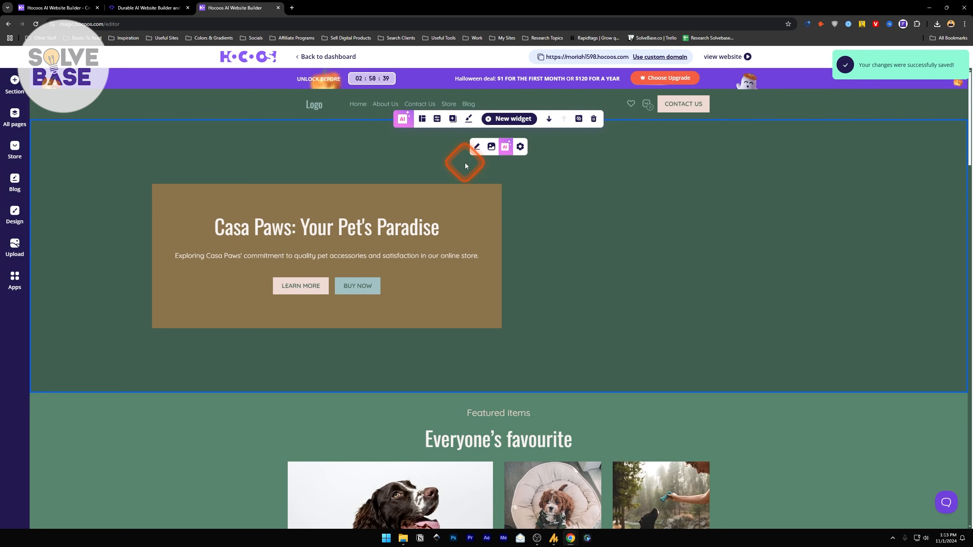
pyautogui.click(421, 119)
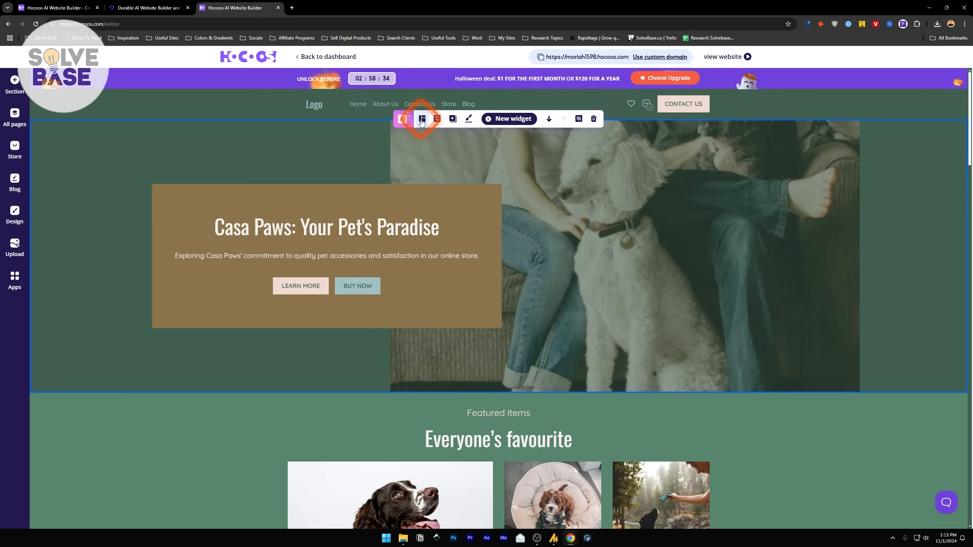
# - Apply a hero layout variation with the photo left and title box right
pyautogui.click(422, 118)
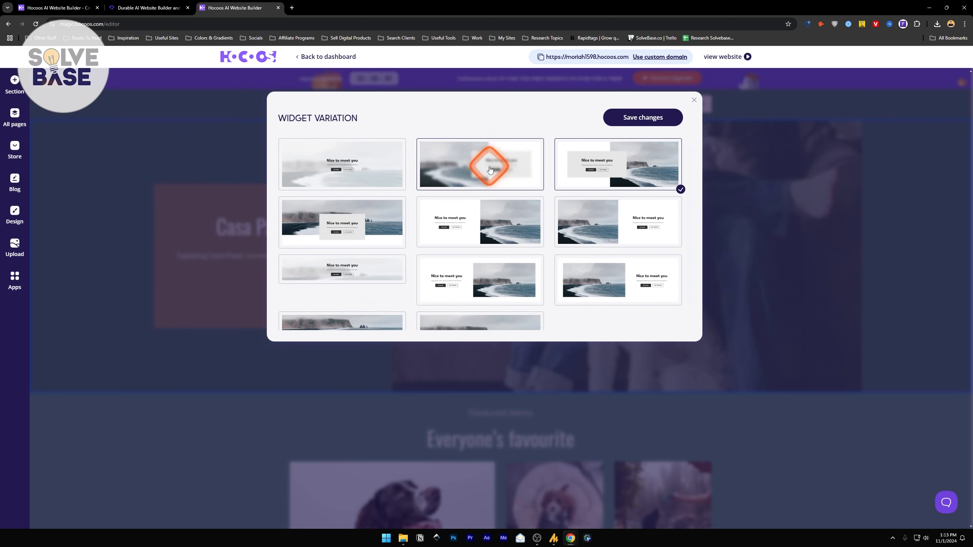
pyautogui.moveTo(489, 166)
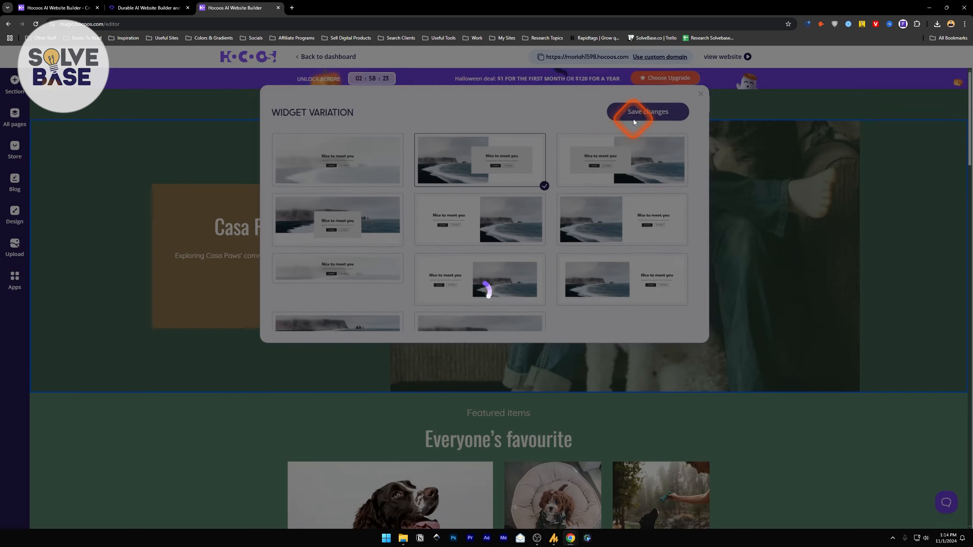
pyautogui.click(647, 112)
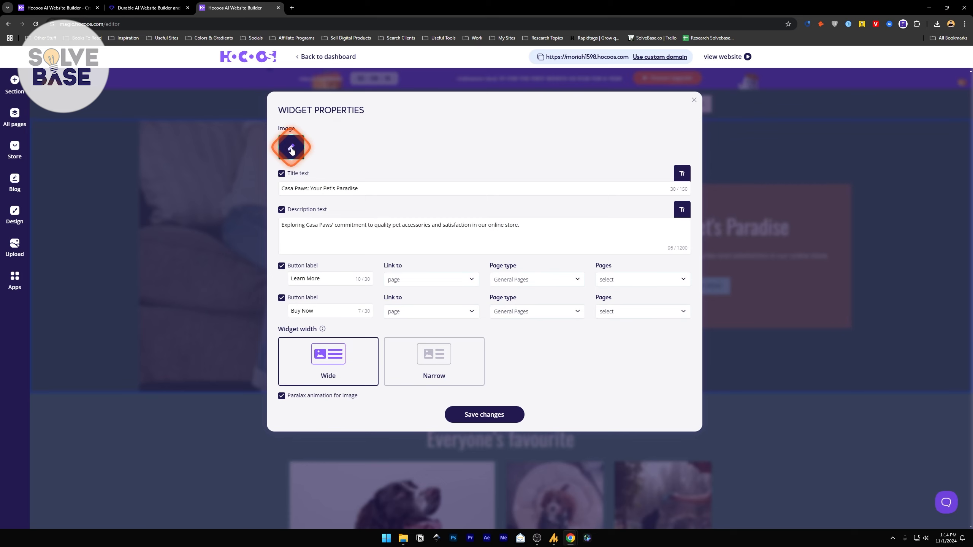
# - Replace the hero dog photo with a free image of a pet accessories shop
pyautogui.click(291, 149)
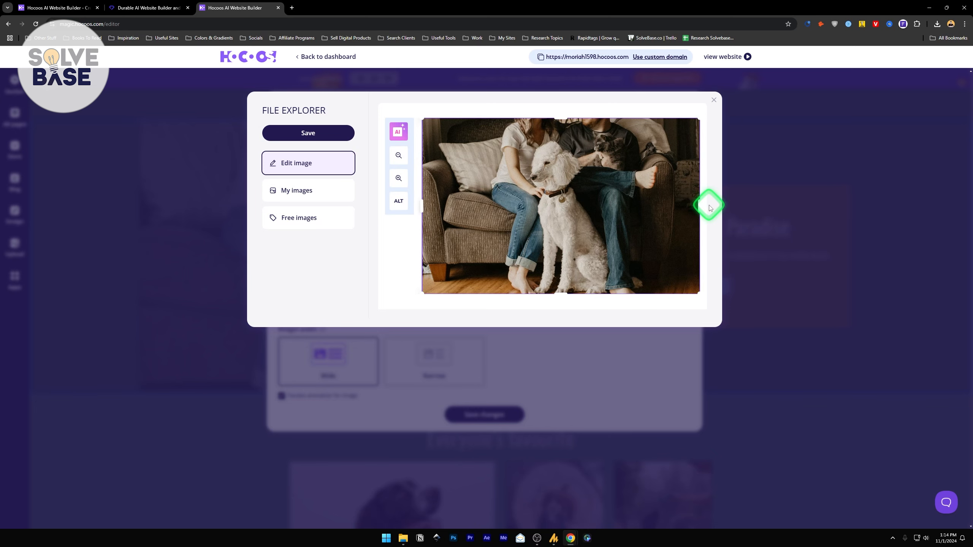
pyautogui.moveTo(398, 155)
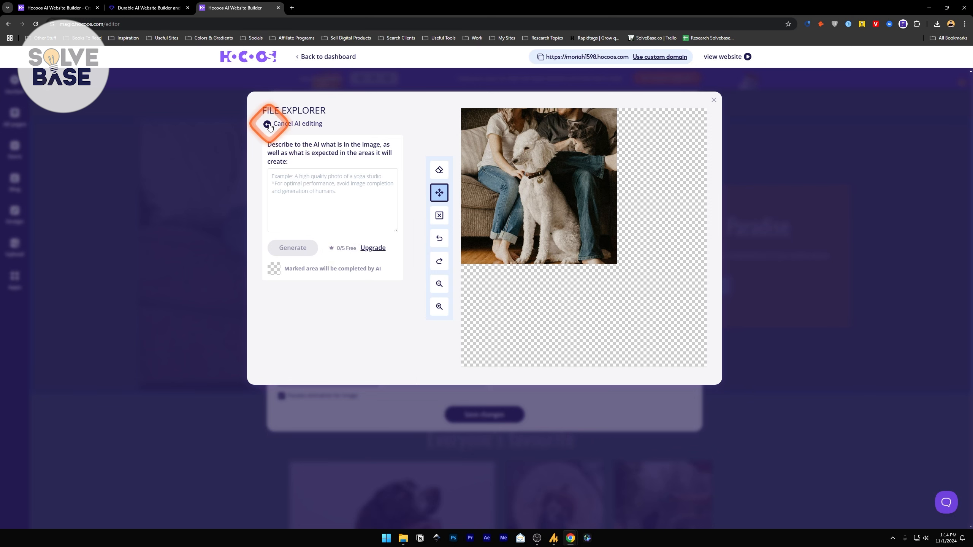
pyautogui.click(268, 124)
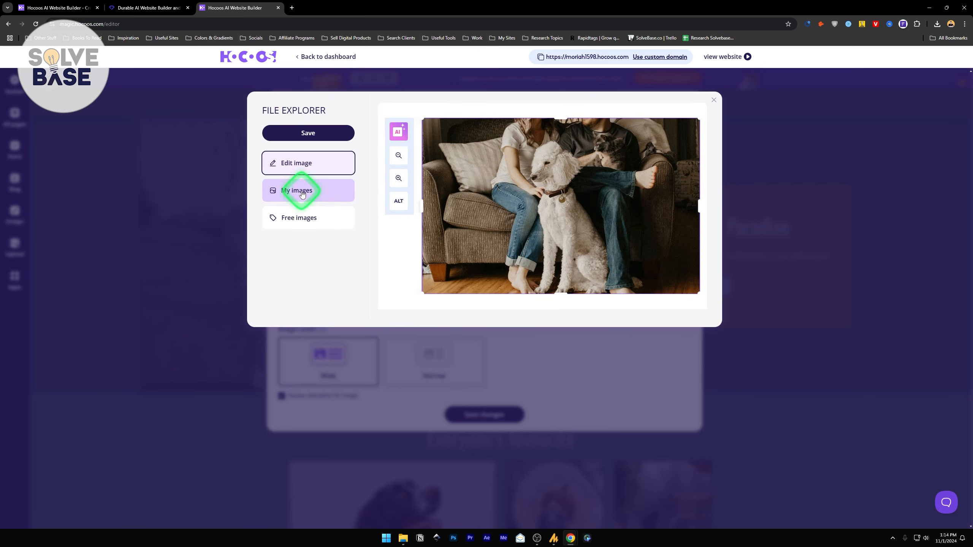
pyautogui.click(301, 190)
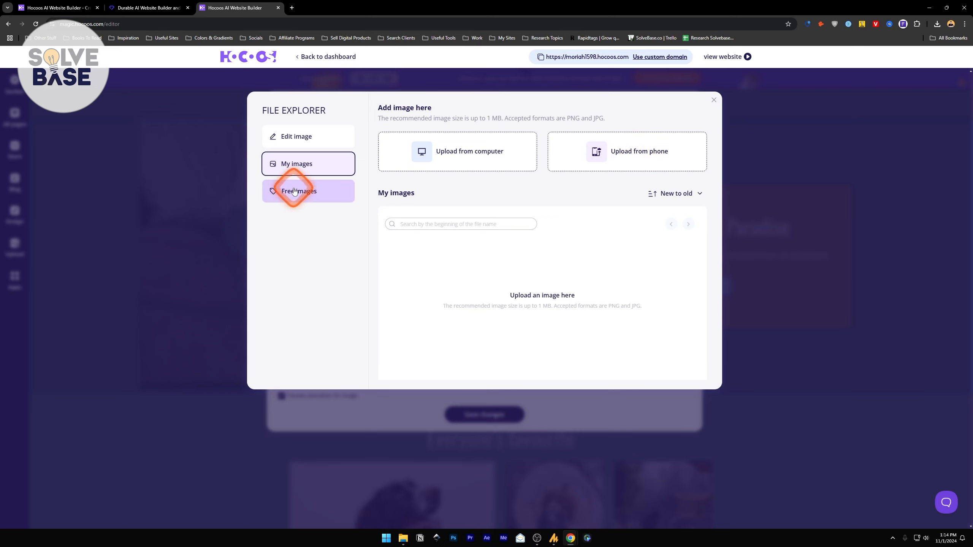
pyautogui.click(298, 192)
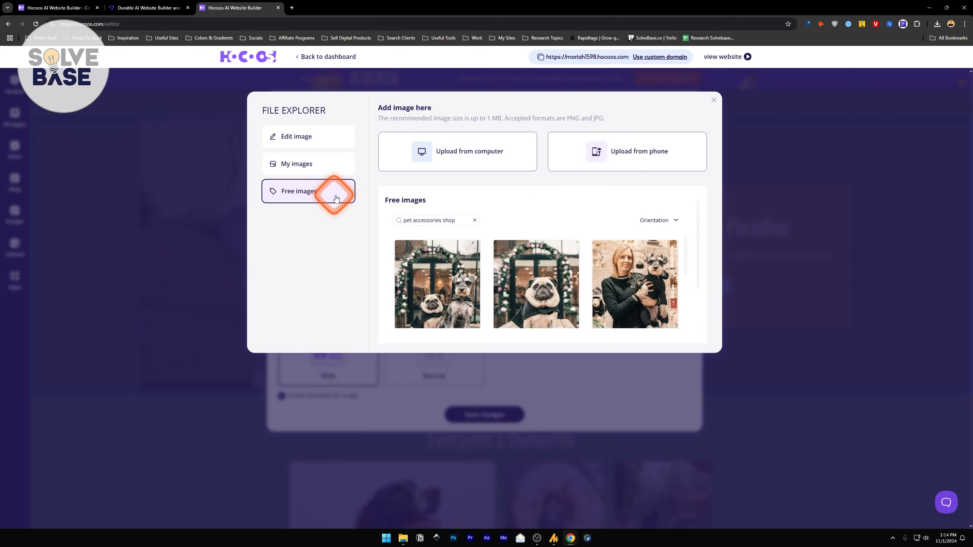
pyautogui.click(474, 220)
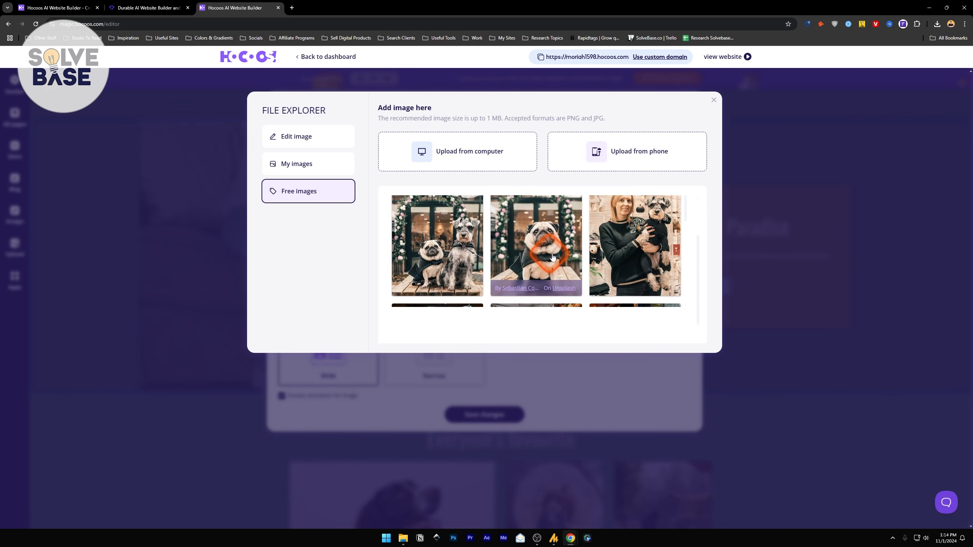
pyautogui.moveTo(462, 291)
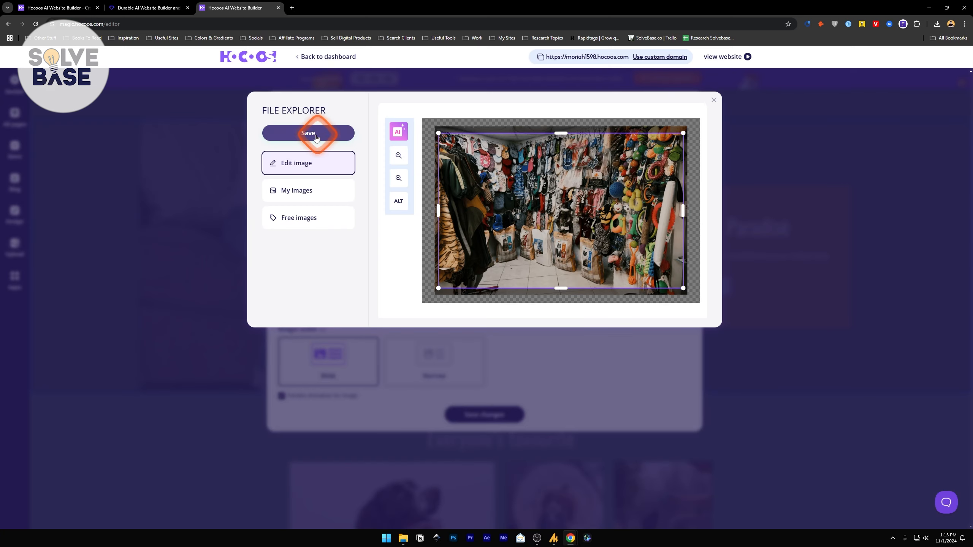
pyautogui.click(308, 133)
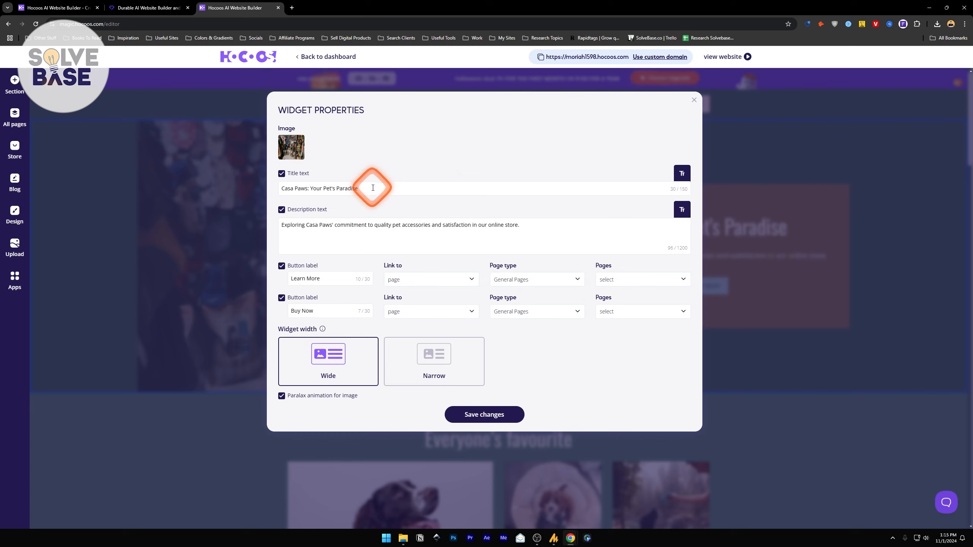
# - Remove 'Casa Paws' from the hero title and edit the description text
pyautogui.click(353, 188)
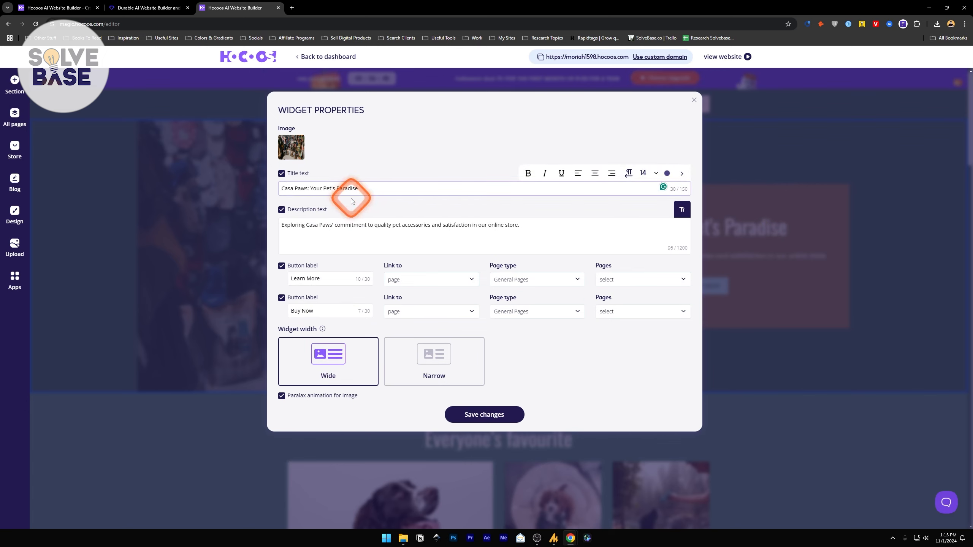
pyautogui.doubleClick(294, 188)
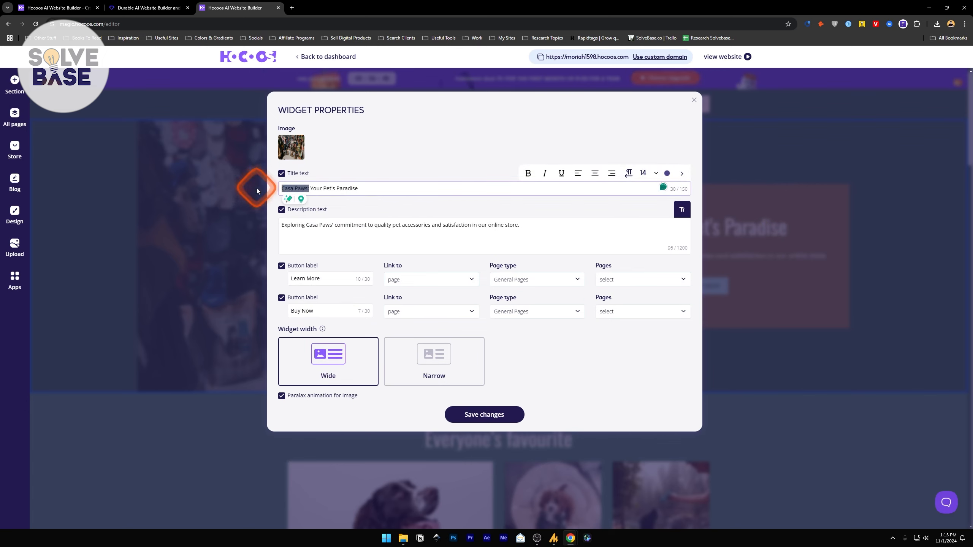
pyautogui.press('Backspace')
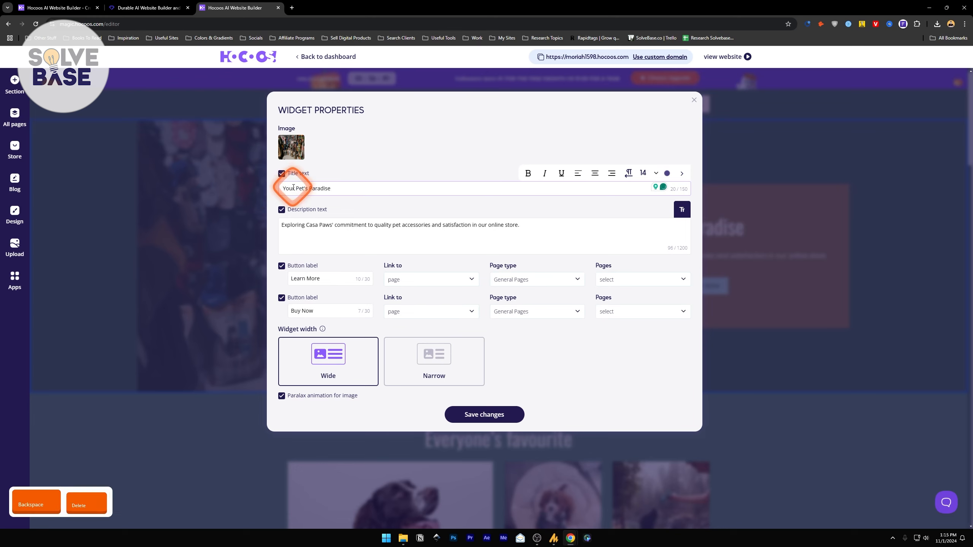
pyautogui.click(399, 224)
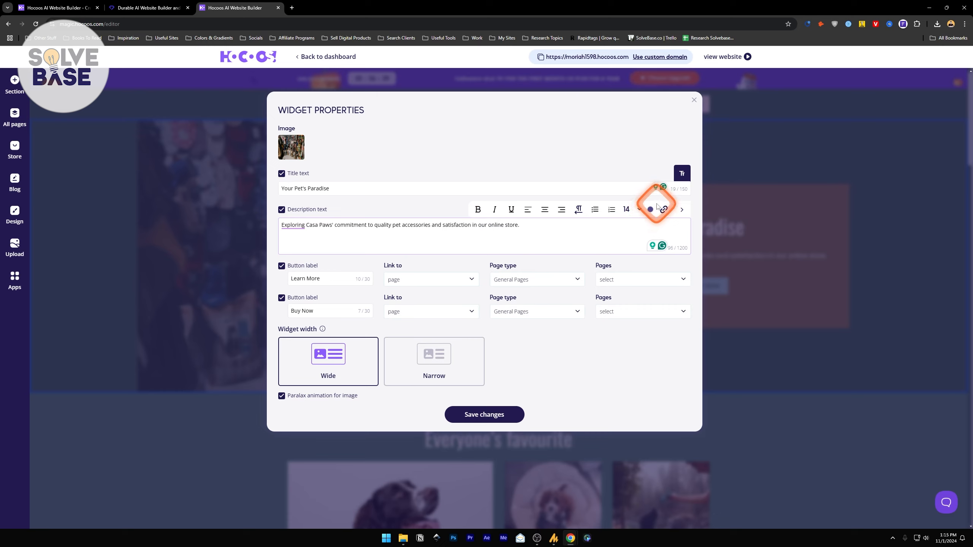
pyautogui.click(355, 251)
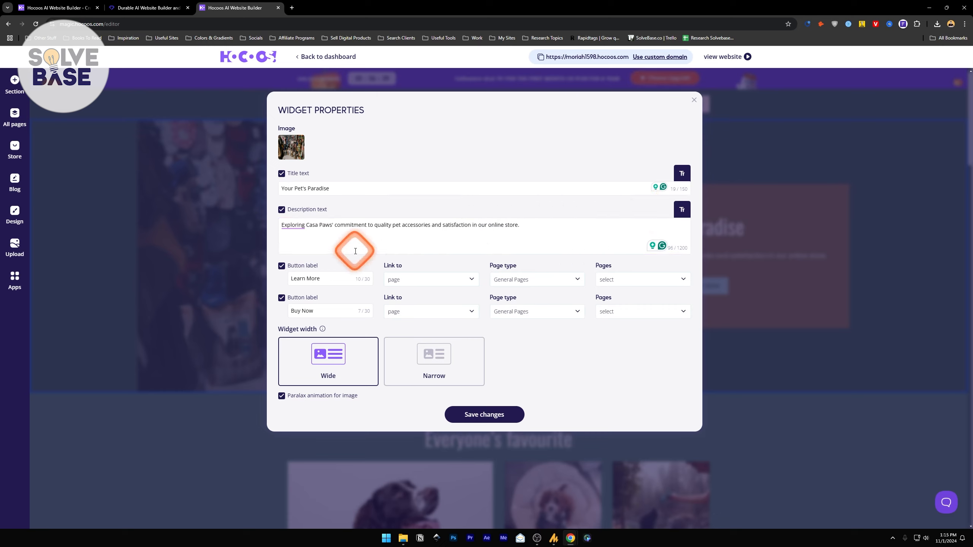
pyautogui.moveTo(328, 275)
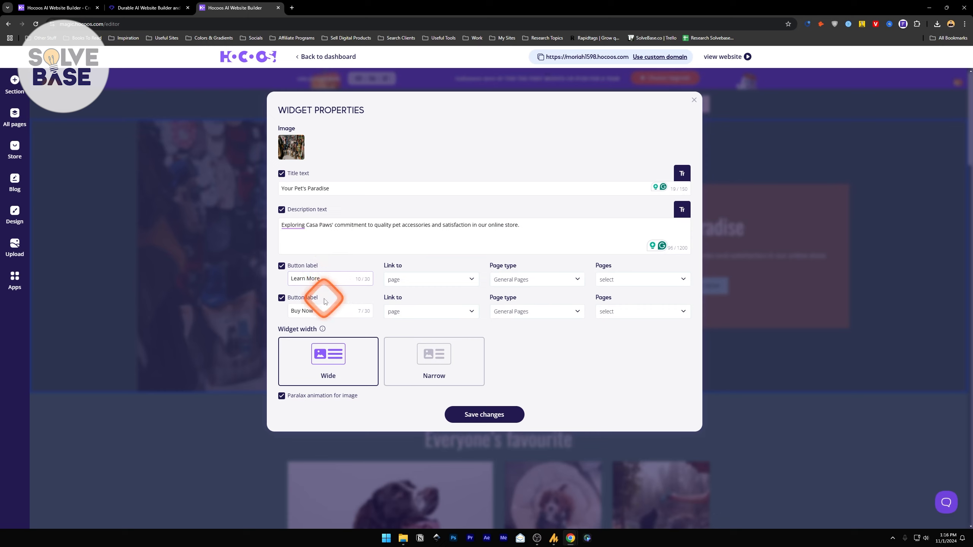
pyautogui.moveTo(516, 306)
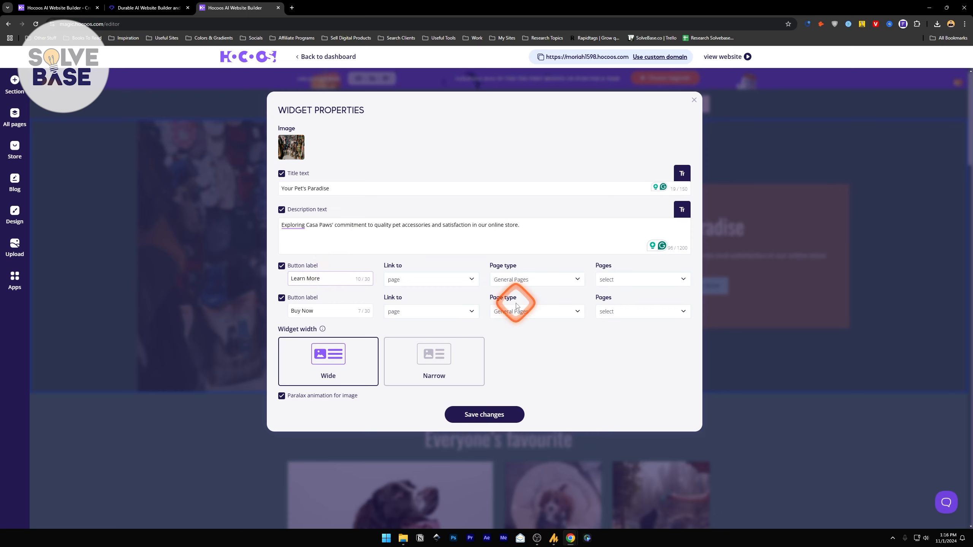
pyautogui.moveTo(413, 279)
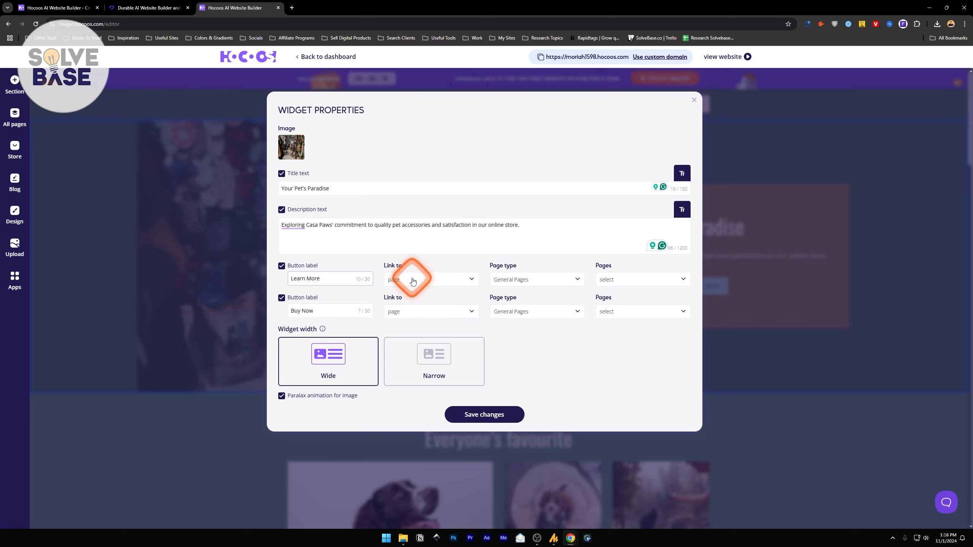
pyautogui.moveTo(318, 278)
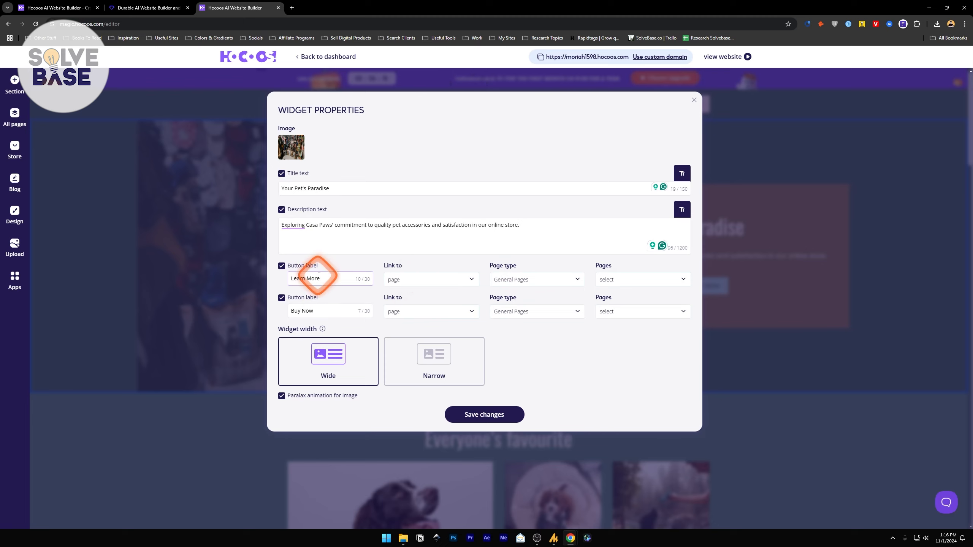
pyautogui.moveTo(425, 278)
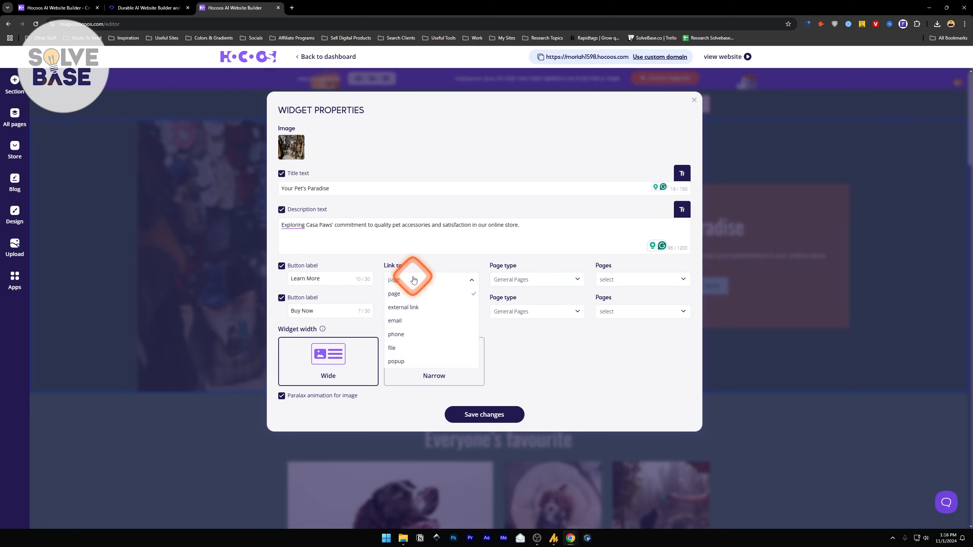
pyautogui.moveTo(405, 363)
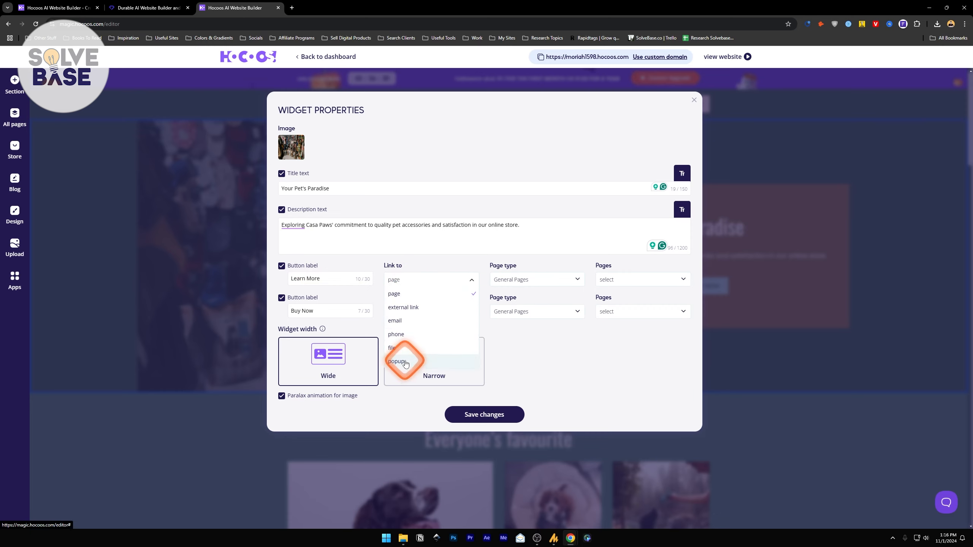
pyautogui.moveTo(419, 334)
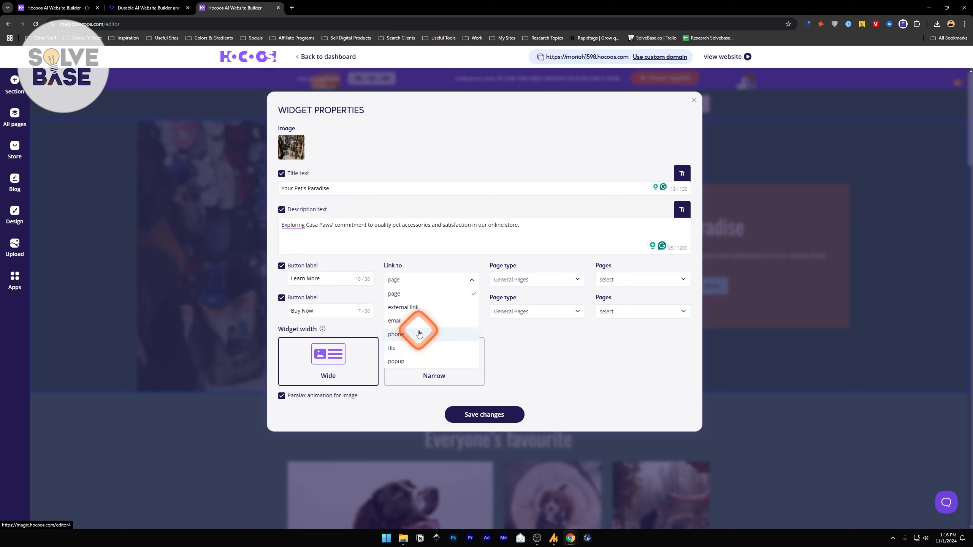
# - Review the first button's page type choices without changing them, then save the hero settings
pyautogui.click(534, 279)
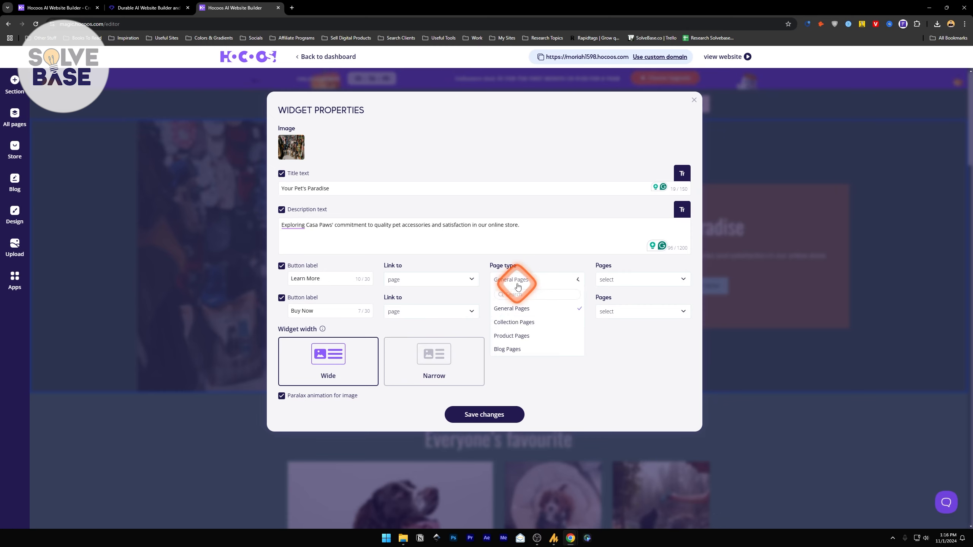
pyautogui.click(510, 308)
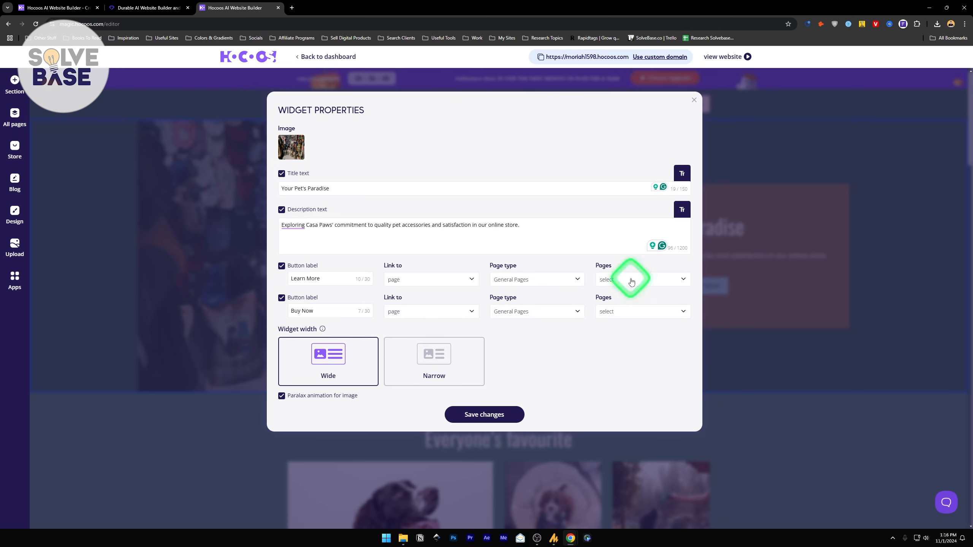
pyautogui.moveTo(313, 329)
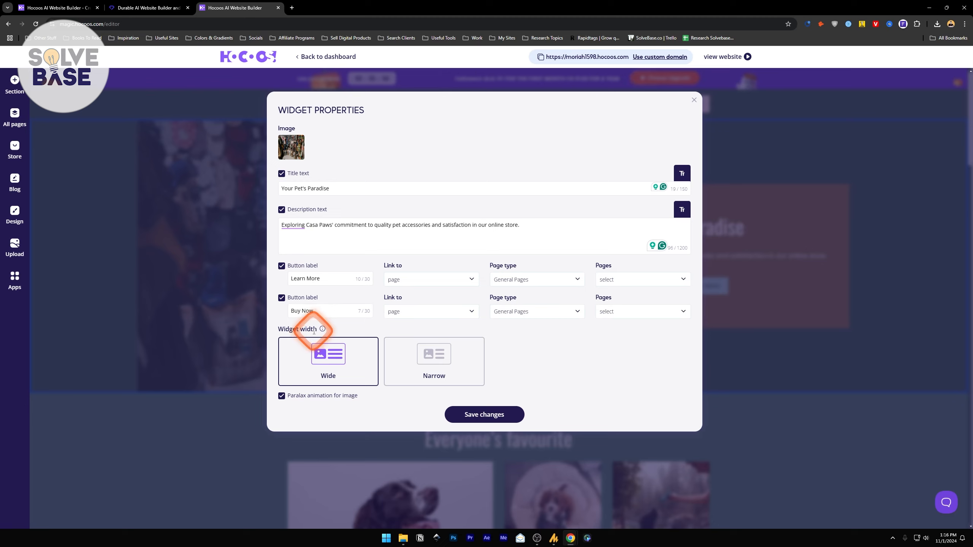
pyautogui.moveTo(434, 361)
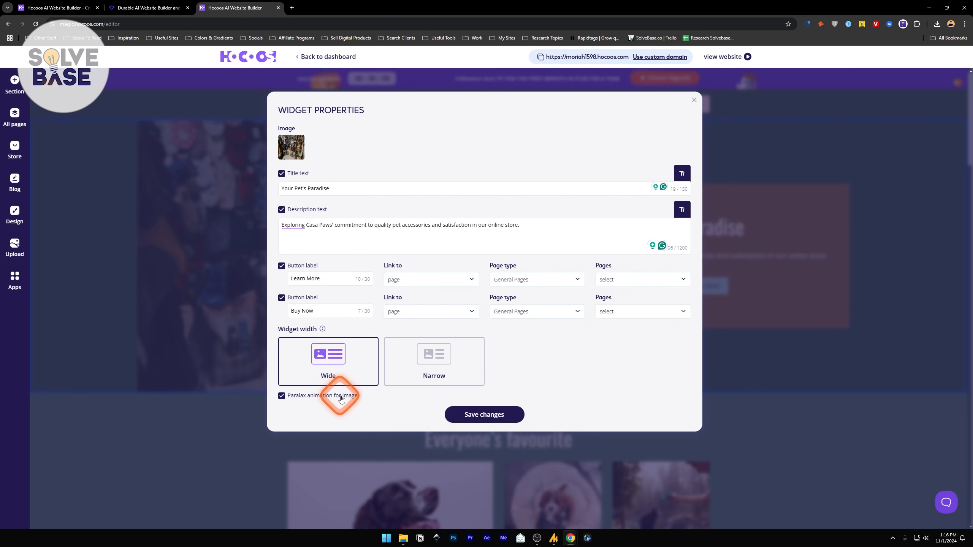
pyautogui.click(483, 414)
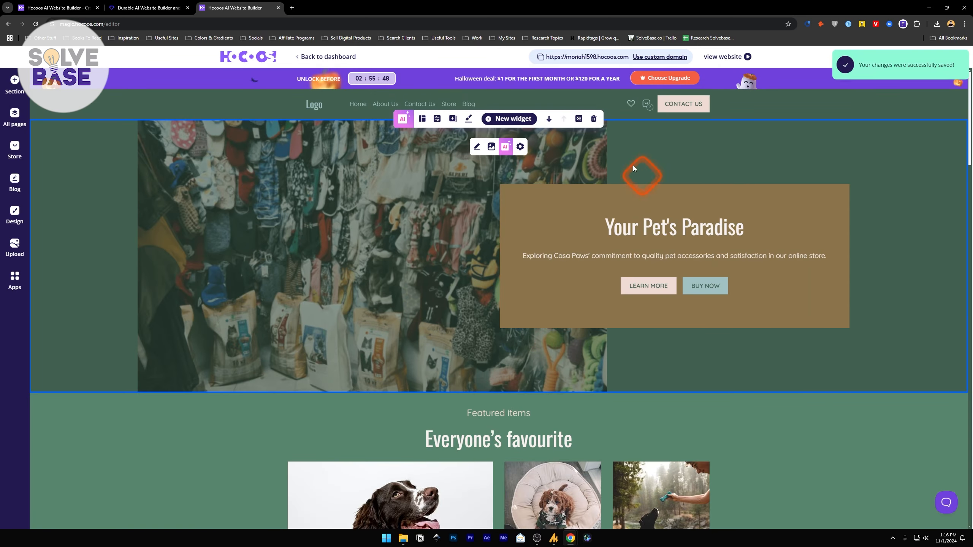
pyautogui.click(673, 227)
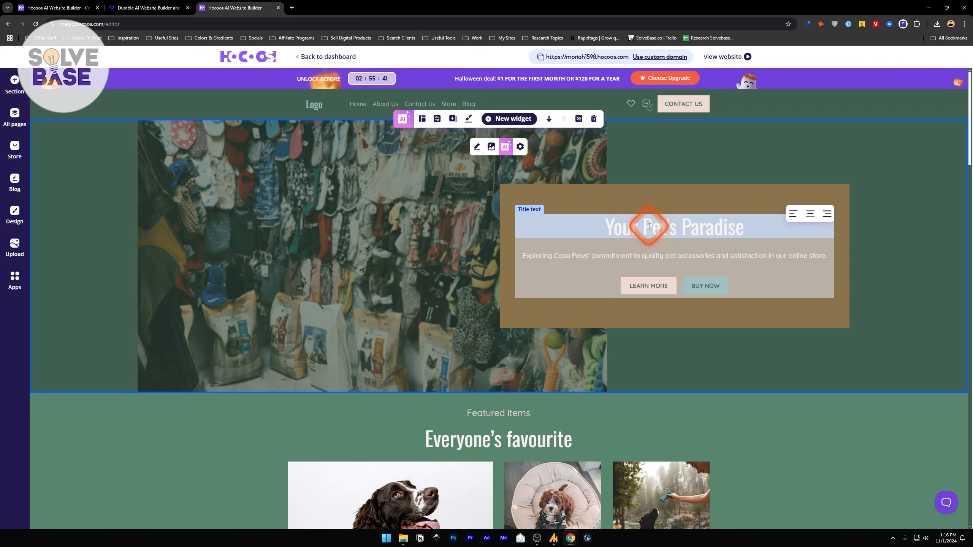
pyautogui.click(670, 227)
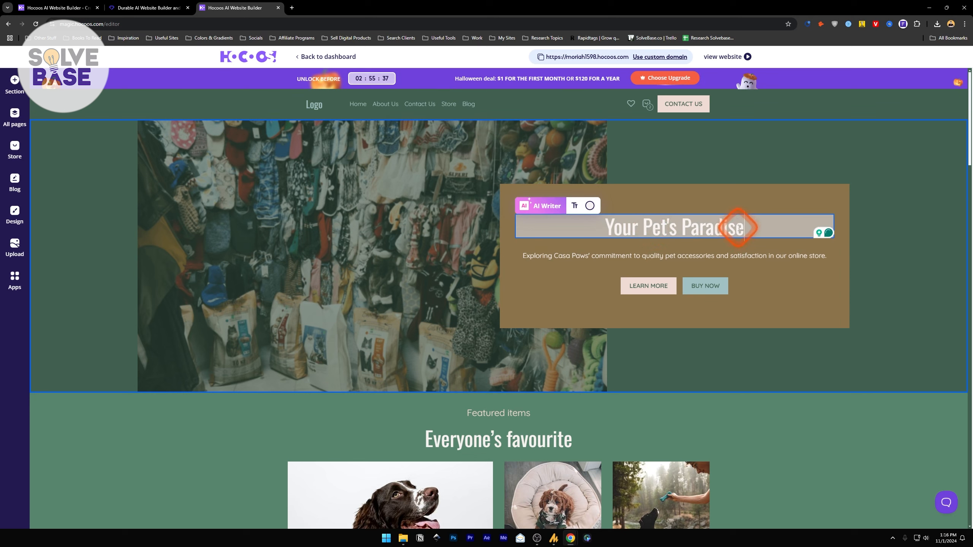
pyautogui.click(674, 256)
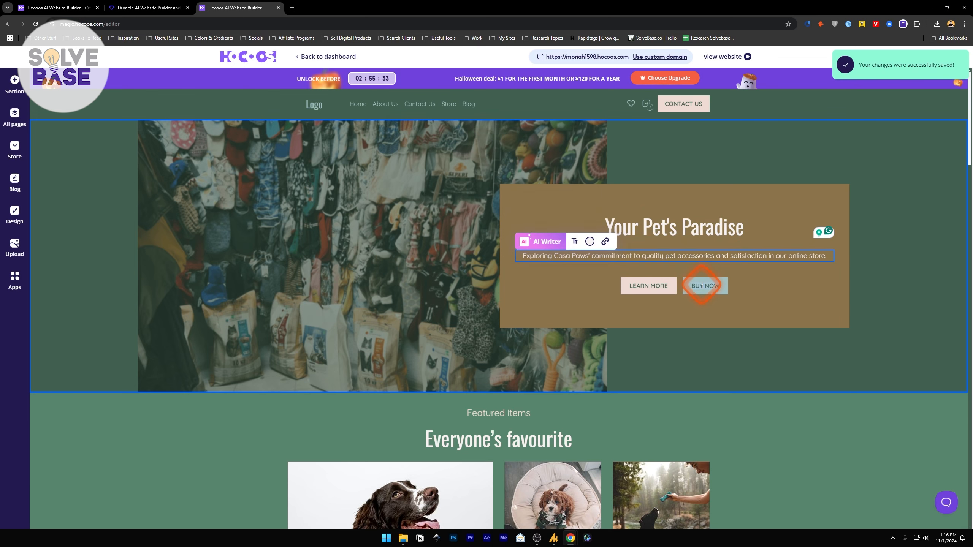
pyautogui.click(704, 285)
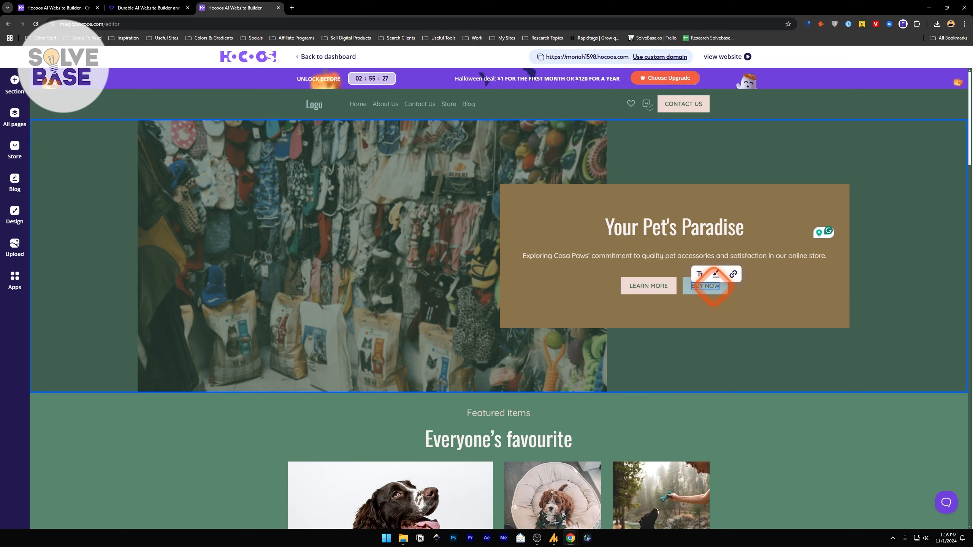
pyautogui.click(733, 274)
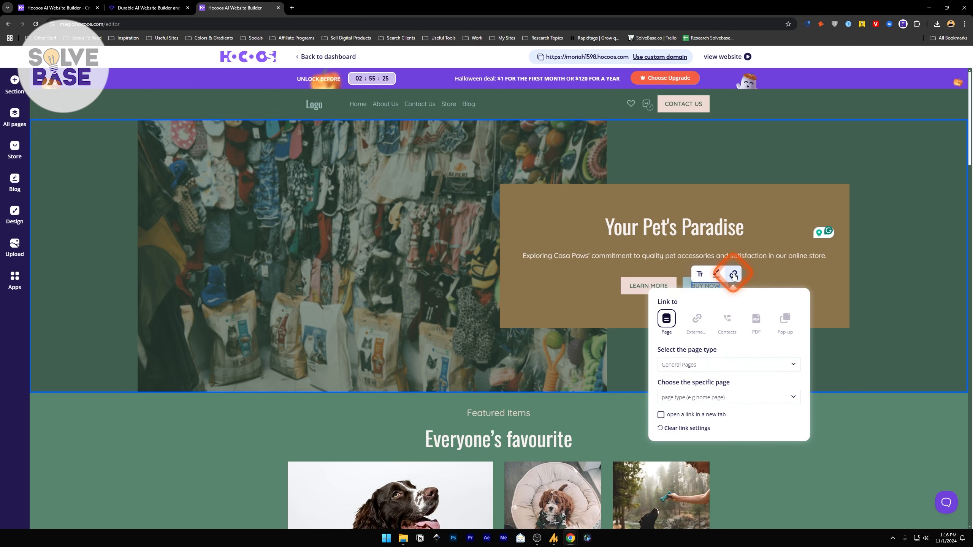
pyautogui.click(452, 118)
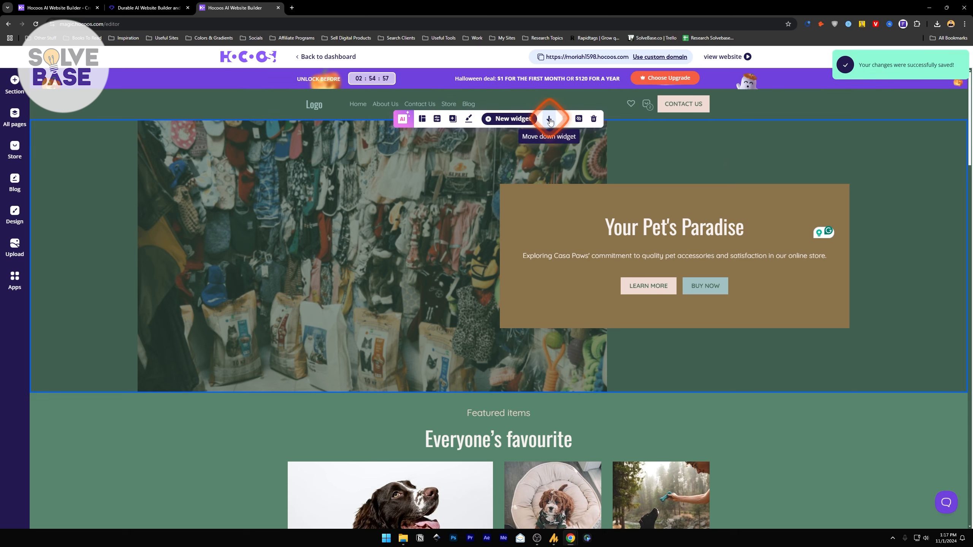
pyautogui.moveTo(595, 119)
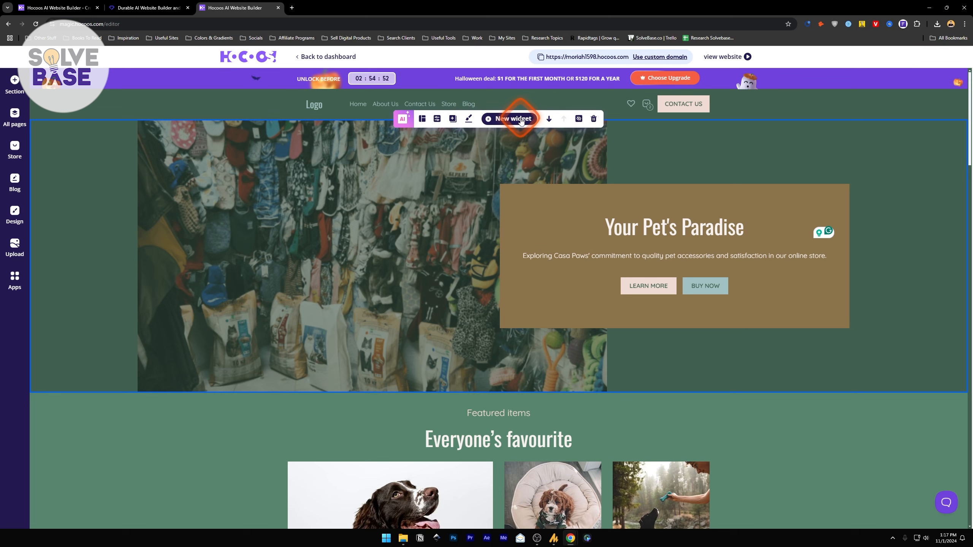
# - Add a video widget from the Video layouts under Elements
pyautogui.click(510, 119)
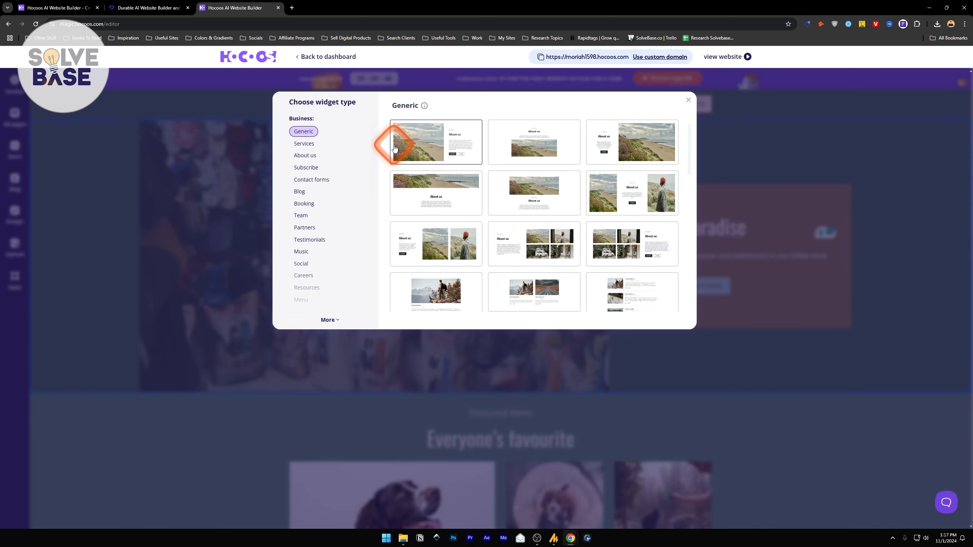
pyautogui.scroll(-3)
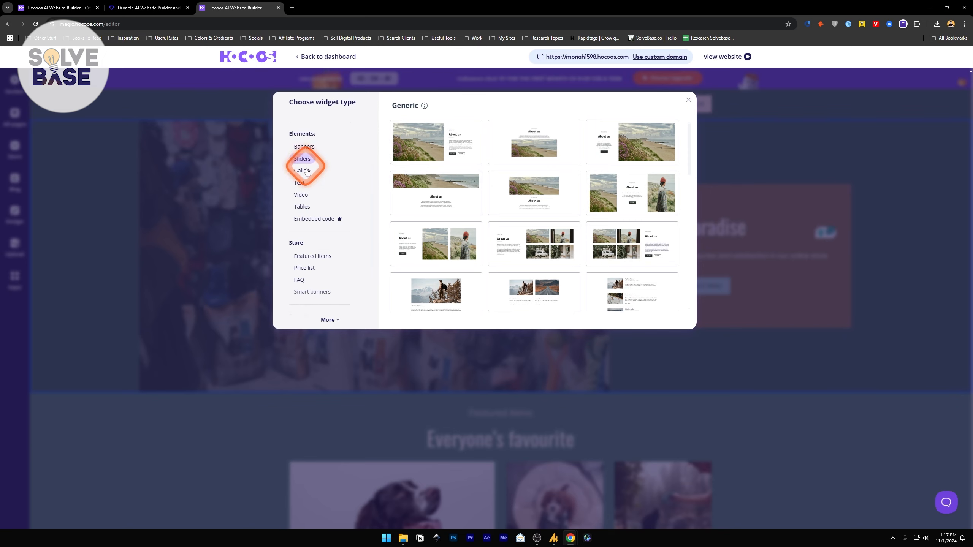
pyautogui.scroll(-3)
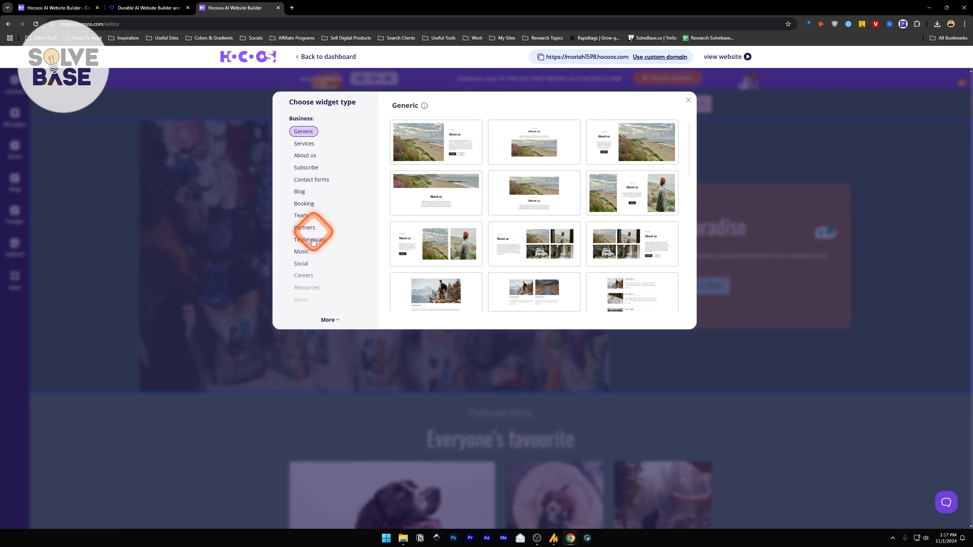
pyautogui.click(301, 270)
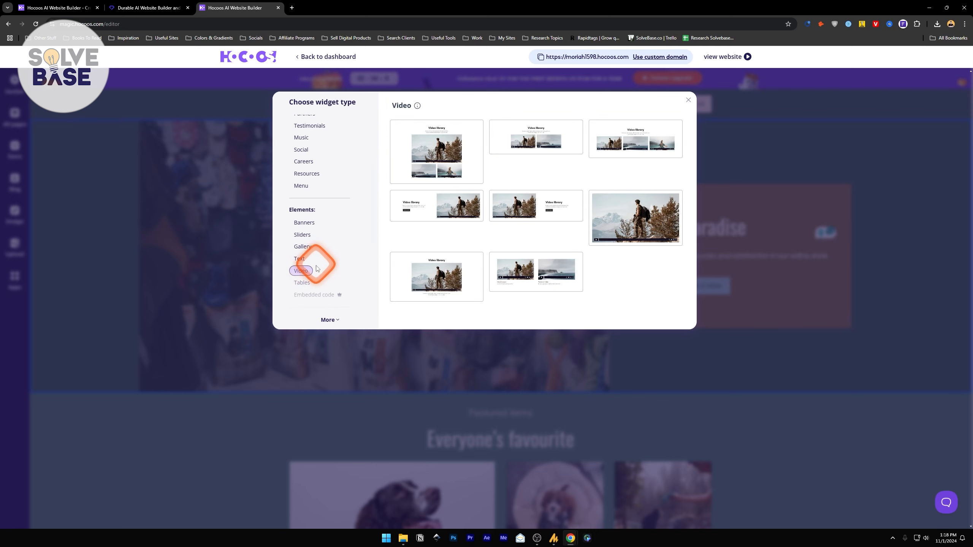
pyautogui.click(687, 100)
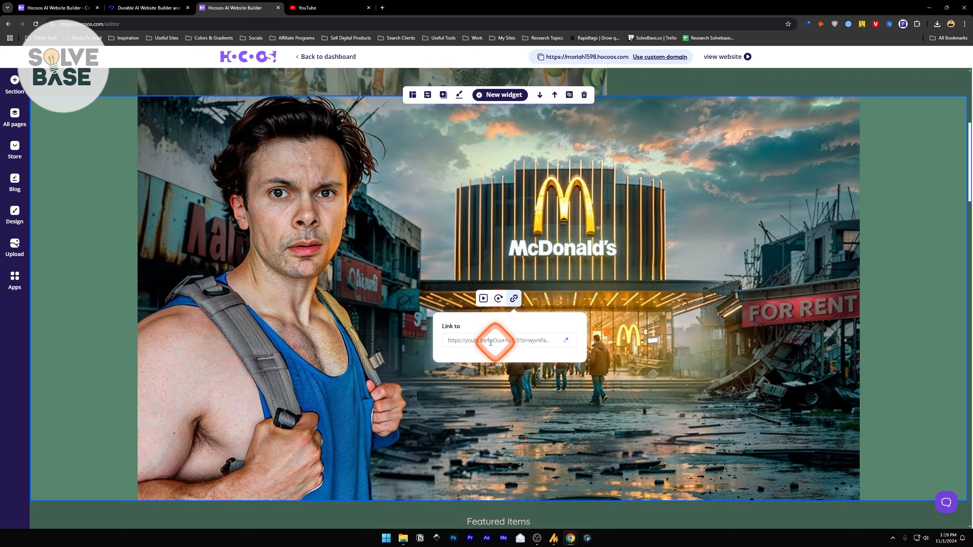
# - Switch to the YouTube tab to find the video link
pyautogui.click(323, 8)
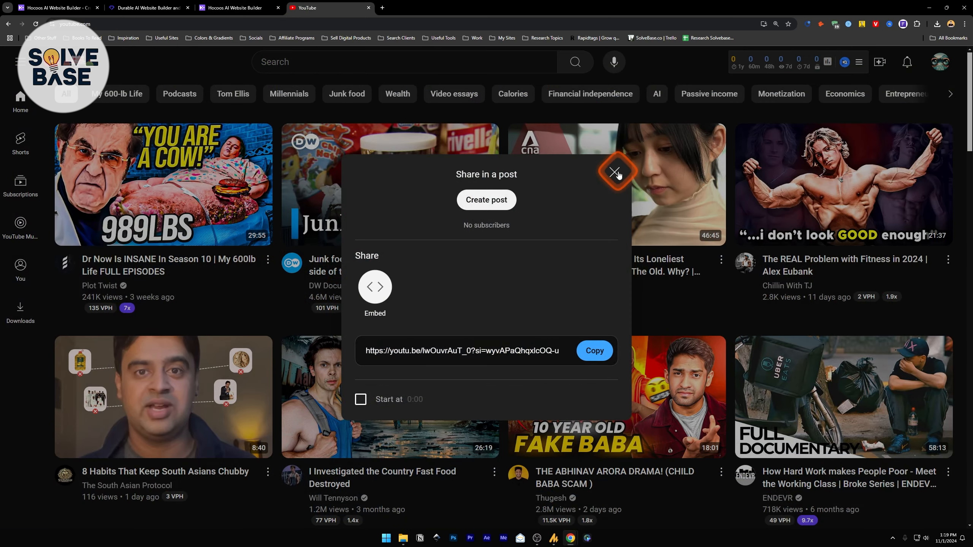
# - Bring up the fast food video's share link, then return to the Hocoos tab
pyautogui.click(617, 173)
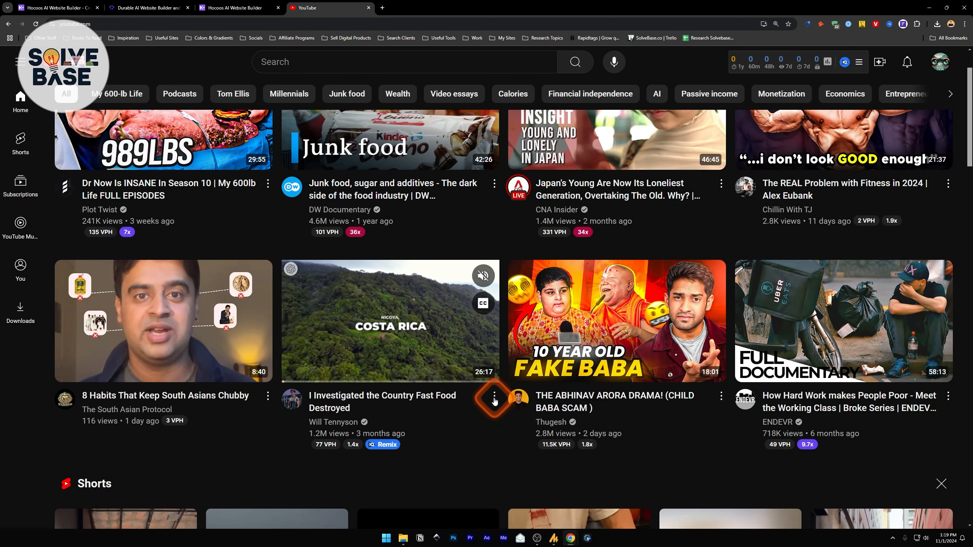
pyautogui.click(494, 397)
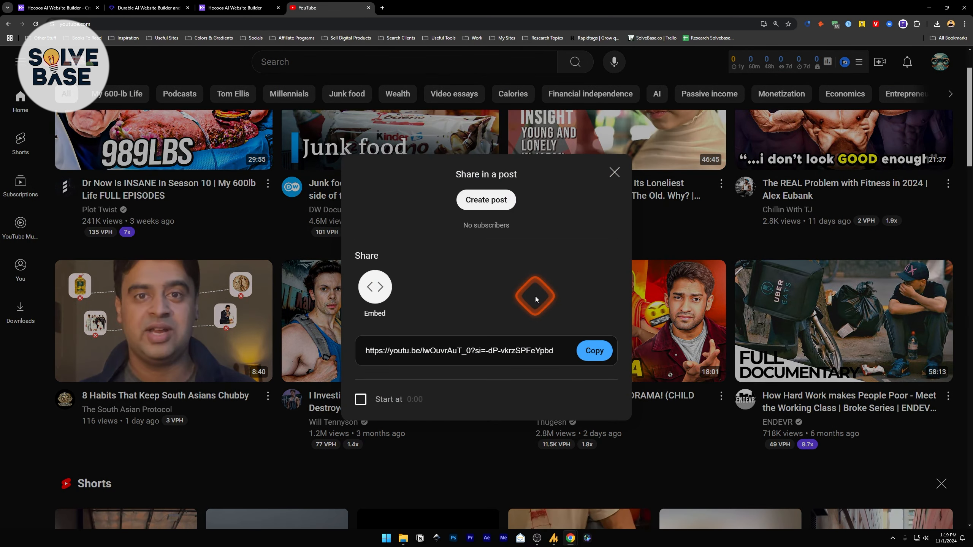
pyautogui.moveTo(394, 360)
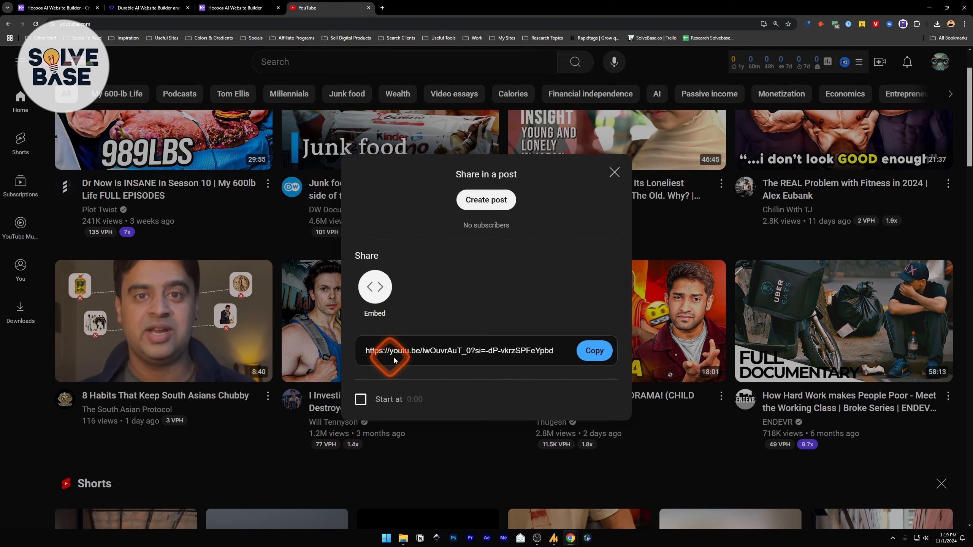
pyautogui.click(234, 7)
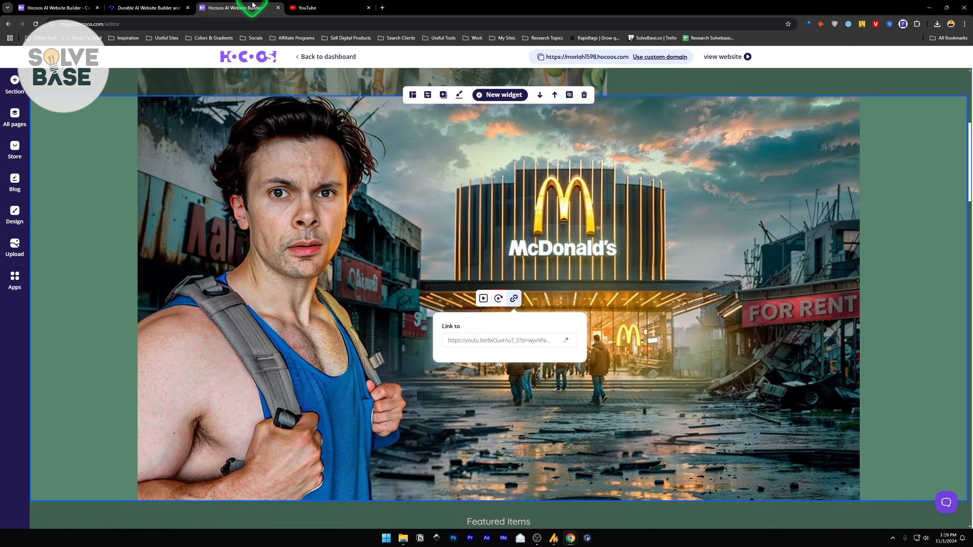
# - Select the video link, try replacing the video, and close the premium-only upload window
pyautogui.tripleClick(502, 340)
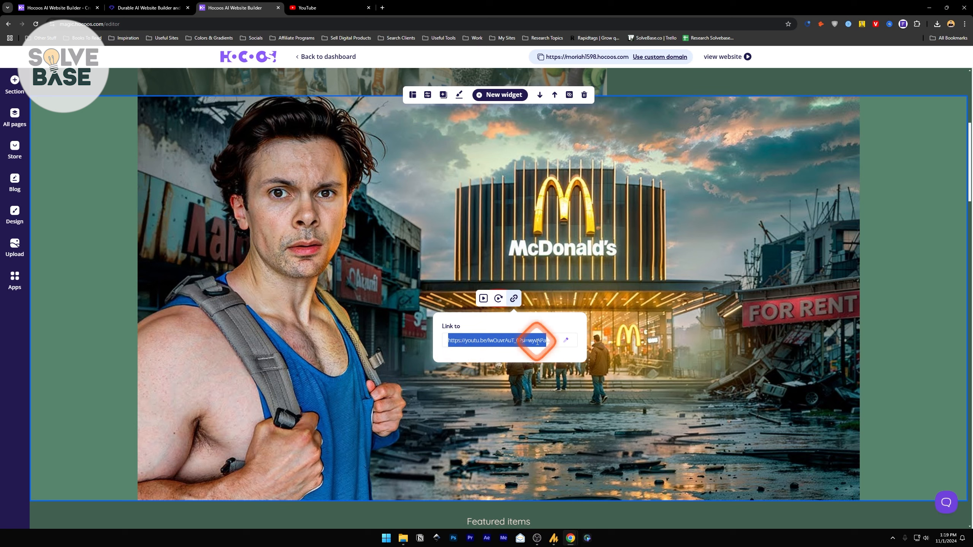
pyautogui.moveTo(483, 298)
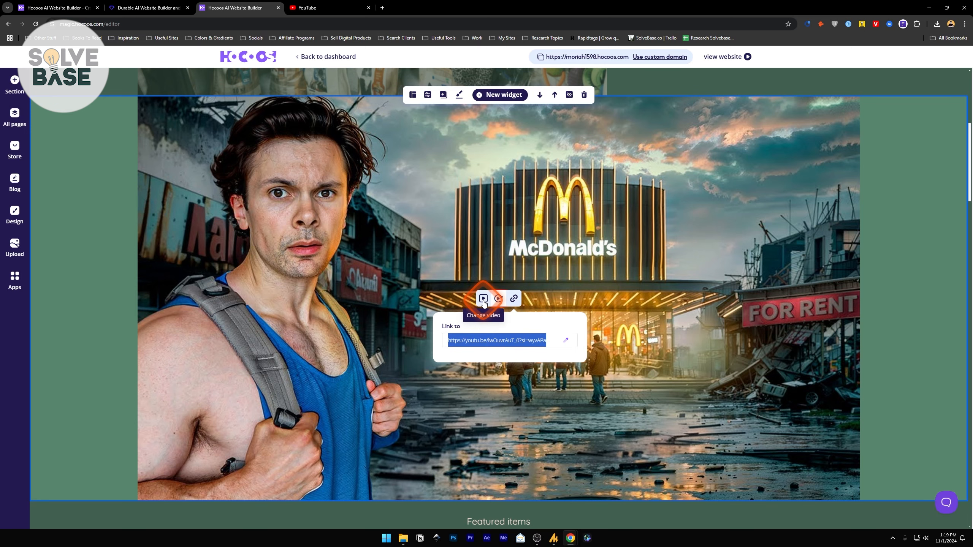
pyautogui.click(482, 298)
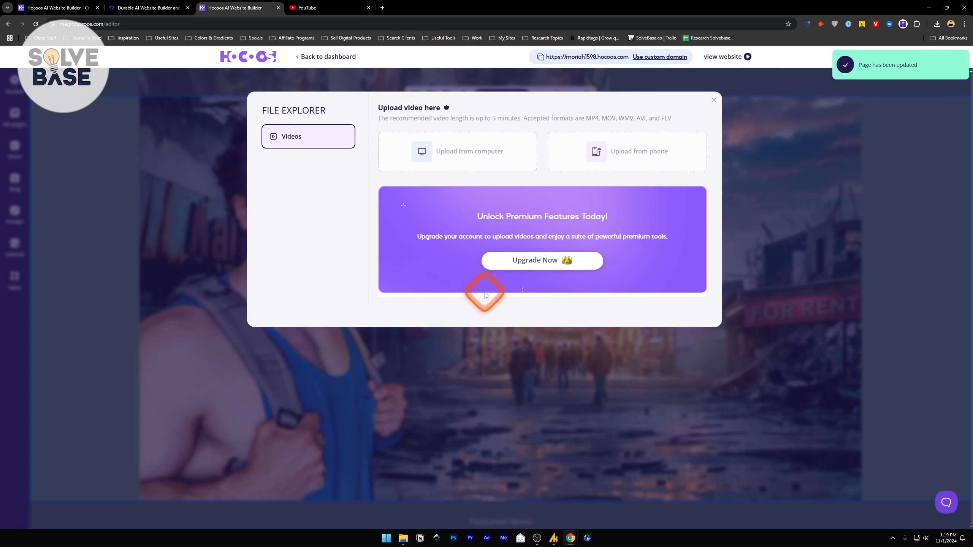
pyautogui.moveTo(538, 186)
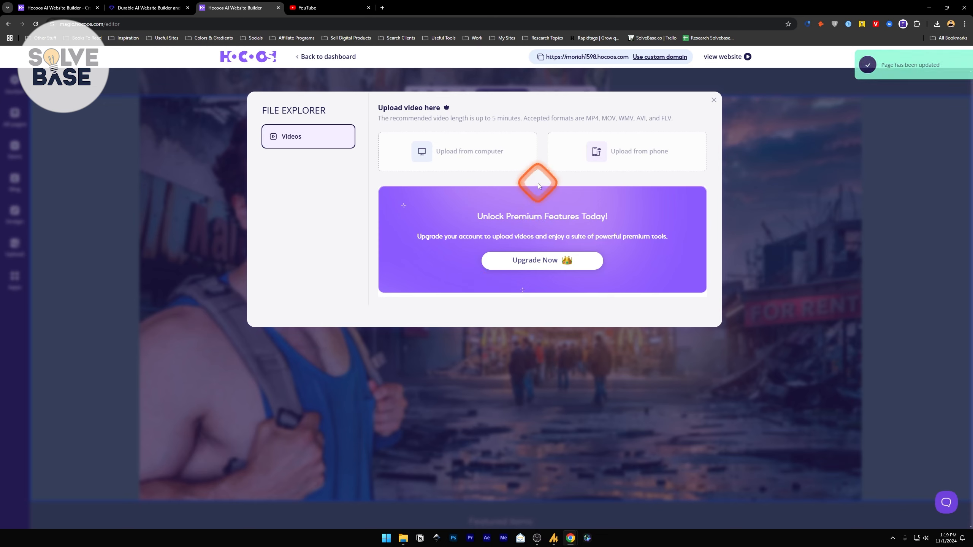
pyautogui.moveTo(540, 192)
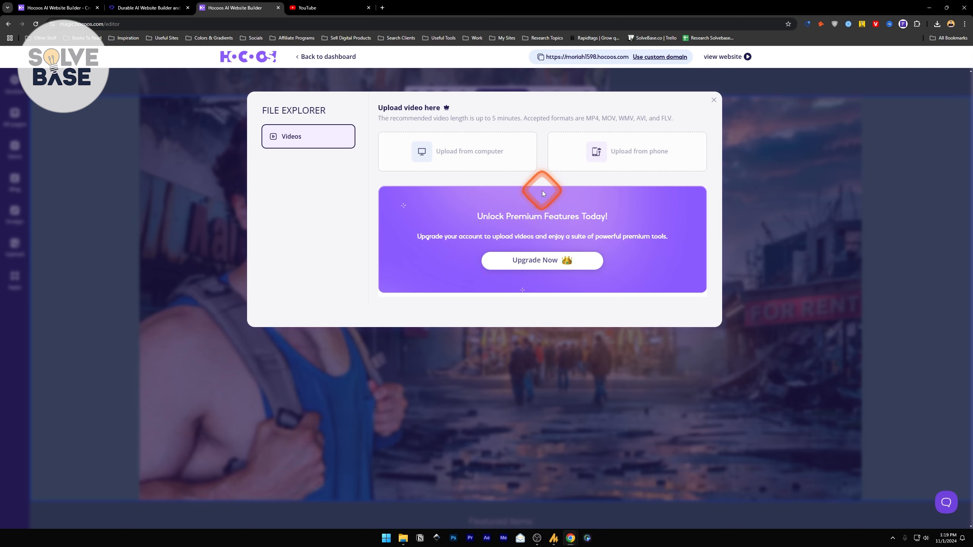
pyautogui.click(712, 100)
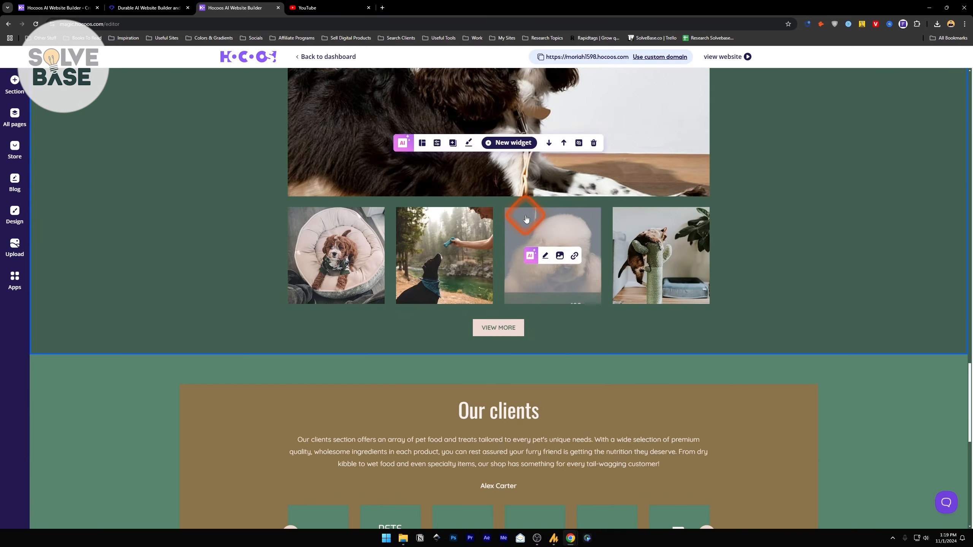
pyautogui.scroll(-3)
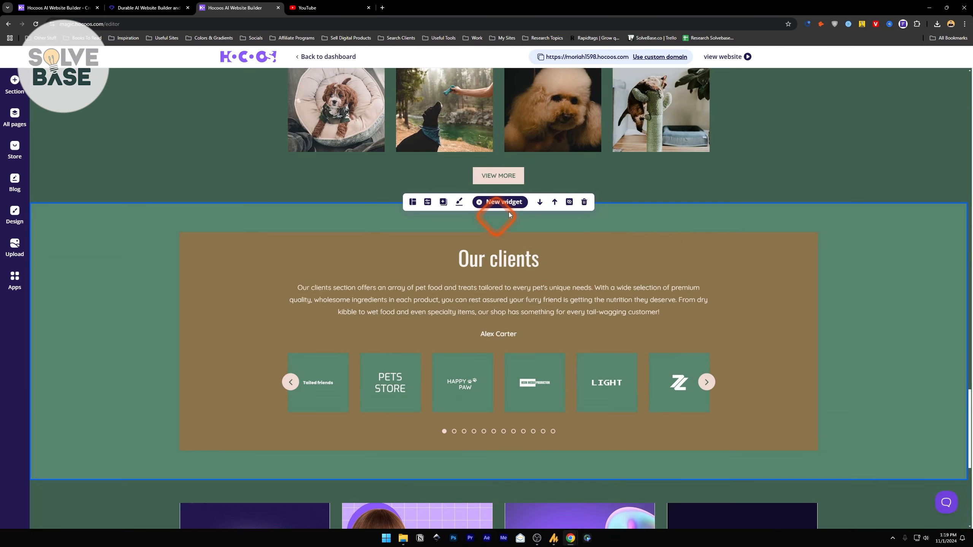
pyautogui.scroll(-3)
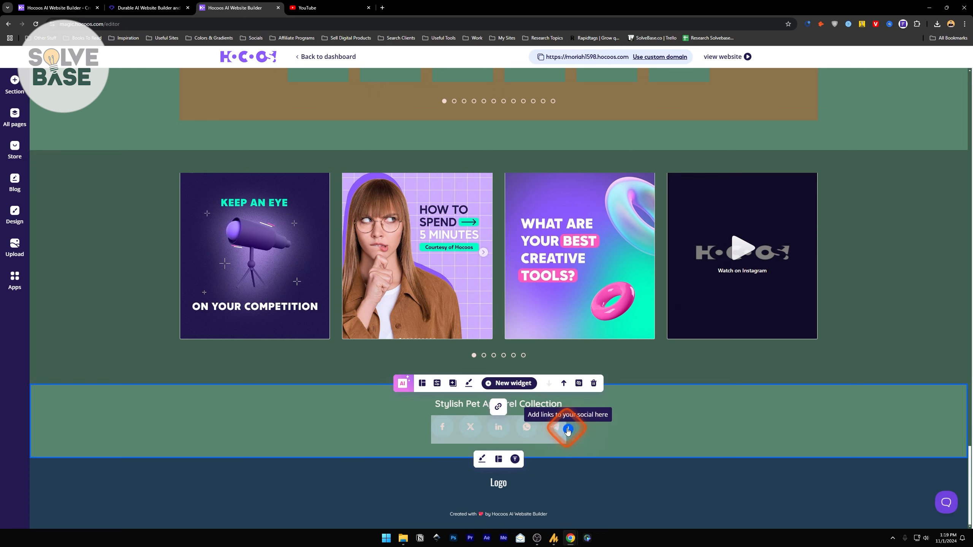
pyautogui.click(497, 406)
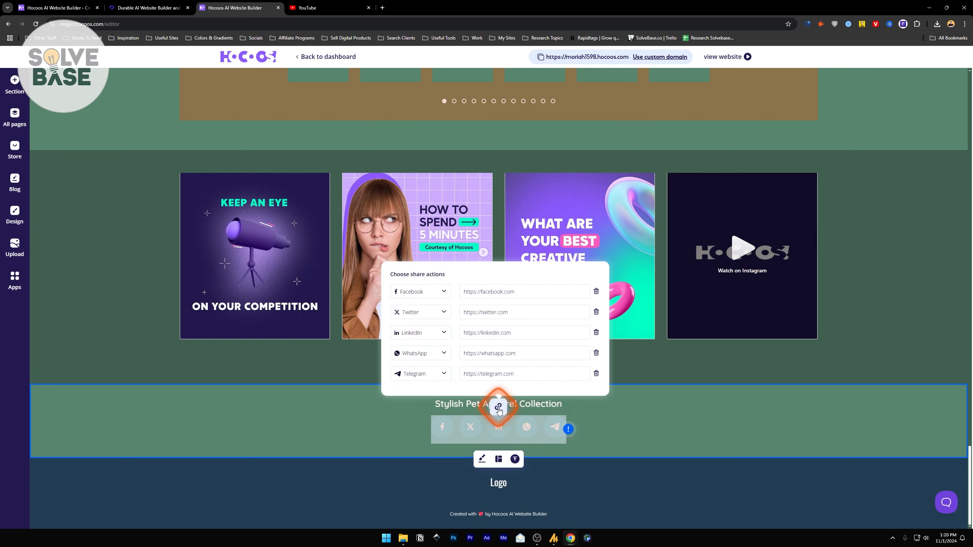
pyautogui.click(420, 292)
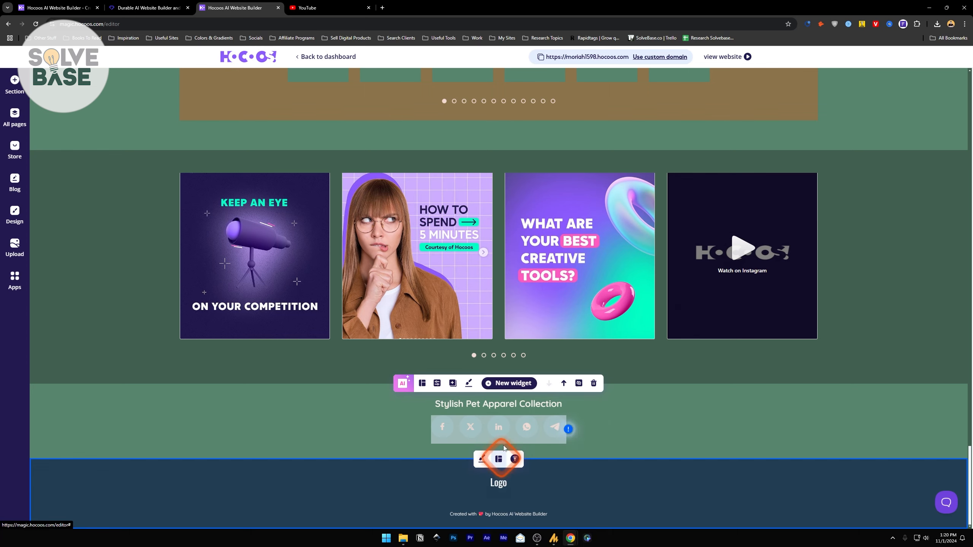
# - Generate a Pastel AI logo for the pet accessories shop and choose the cat variant
pyautogui.click(498, 459)
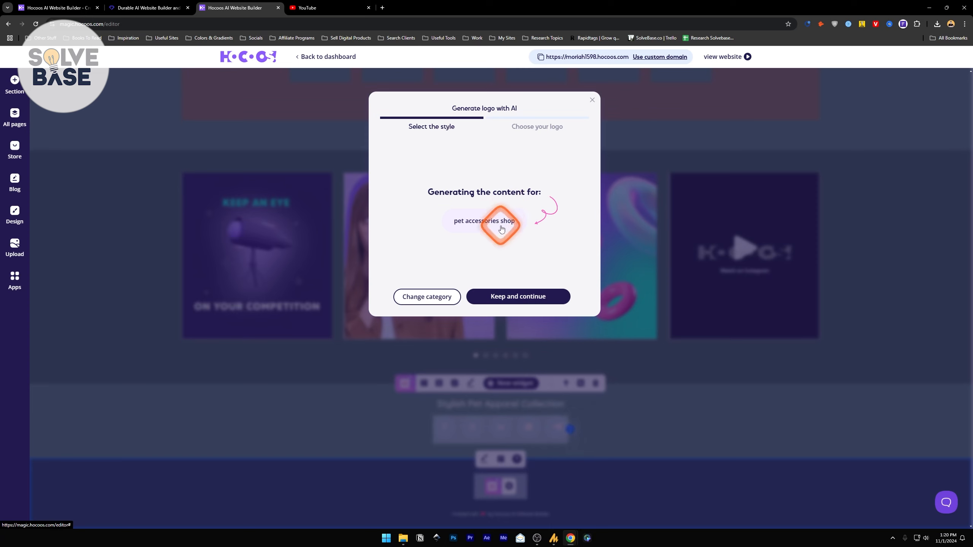
pyautogui.click(517, 296)
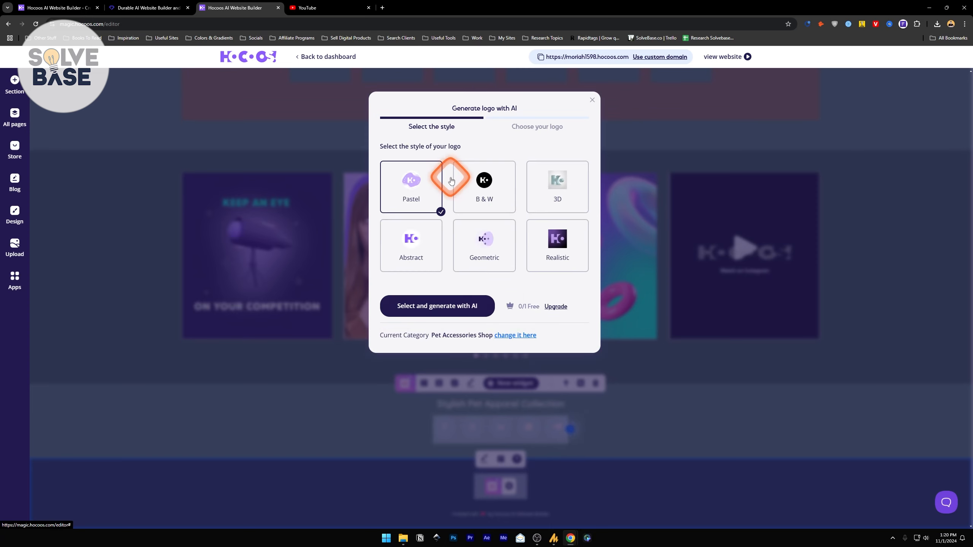
pyautogui.click(437, 306)
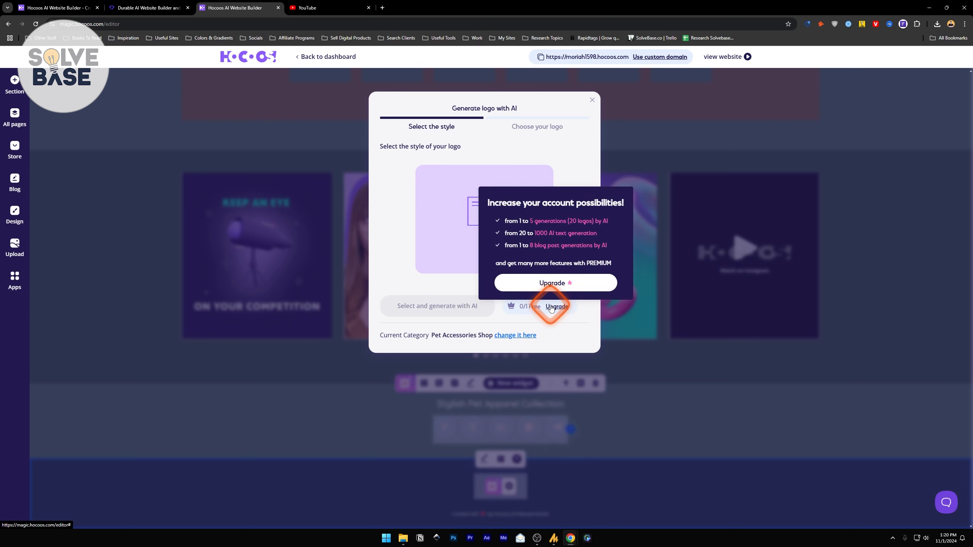
pyautogui.click(437, 305)
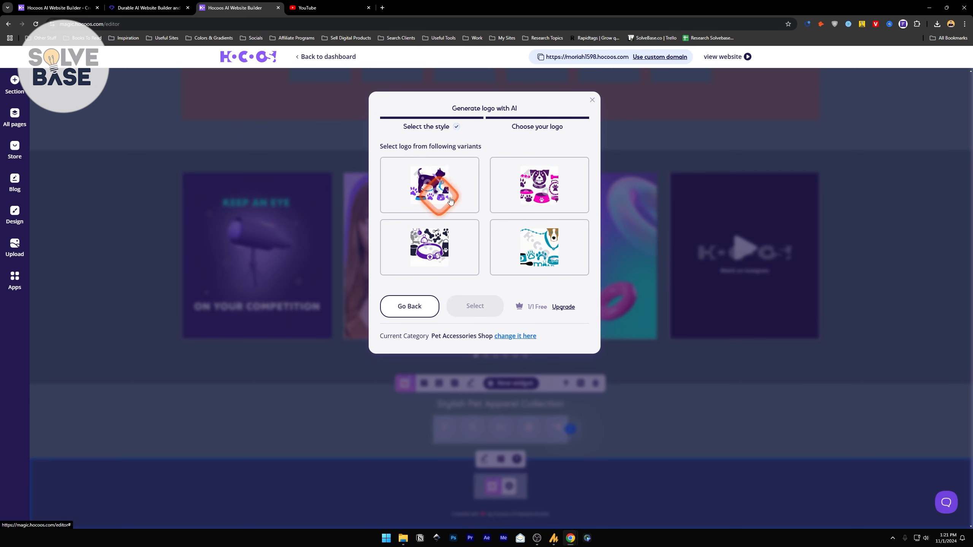
pyautogui.click(428, 184)
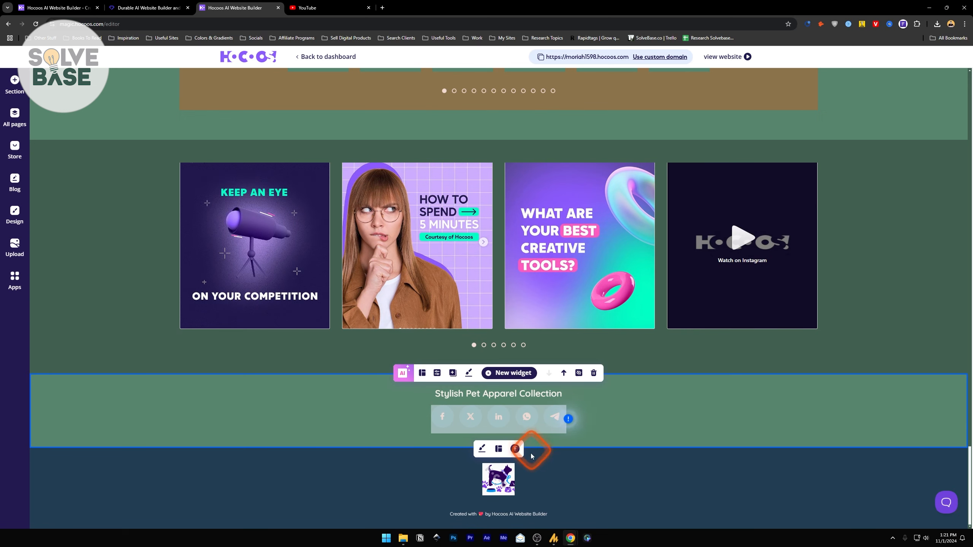
pyautogui.moveTo(497, 449)
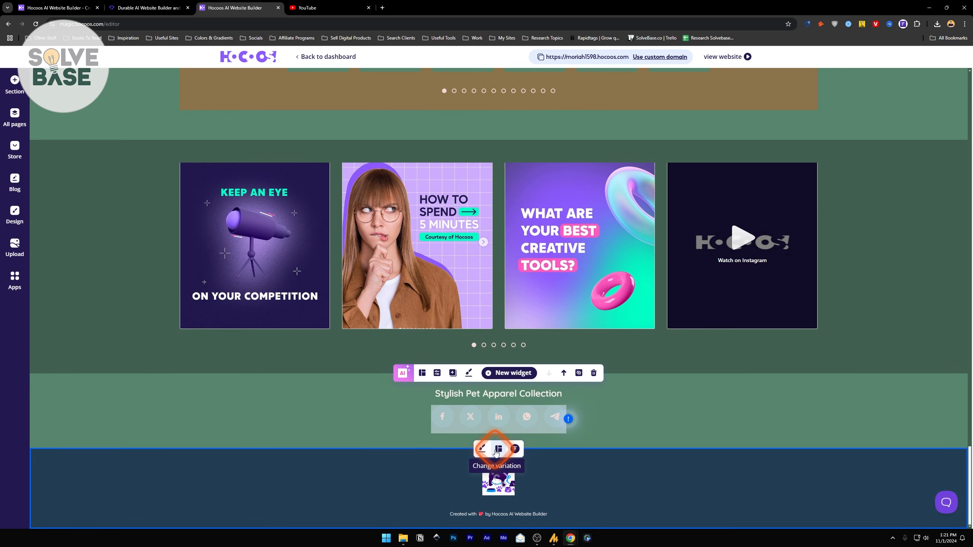
# - Switch the footer to a layout with contact details and opening hours, then open its colours
pyautogui.click(496, 449)
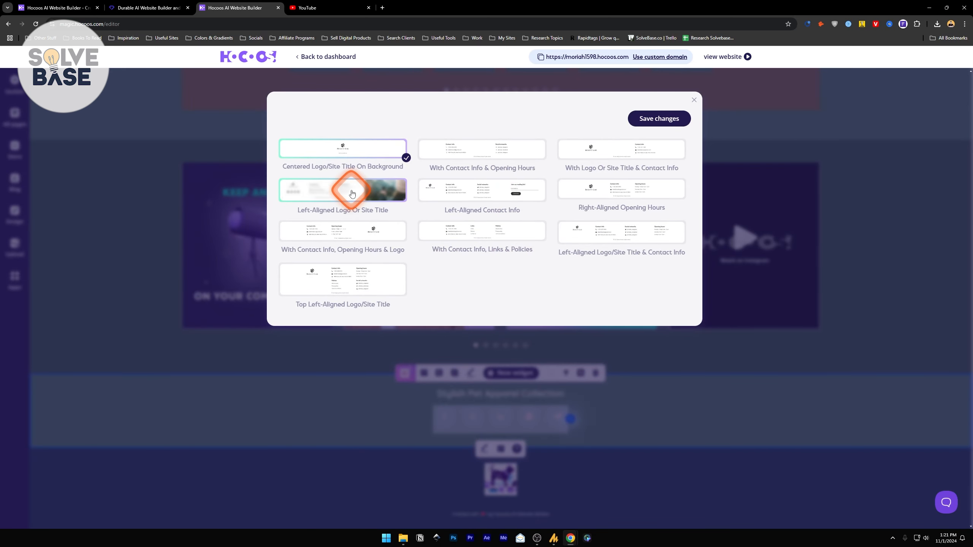
pyautogui.click(657, 119)
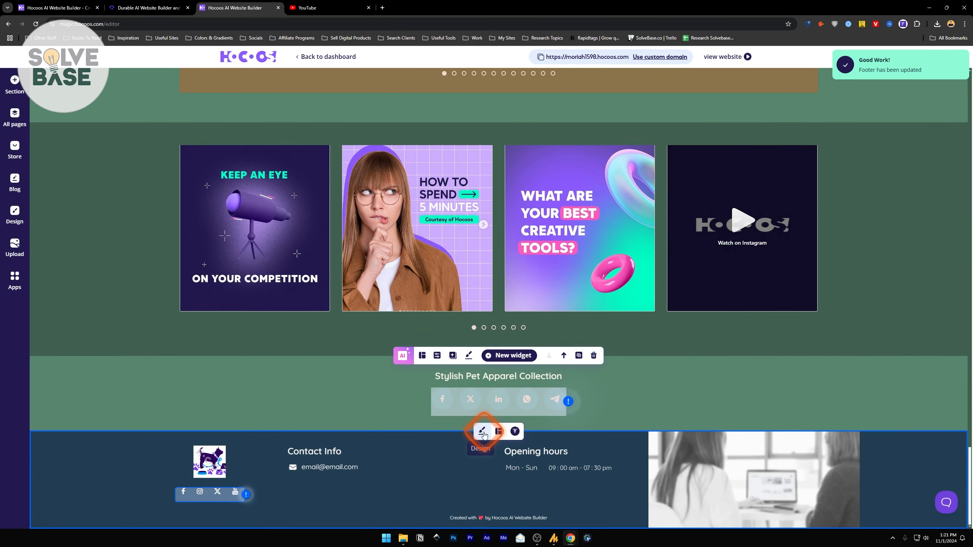
pyautogui.click(480, 431)
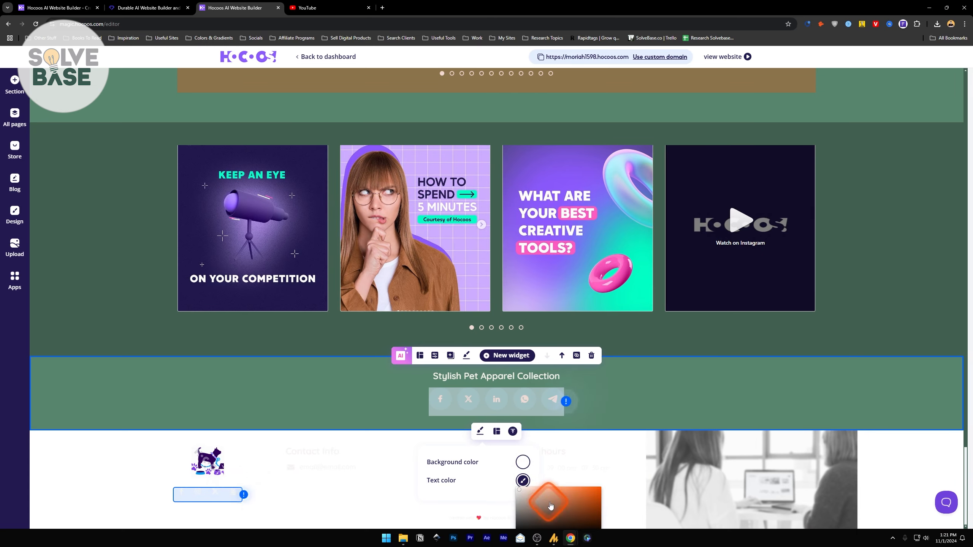
pyautogui.scroll(3)
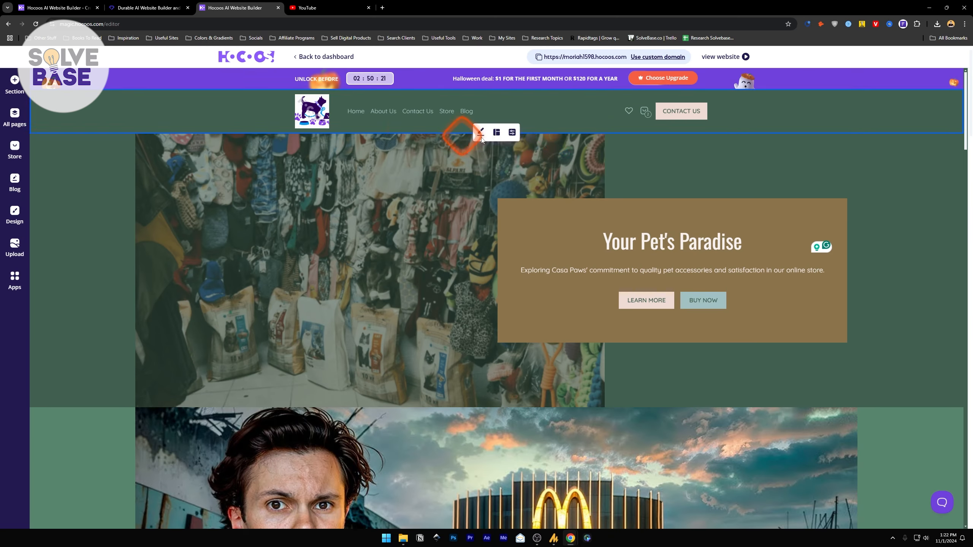
pyautogui.moveTo(482, 132)
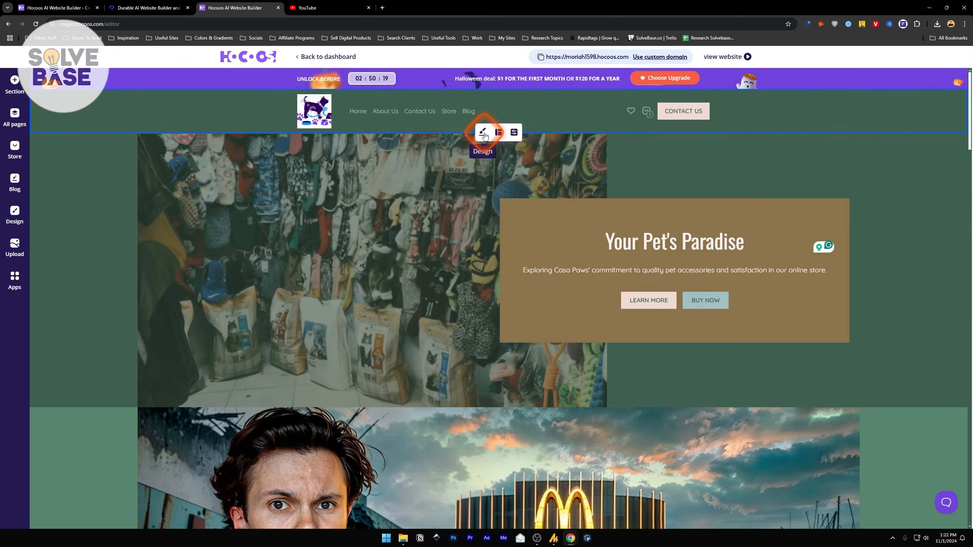
# - Give the header a white background, black menu items, and adjust the hover colour hue
pyautogui.click(483, 132)
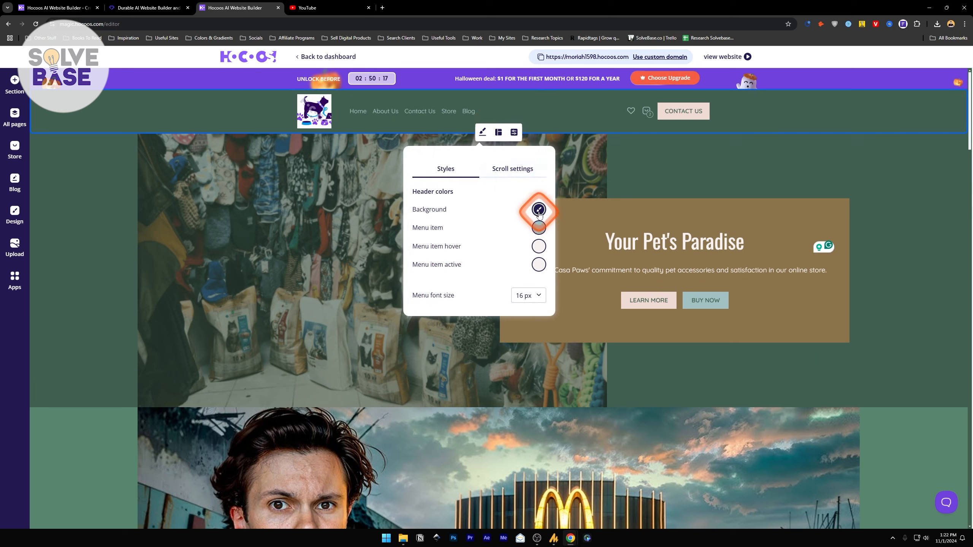
pyautogui.click(538, 228)
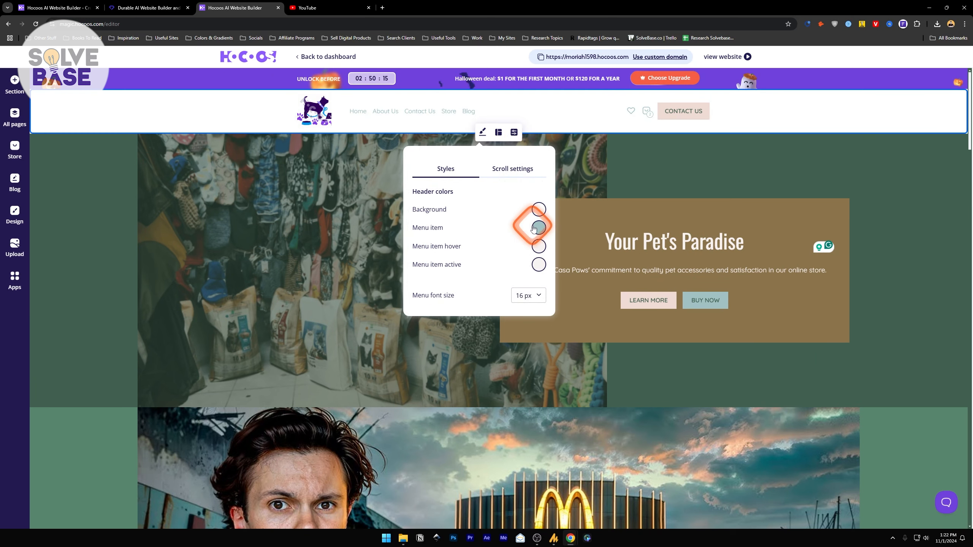
pyautogui.click(538, 246)
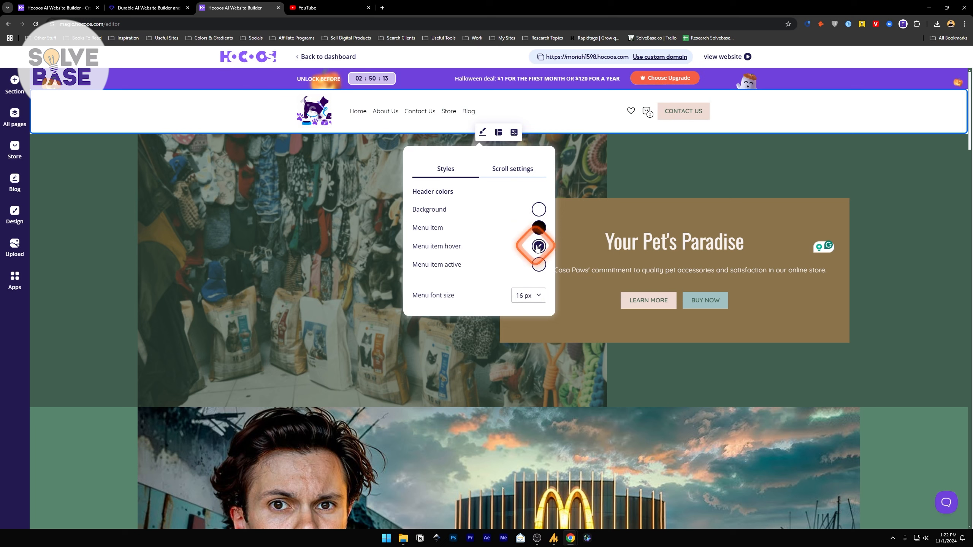
pyautogui.click(539, 246)
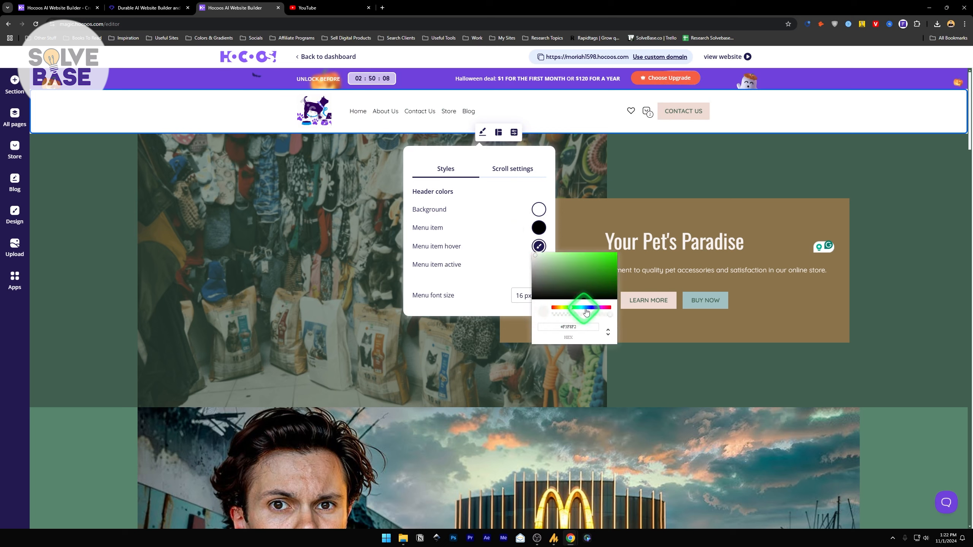
pyautogui.click(456, 171)
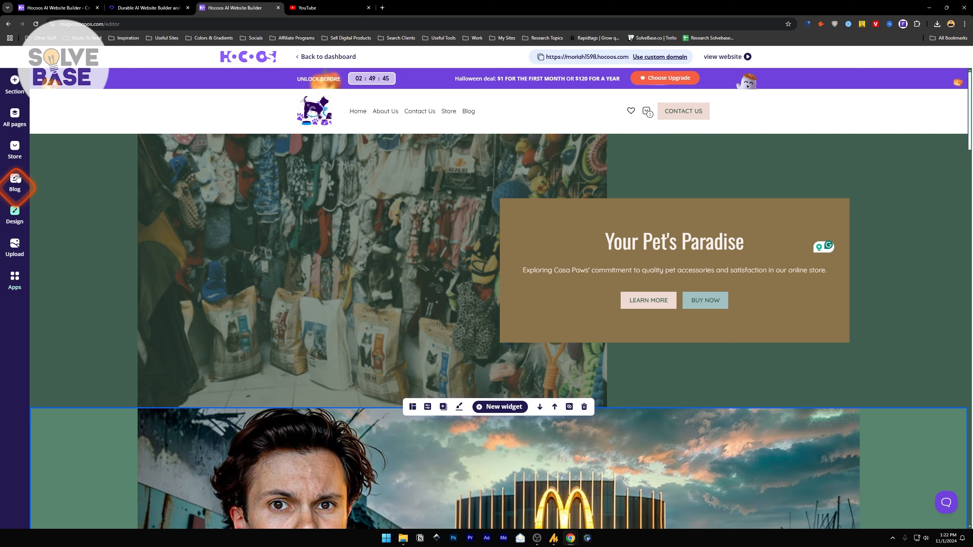
# - Close the widget chooser, go to the Contact Us page and list all site pages
pyautogui.click(499, 406)
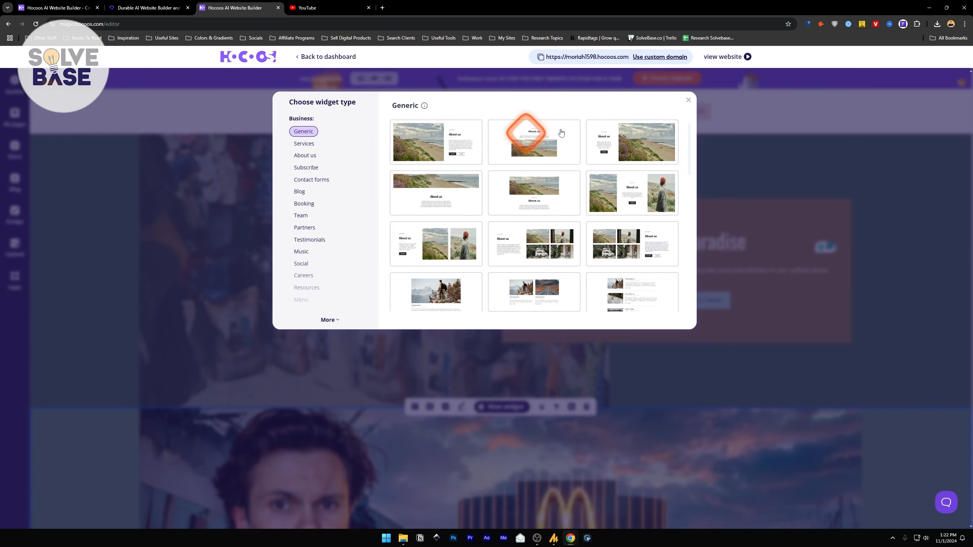
pyautogui.click(687, 100)
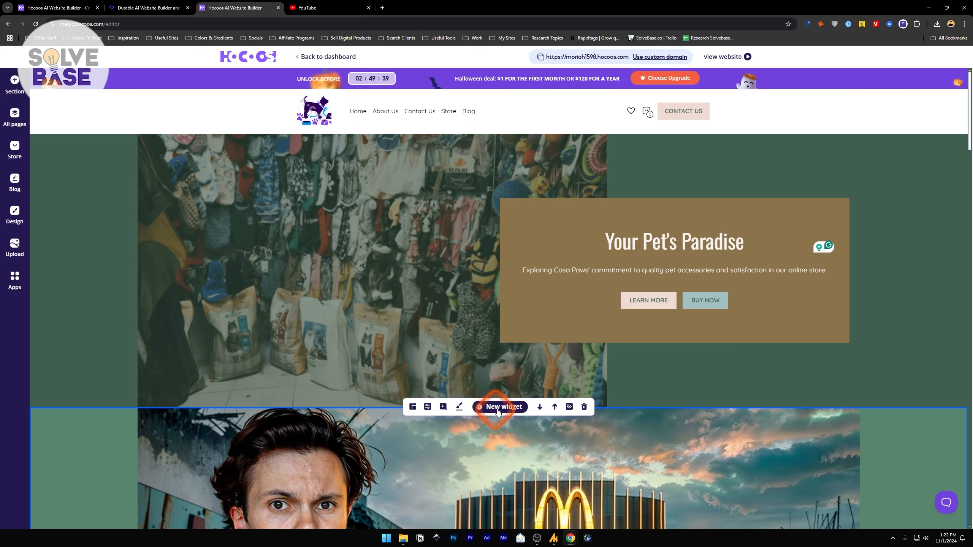
pyautogui.click(15, 118)
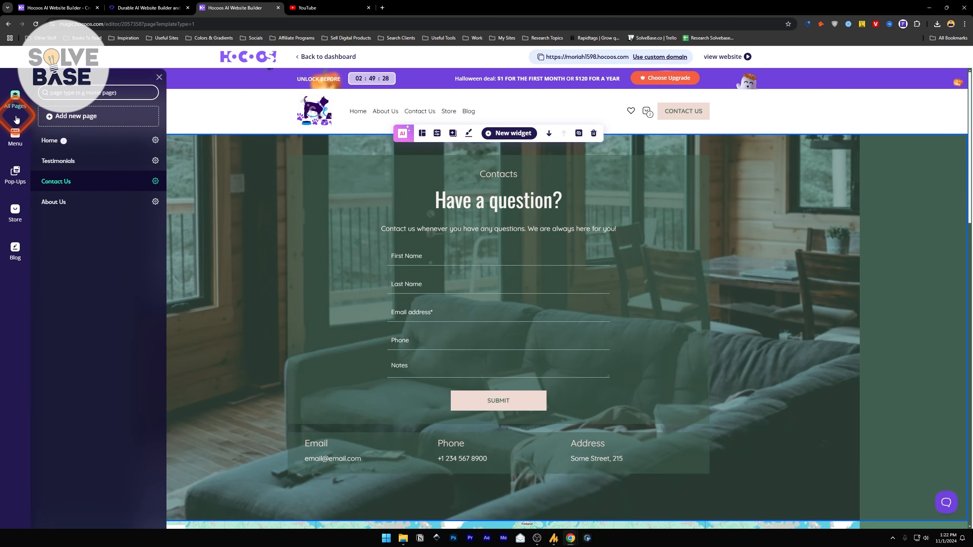
pyautogui.click(420, 111)
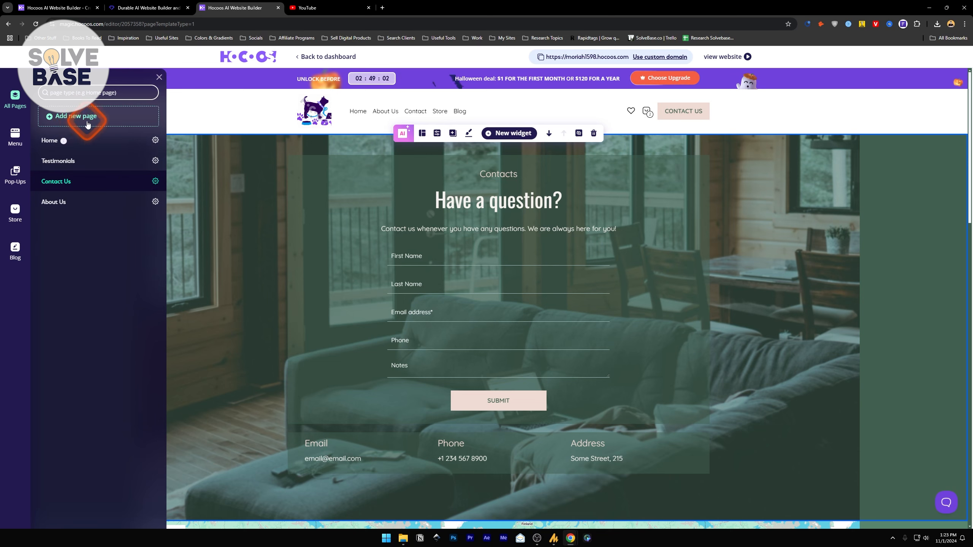
# - Add a Press page using the gallery grid layout after previewing other page types
pyautogui.click(76, 117)
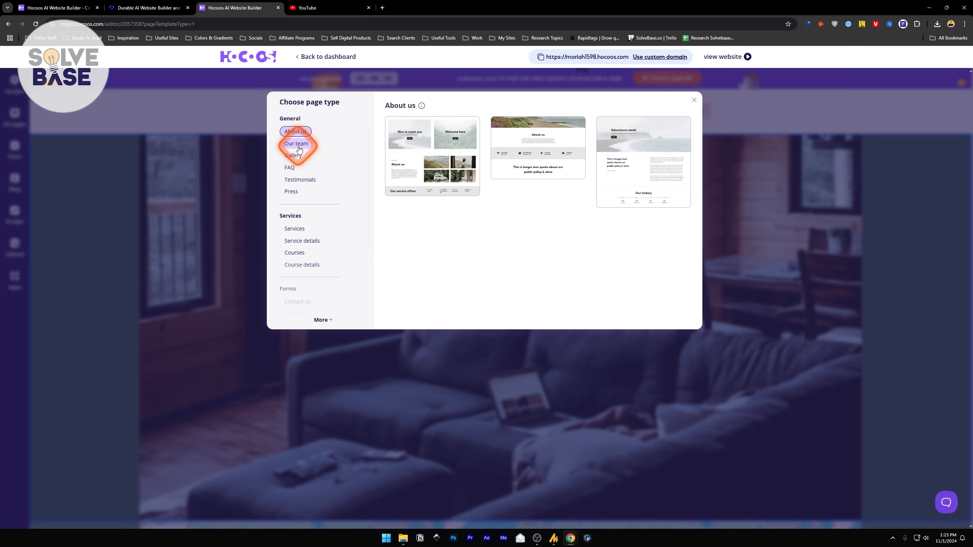
pyautogui.moveTo(295, 139)
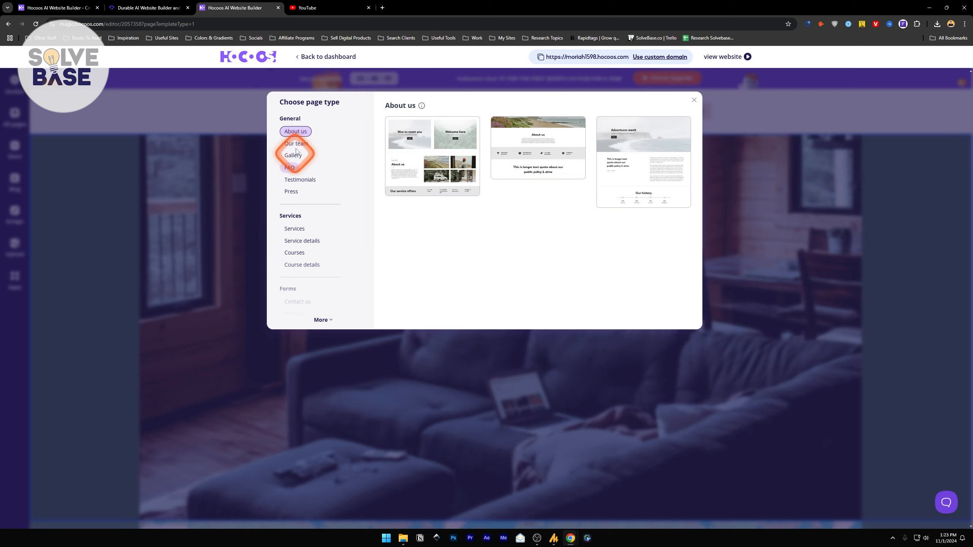
pyautogui.click(296, 143)
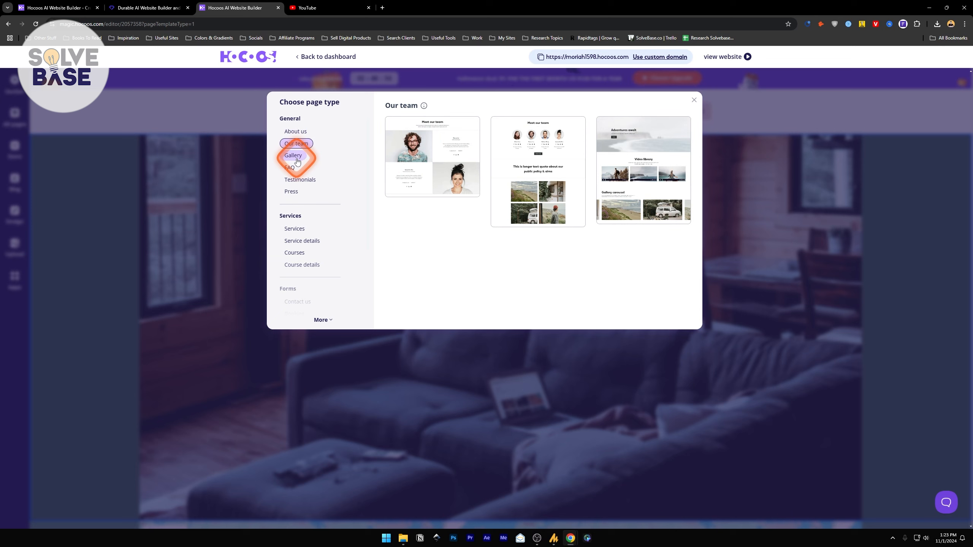
pyautogui.click(300, 179)
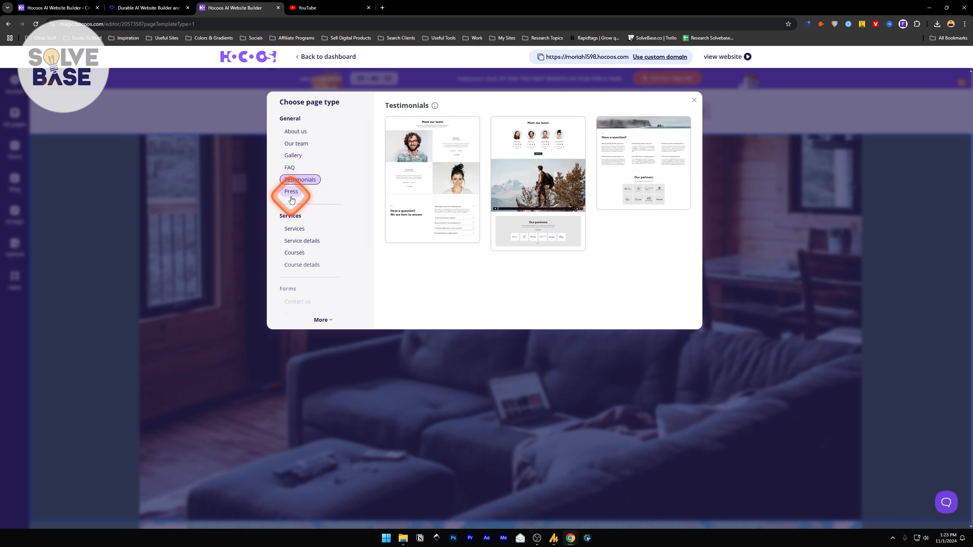
pyautogui.click(290, 191)
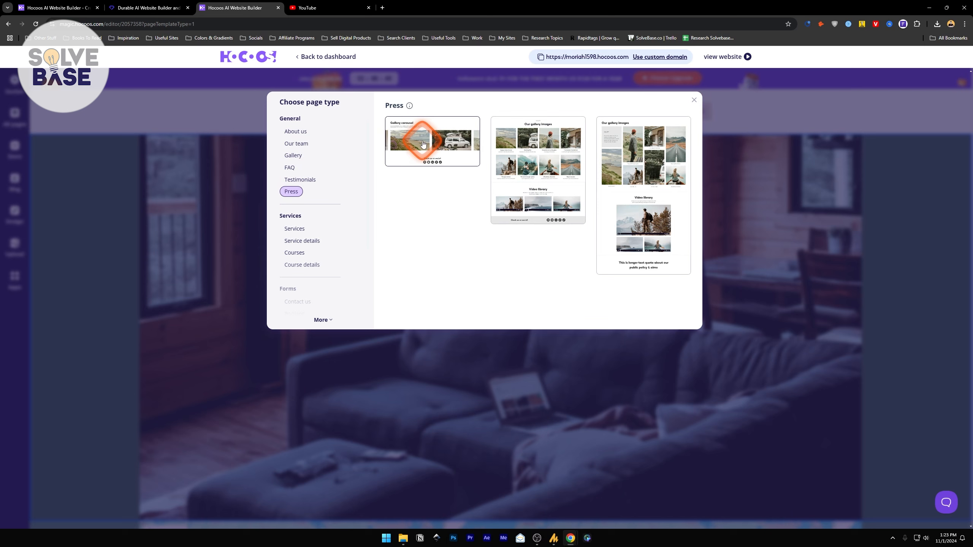
pyautogui.moveTo(549, 162)
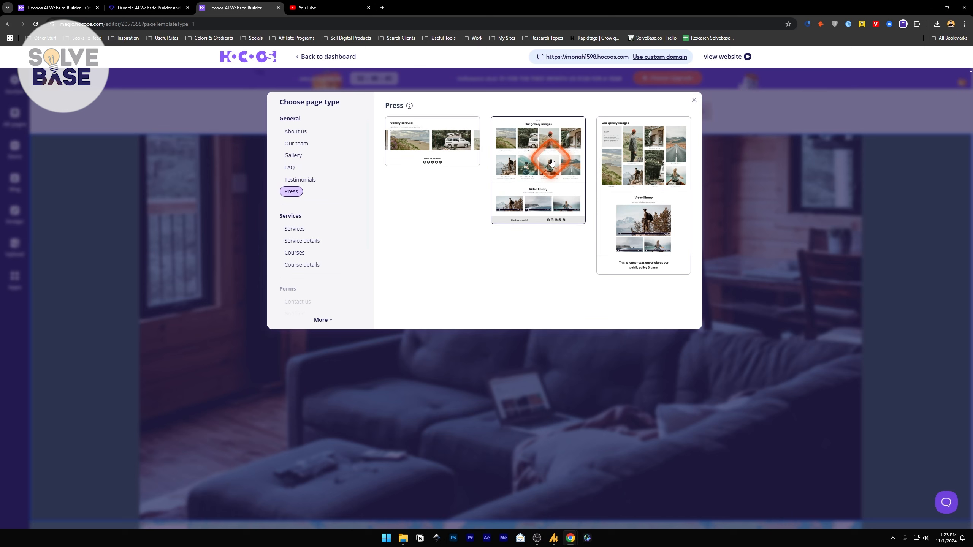
pyautogui.click(537, 170)
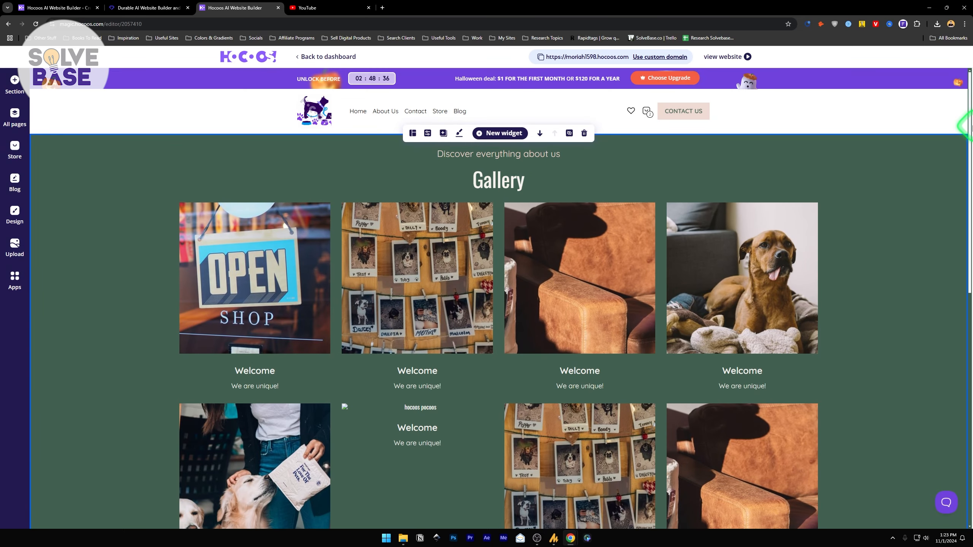
pyautogui.scroll(-3)
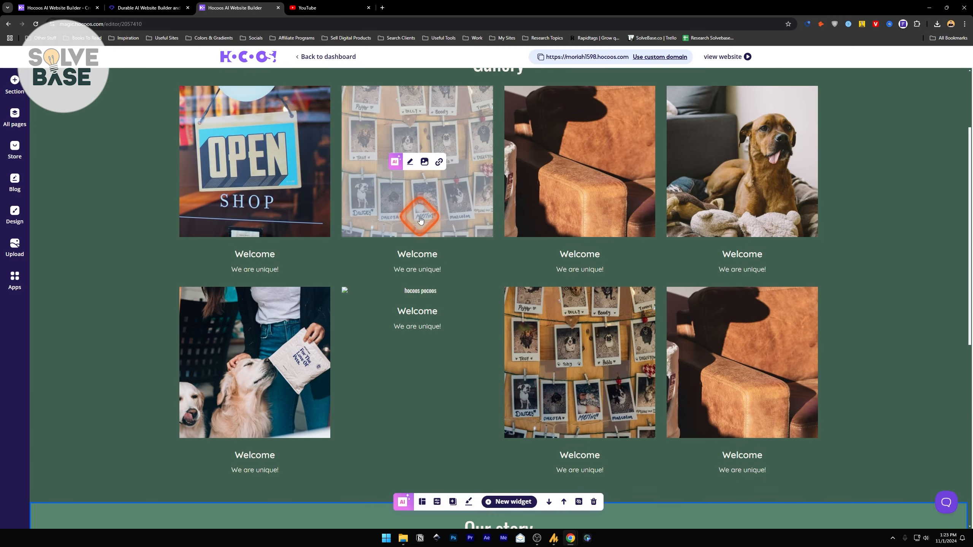
# - Add the Press page to the site menu, move About Us below Blog, and save
pyautogui.click(15, 116)
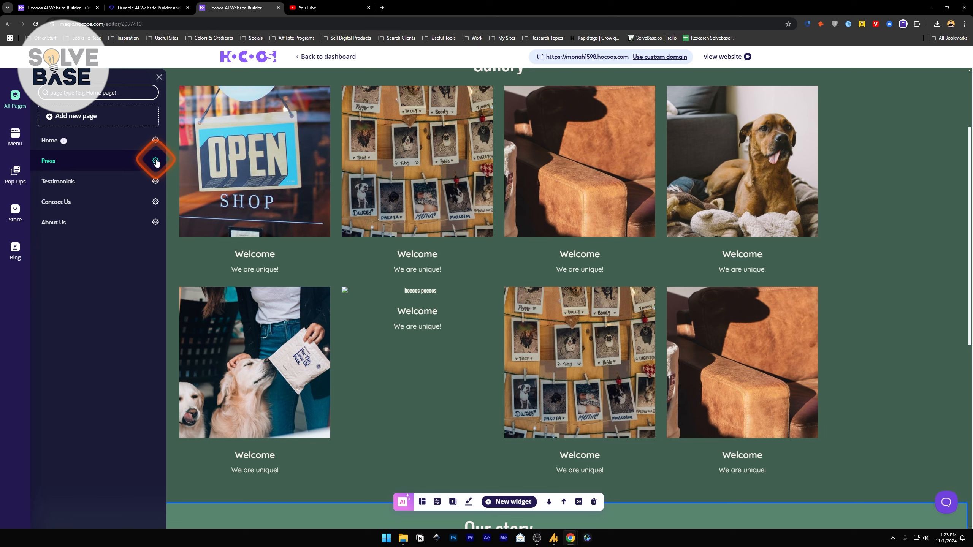
pyautogui.moveTo(156, 182)
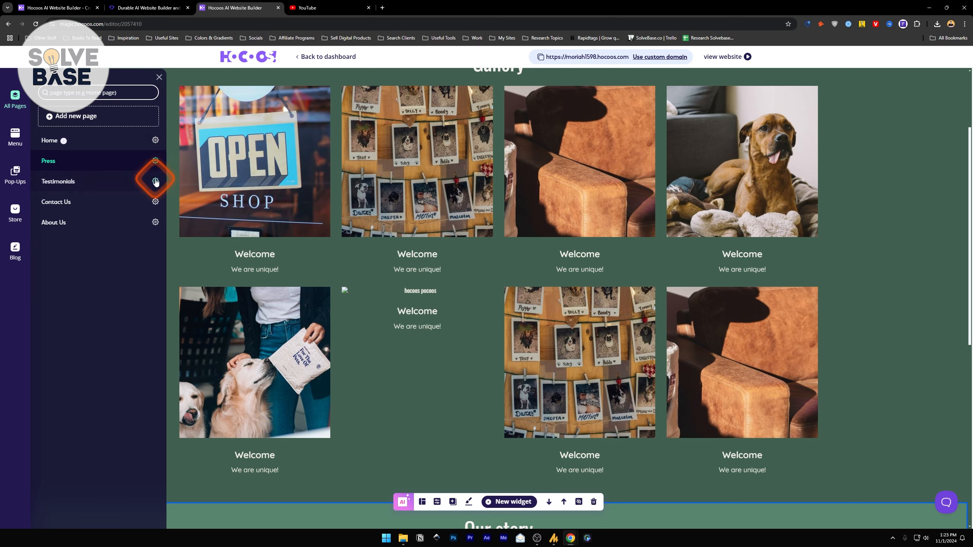
pyautogui.click(155, 161)
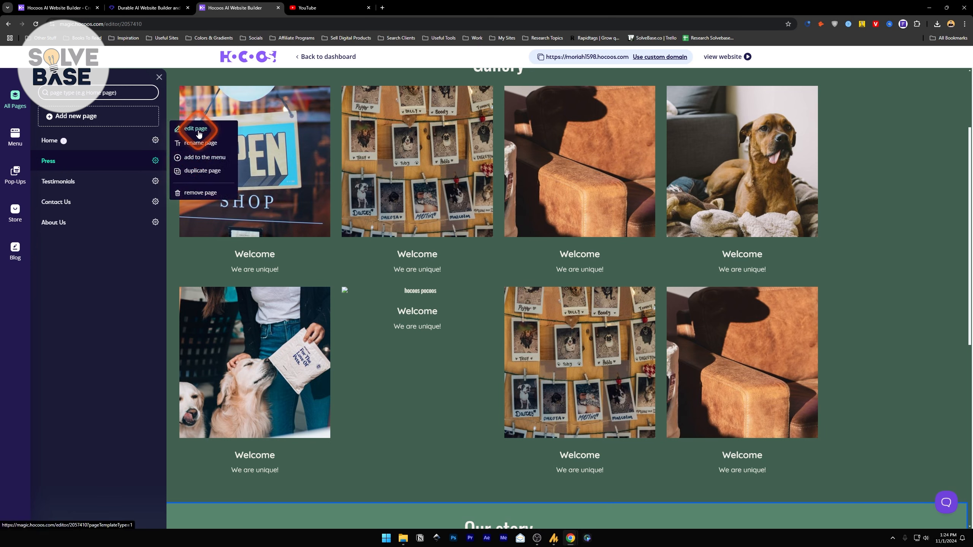
pyautogui.moveTo(190, 160)
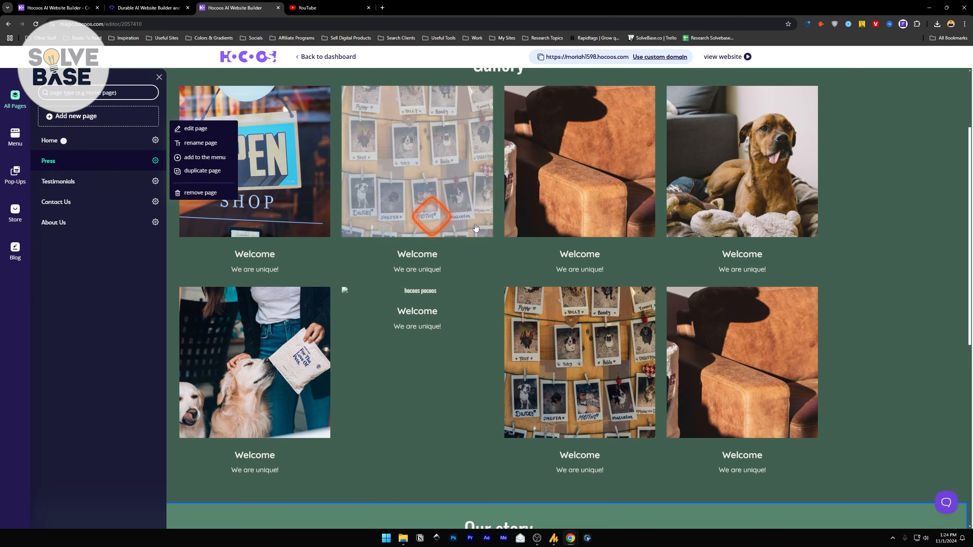
pyautogui.scroll(3)
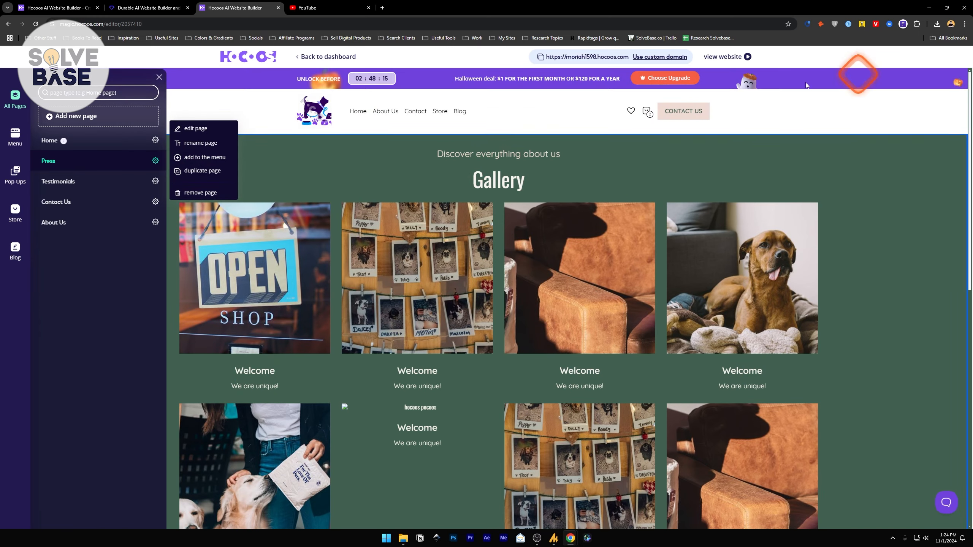
pyautogui.click(204, 157)
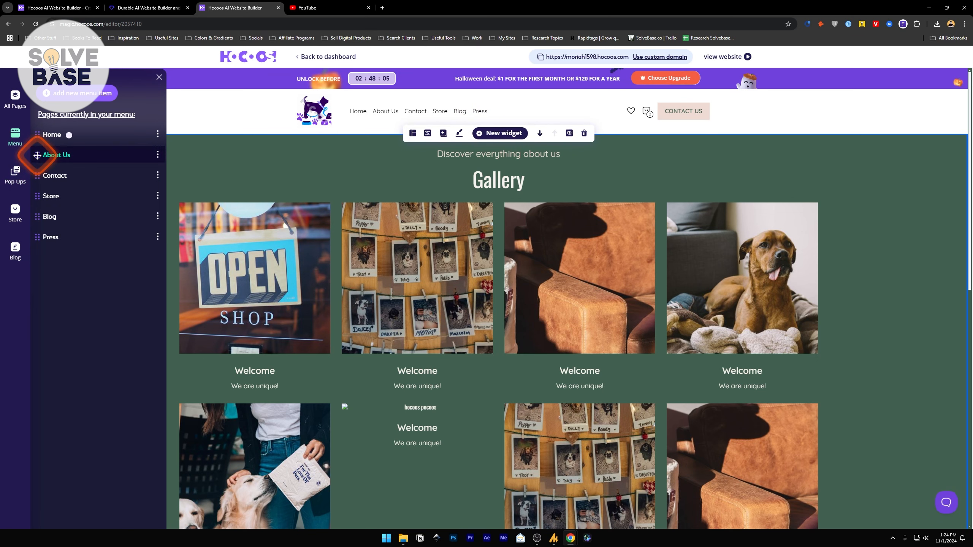
pyautogui.moveTo(56, 155); pyautogui.dragTo(56, 185)
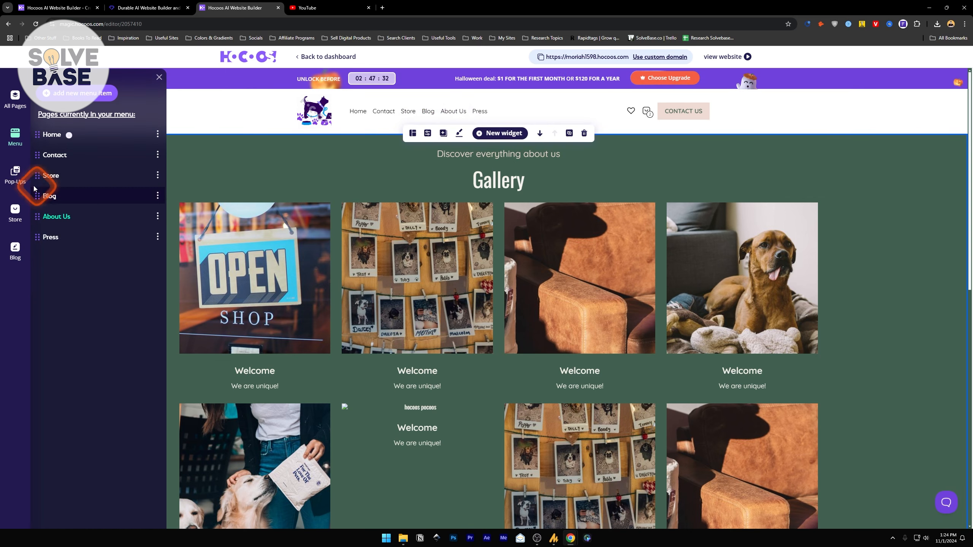
pyautogui.click(158, 76)
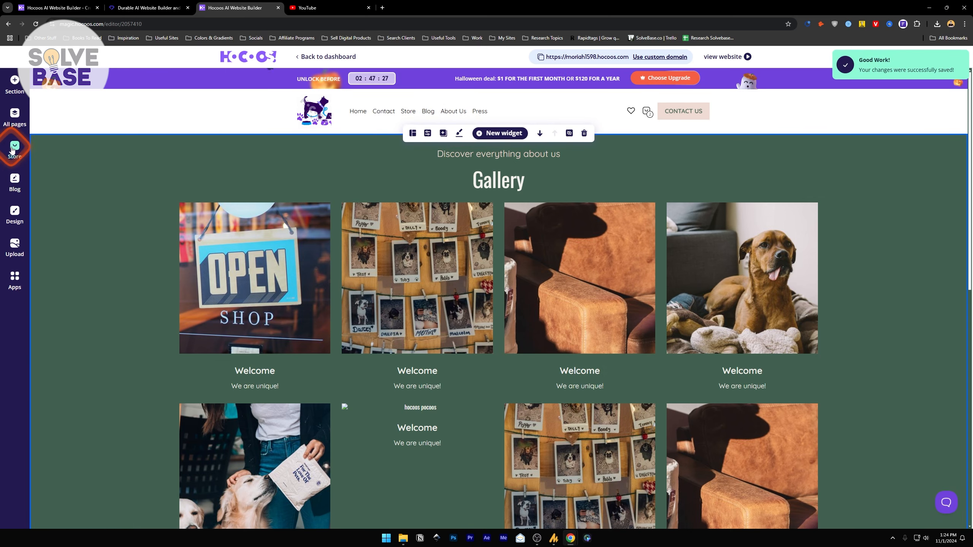
# - Set up the online store using the 'I need filters on the side' layout
pyautogui.click(14, 150)
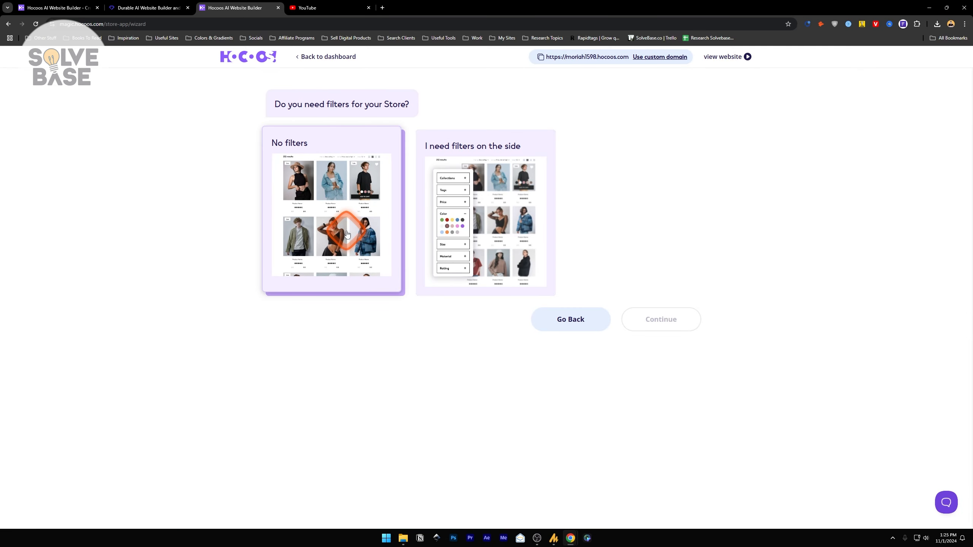
pyautogui.moveTo(347, 171)
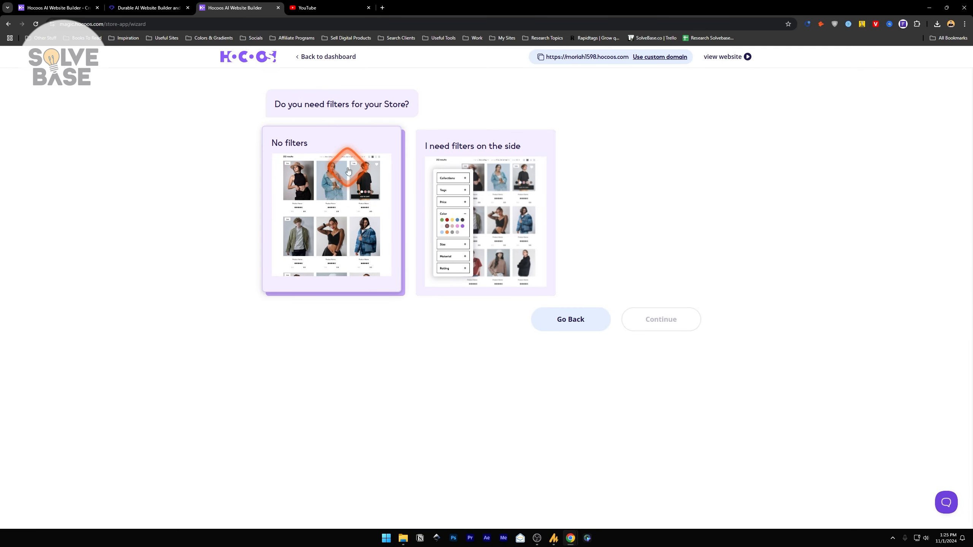
pyautogui.click(485, 220)
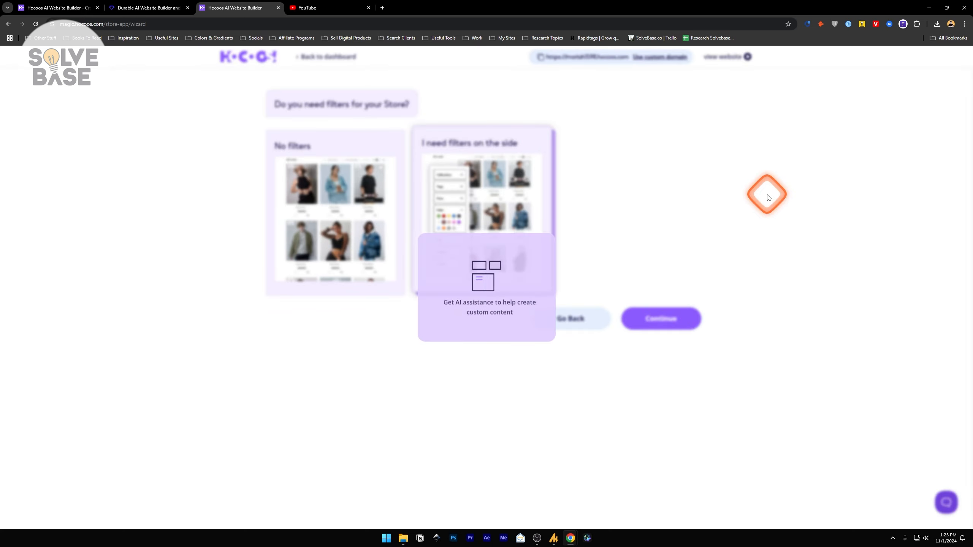
pyautogui.click(660, 319)
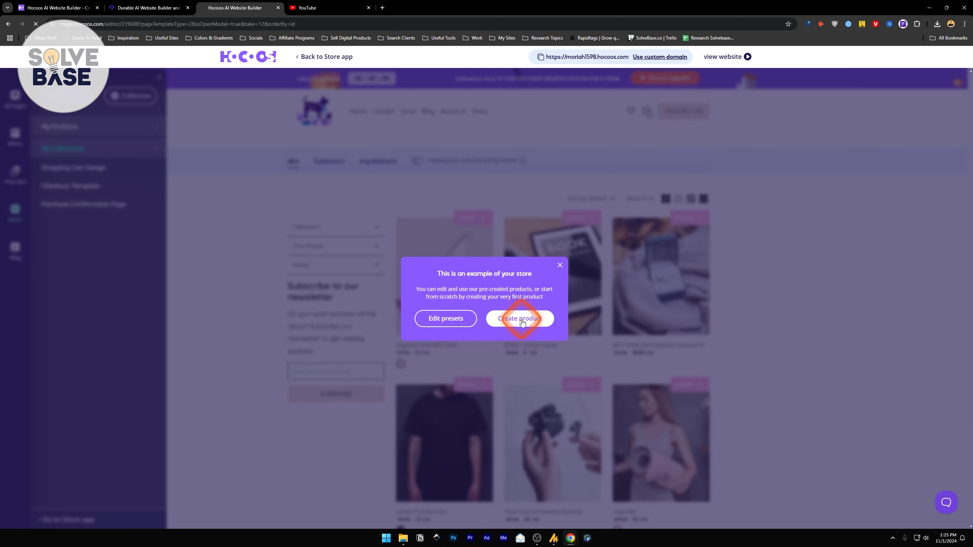
# - Create a draft product named 'Cat Keychain' with price 800.00
pyautogui.click(520, 319)
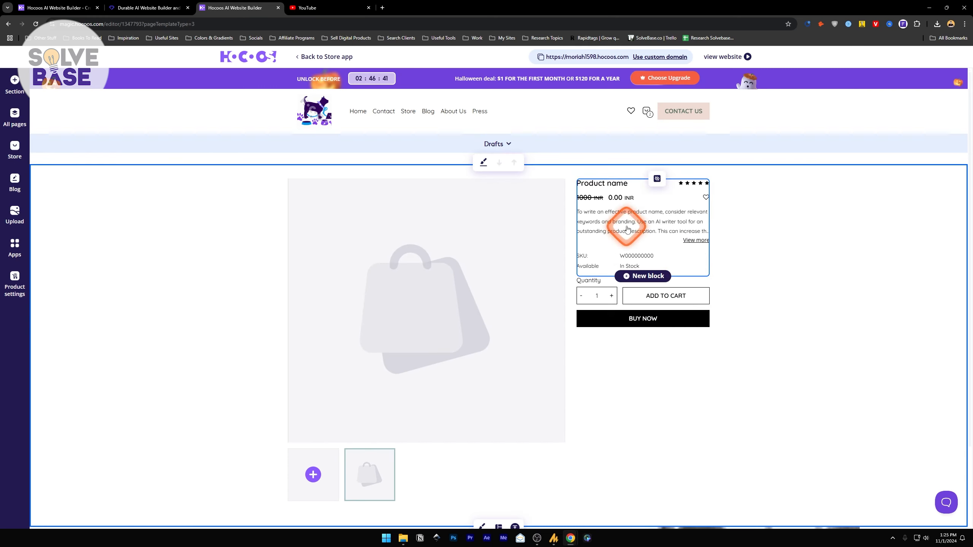
pyautogui.doubleClick(601, 183)
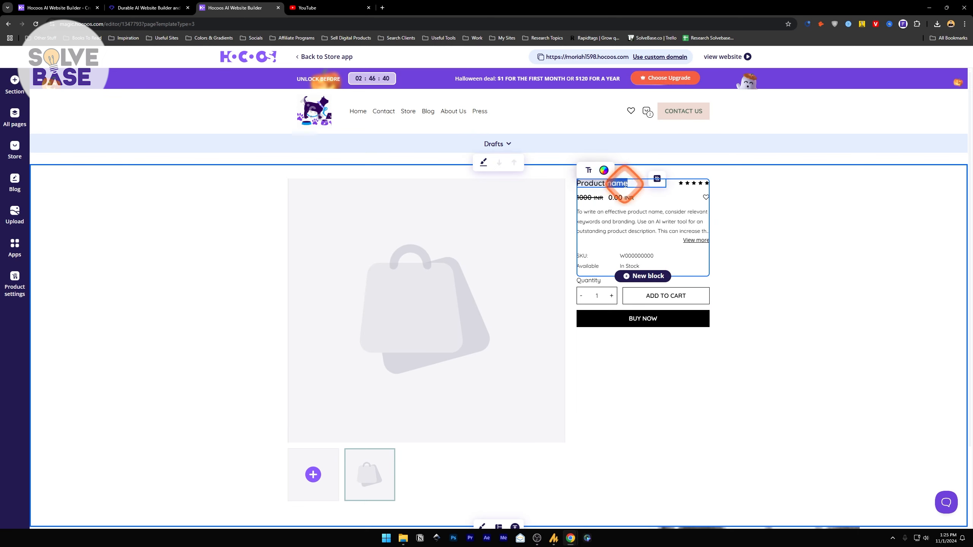
pyautogui.write('Cat Keychain')
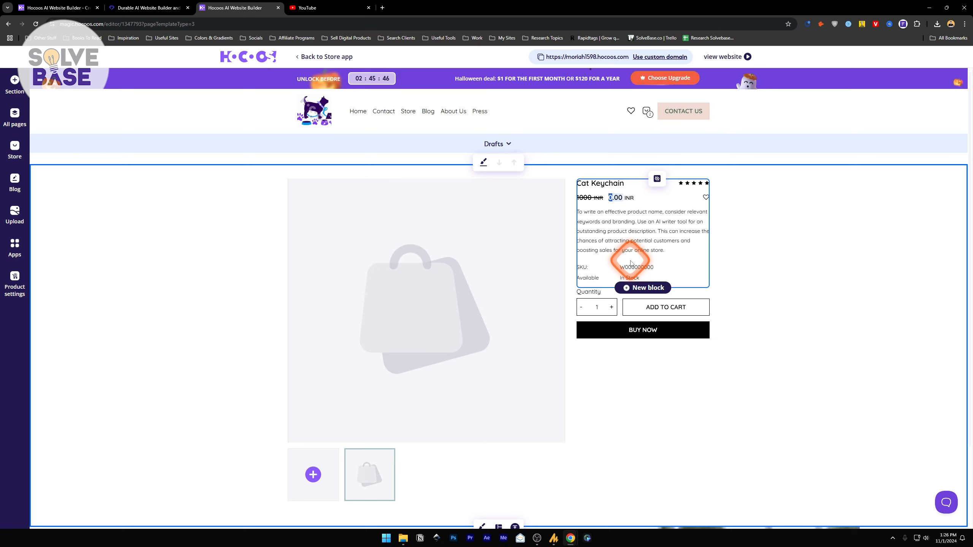
pyautogui.write('800.00')
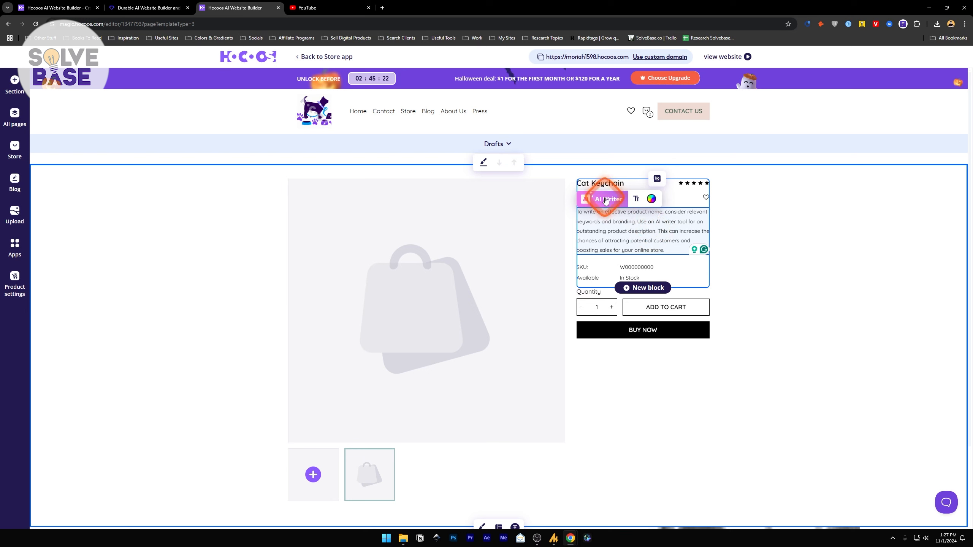
# - Replace the Cat Keychain description with an AI-generated suggestion from keywords
pyautogui.click(603, 199)
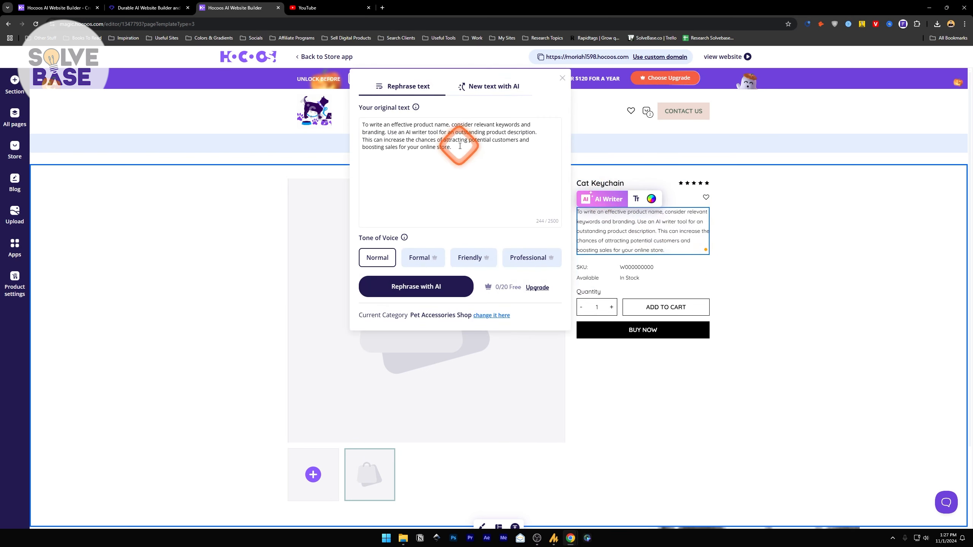
pyautogui.moveTo(506, 290)
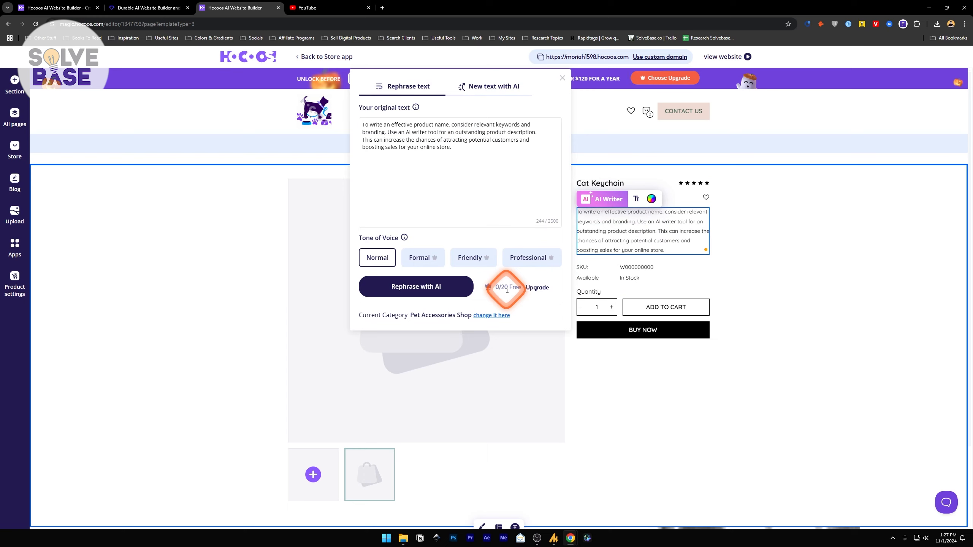
pyautogui.moveTo(486, 270)
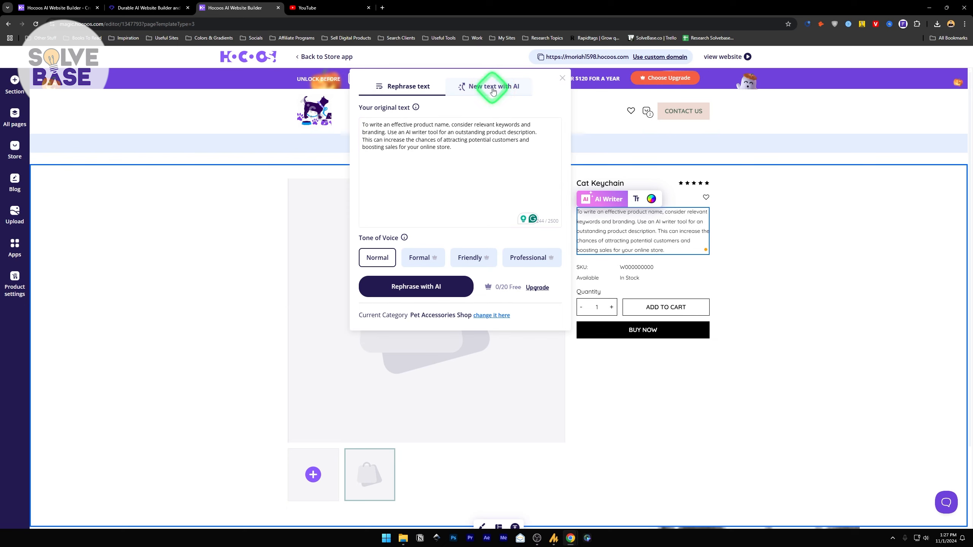
pyautogui.click(490, 86)
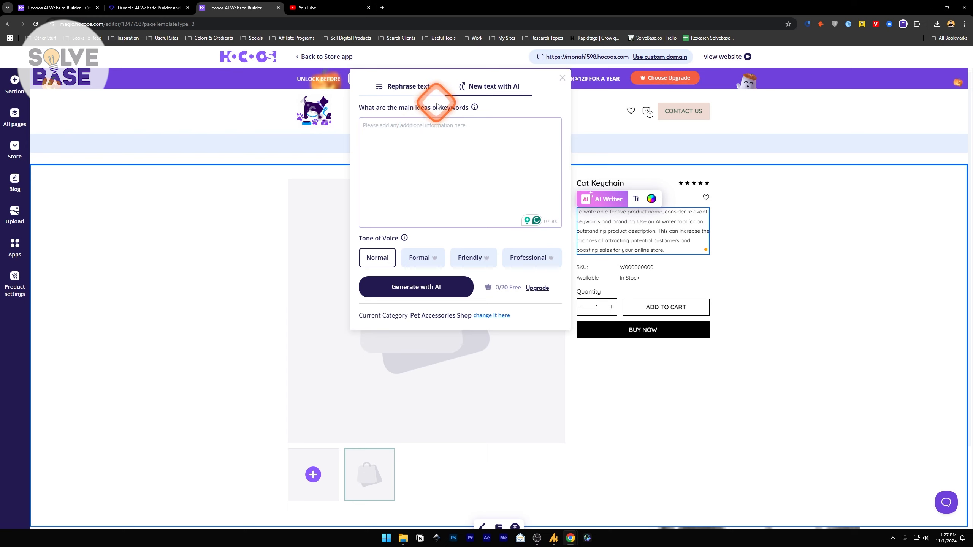
pyautogui.write('cat keychain in green color')
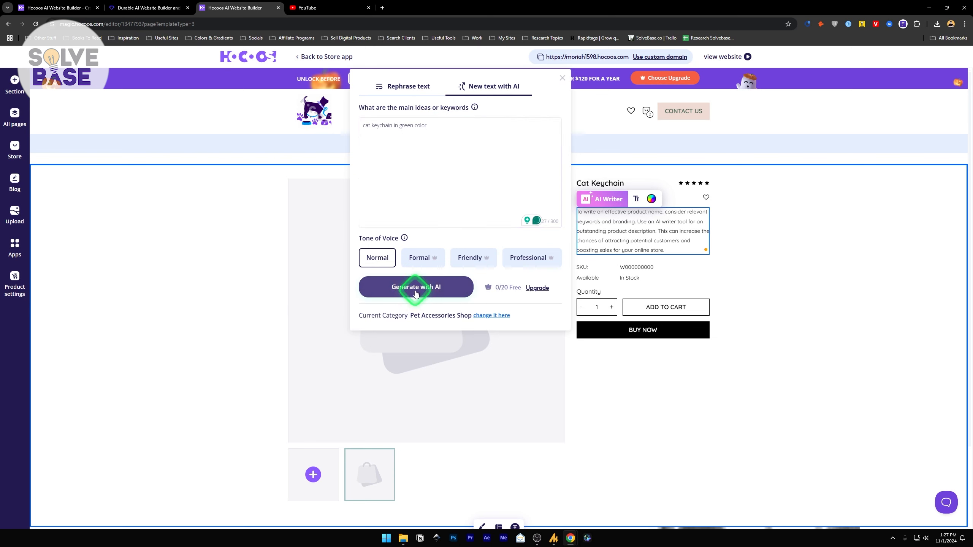
pyautogui.click(415, 286)
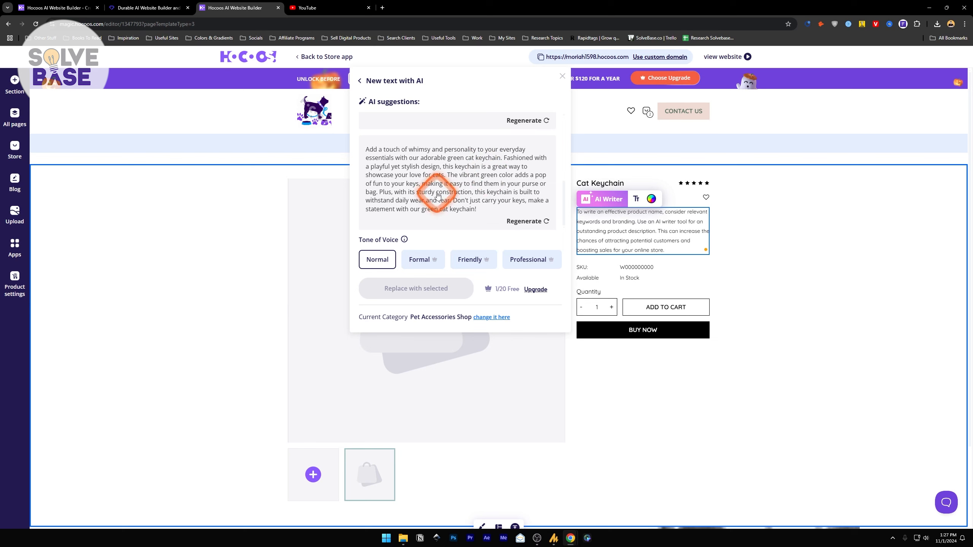
pyautogui.click(415, 289)
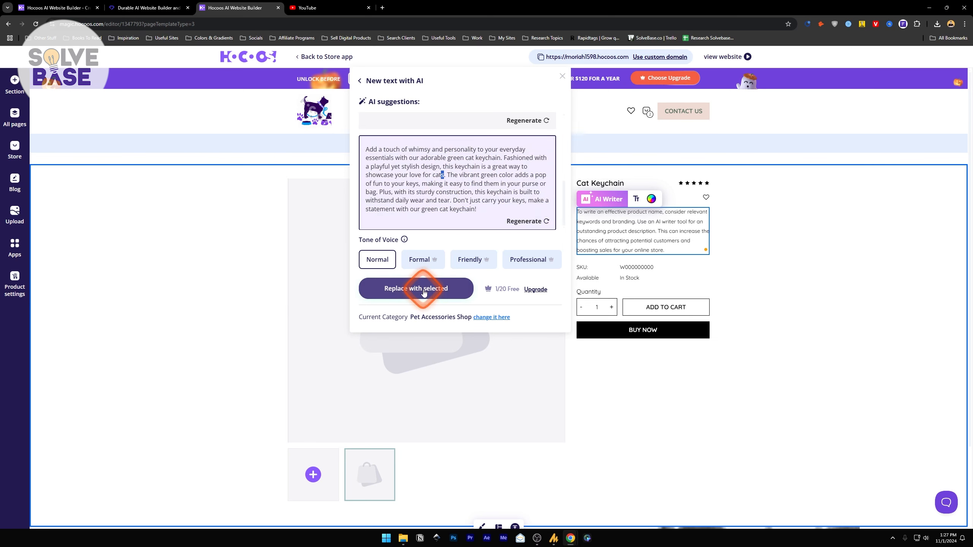
pyautogui.click(416, 288)
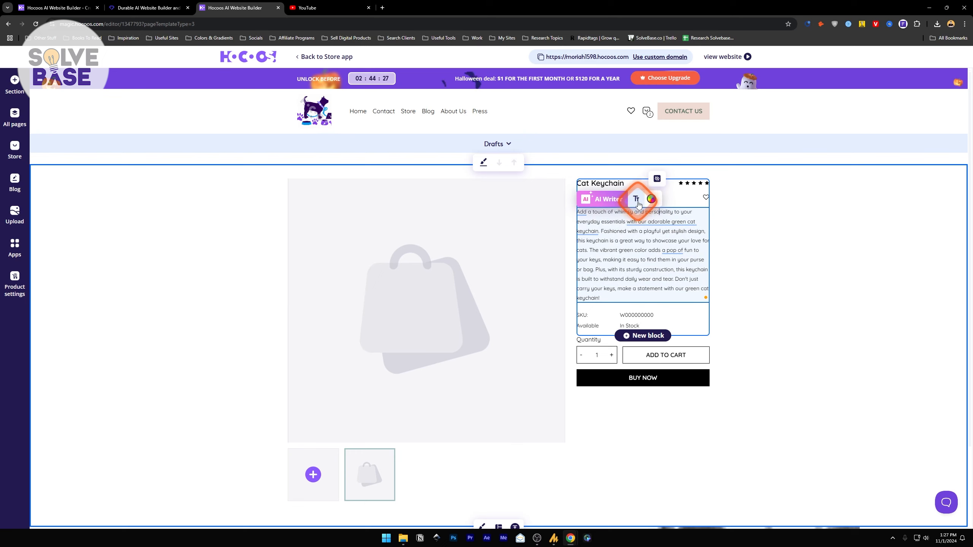
# - Set the Cat Keychain's star rating and auto-track inventory with 50 items in stock
pyautogui.click(635, 199)
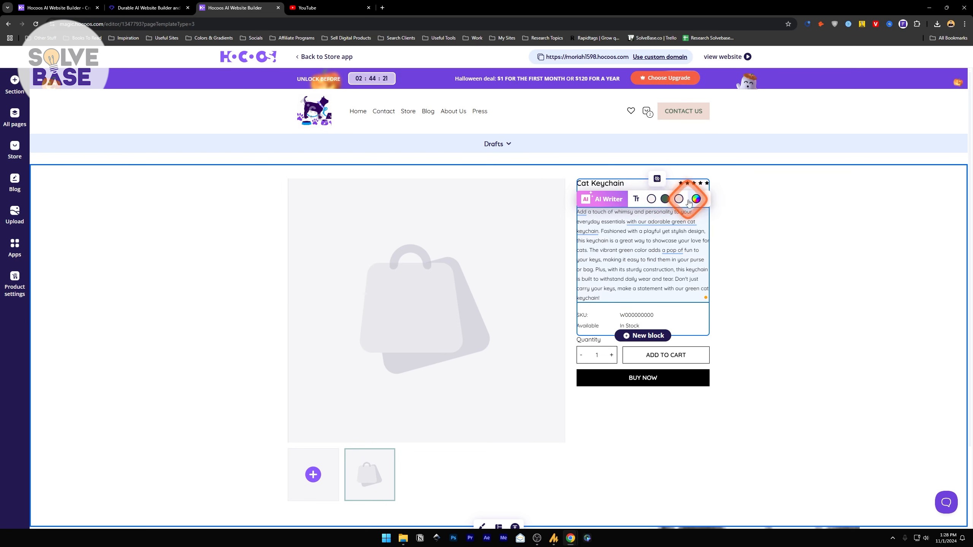
pyautogui.click(686, 183)
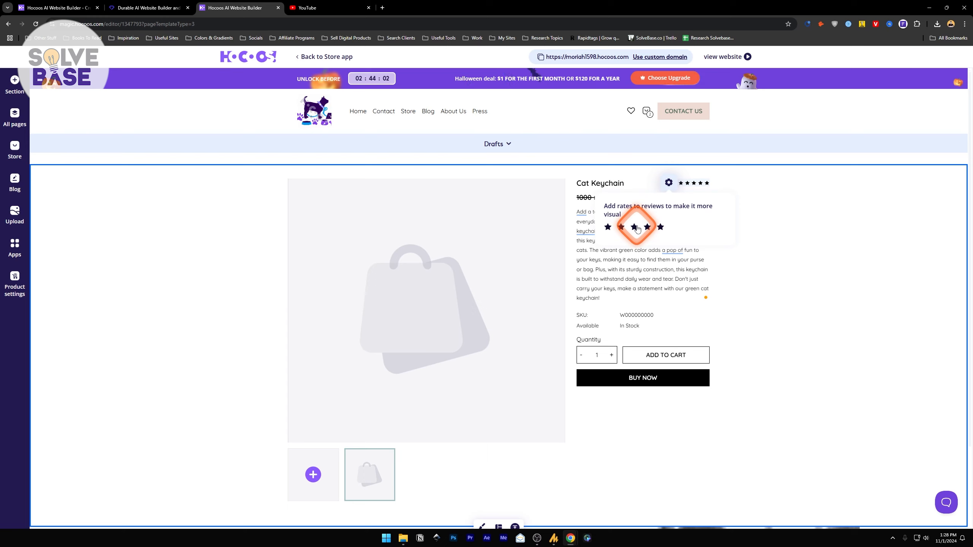
pyautogui.moveTo(687, 200)
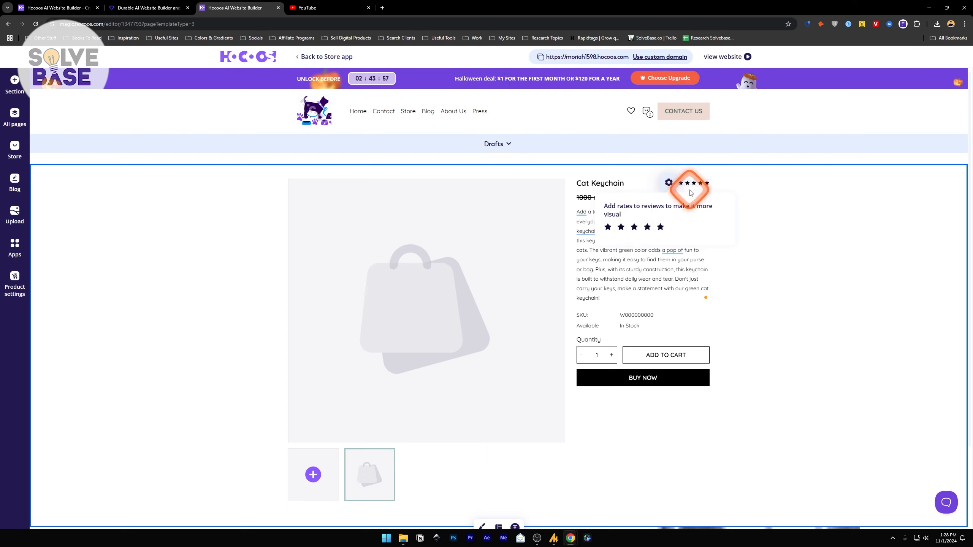
pyautogui.moveTo(661, 229)
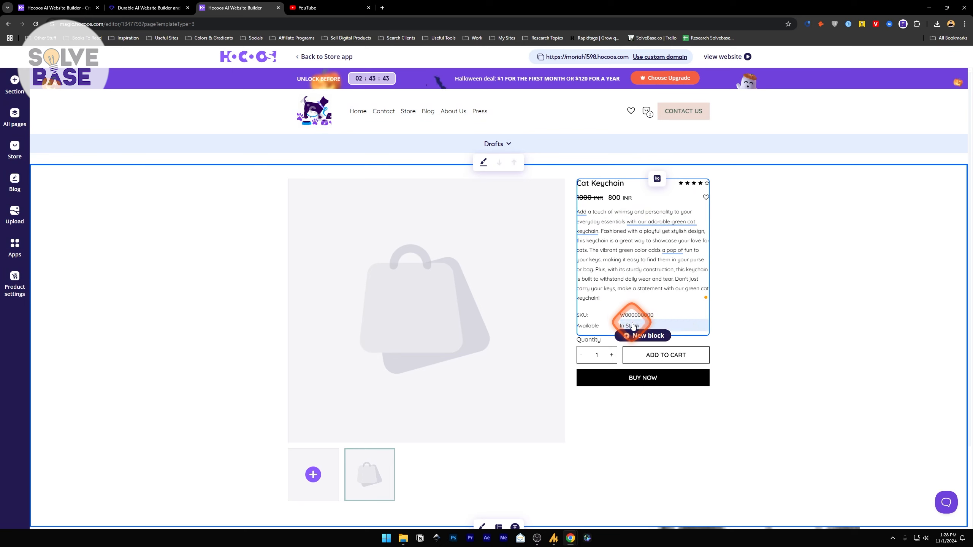
pyautogui.click(630, 326)
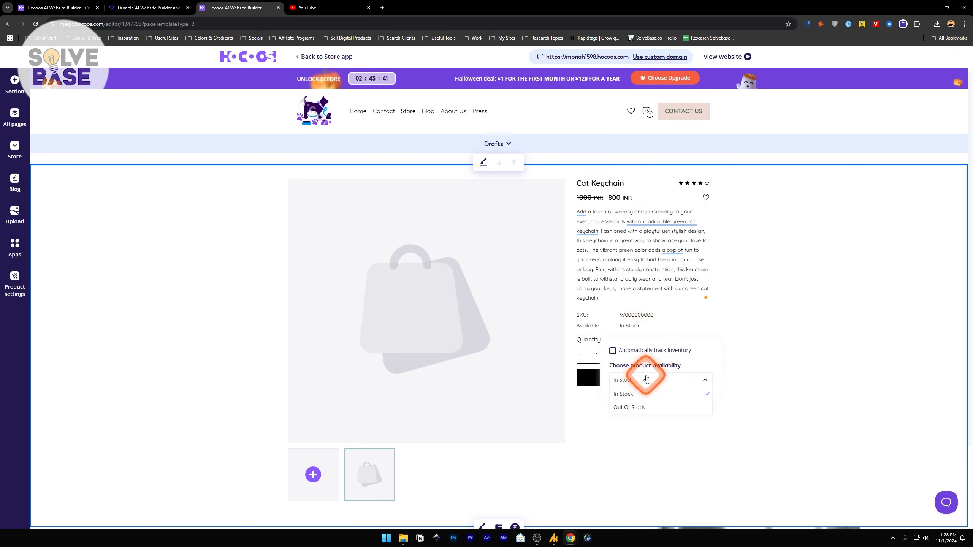
pyautogui.click(612, 350)
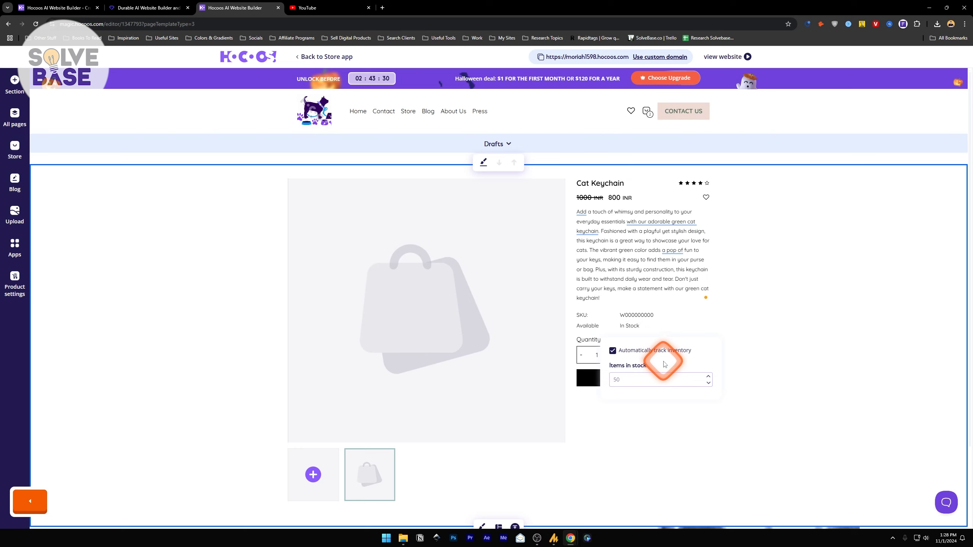
pyautogui.click(642, 254)
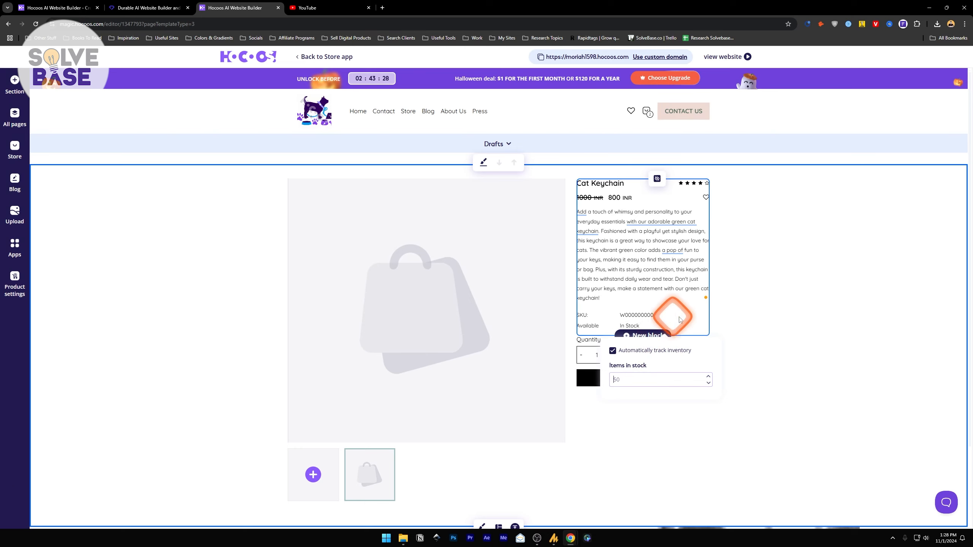
# - Open the block type chooser to add a new block to the Cat Keychain
pyautogui.click(644, 335)
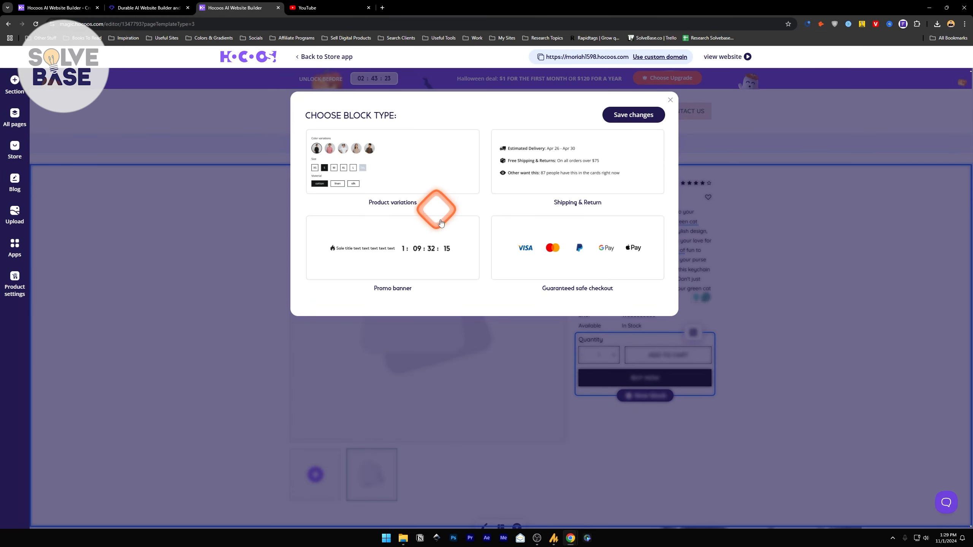
pyautogui.moveTo(562, 149)
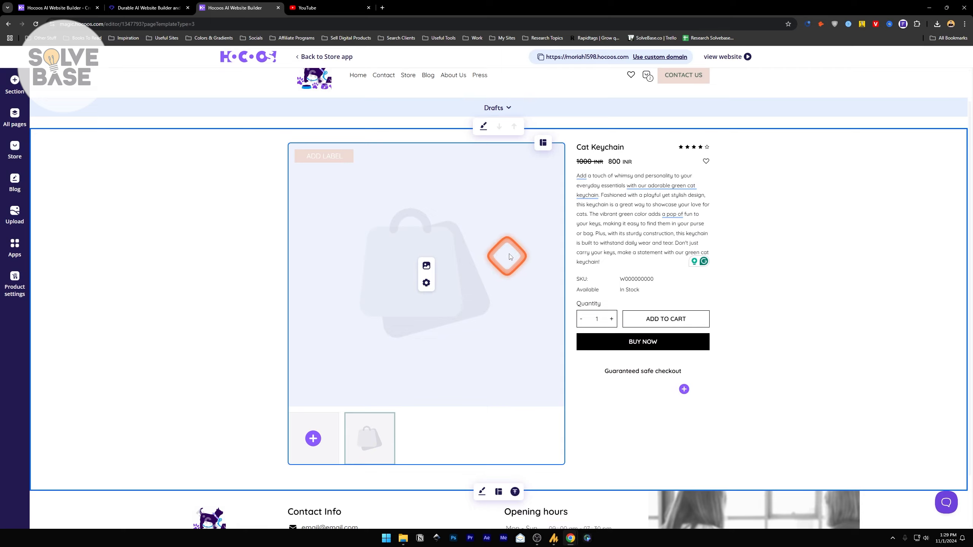
# - Replace the product image with an AI image generated from 'cat keychain green'
pyautogui.click(427, 266)
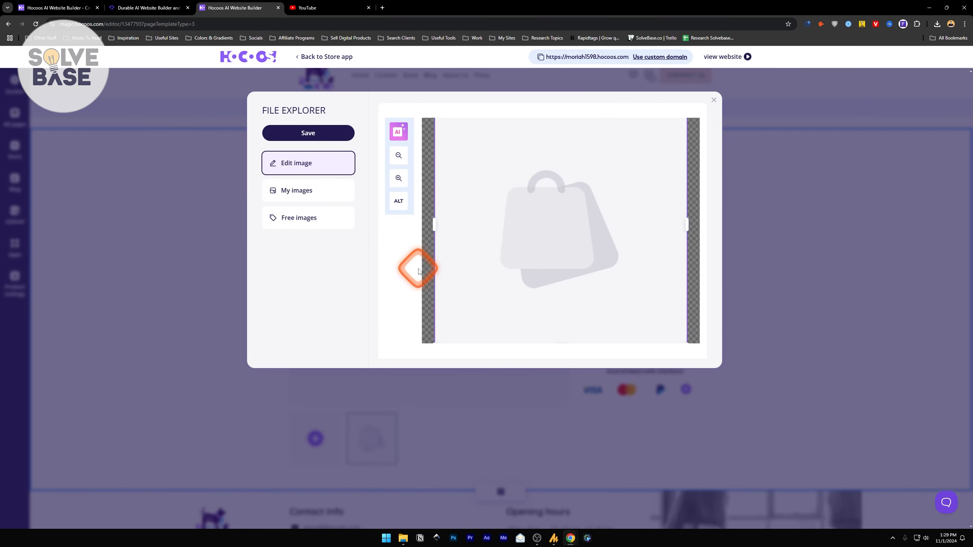
pyautogui.click(398, 131)
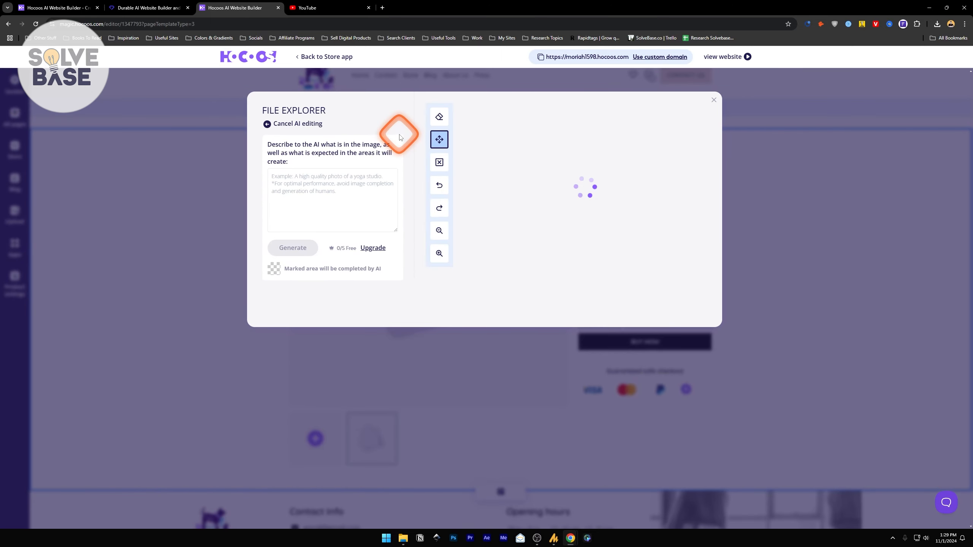
pyautogui.write('cat k')
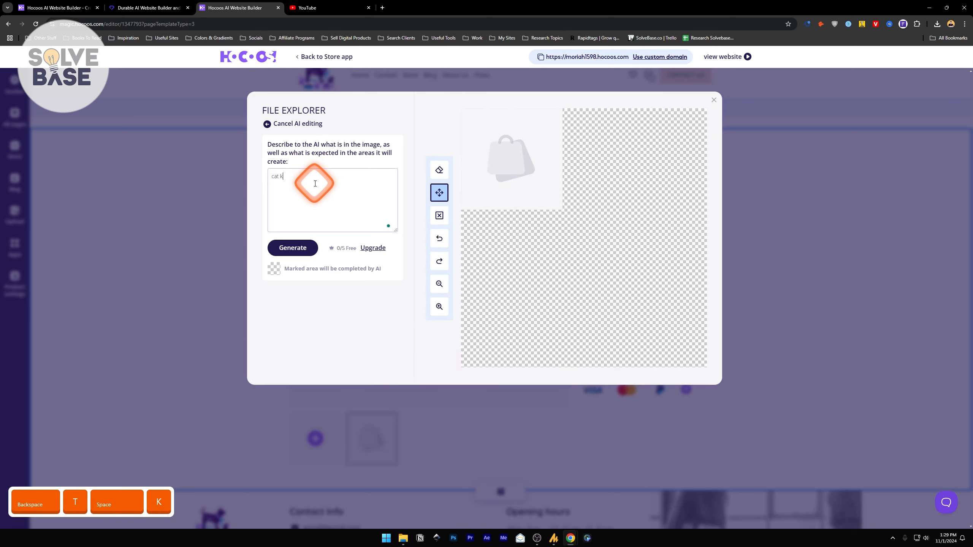
pyautogui.write('eychain green')
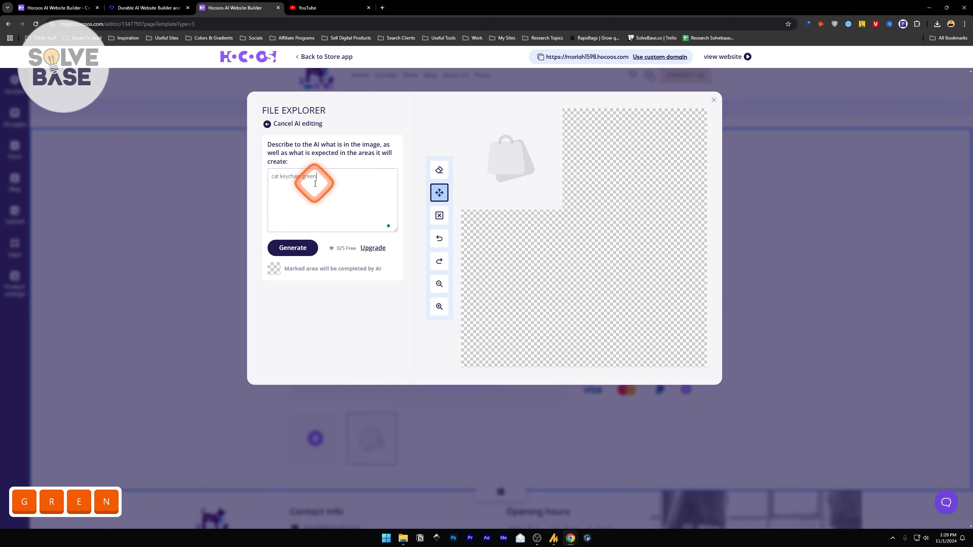
pyautogui.click(292, 247)
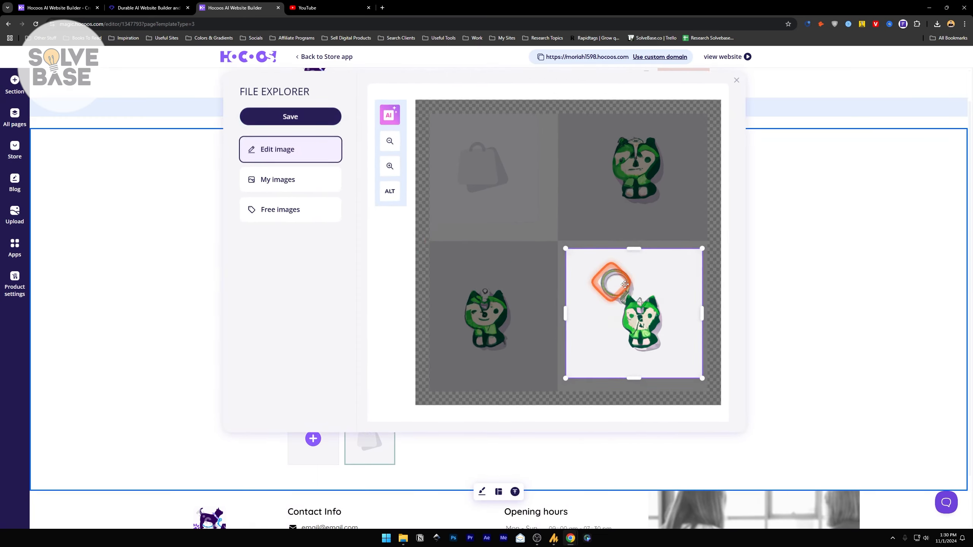
pyautogui.click(736, 80)
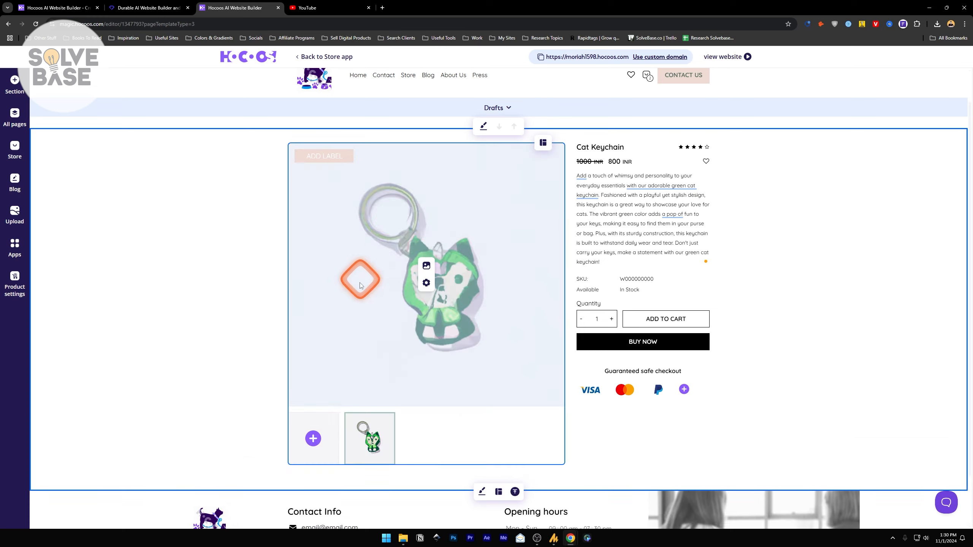
# - Add the purple cat image from My images as a second gallery image
pyautogui.click(426, 265)
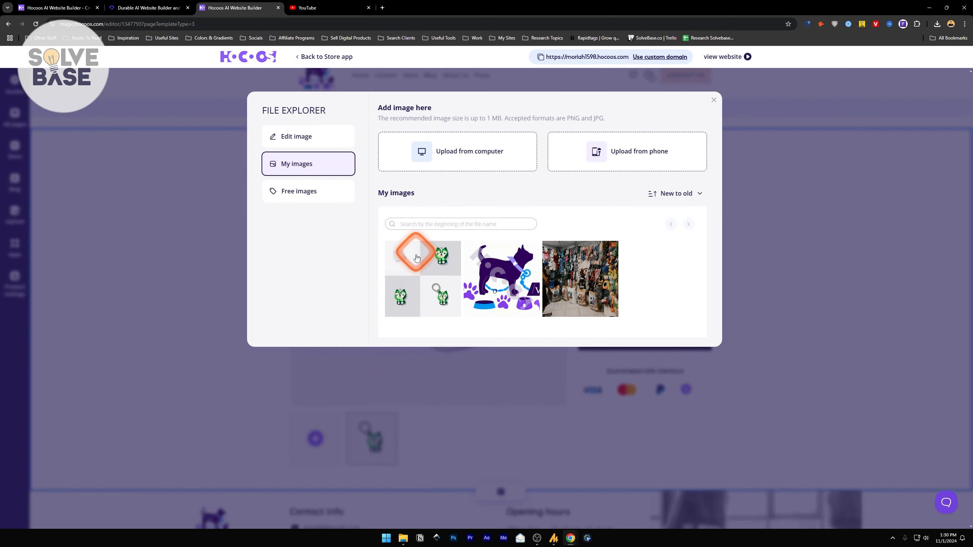
pyautogui.click(712, 100)
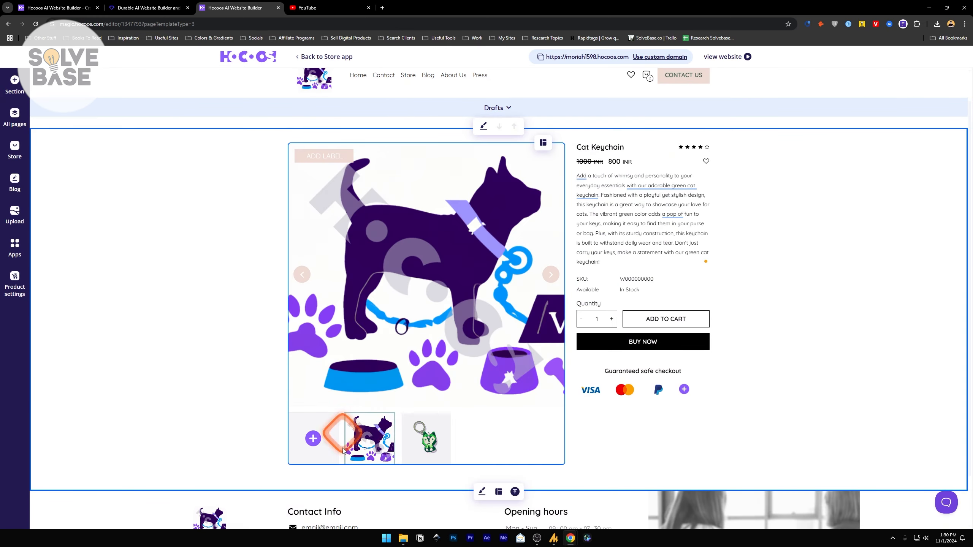
pyautogui.moveTo(369, 414)
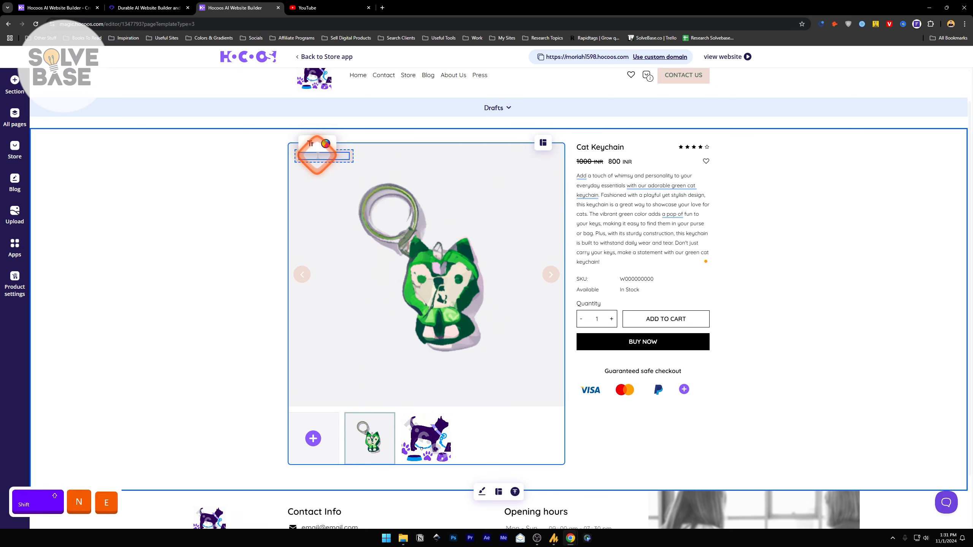
pyautogui.click(325, 144)
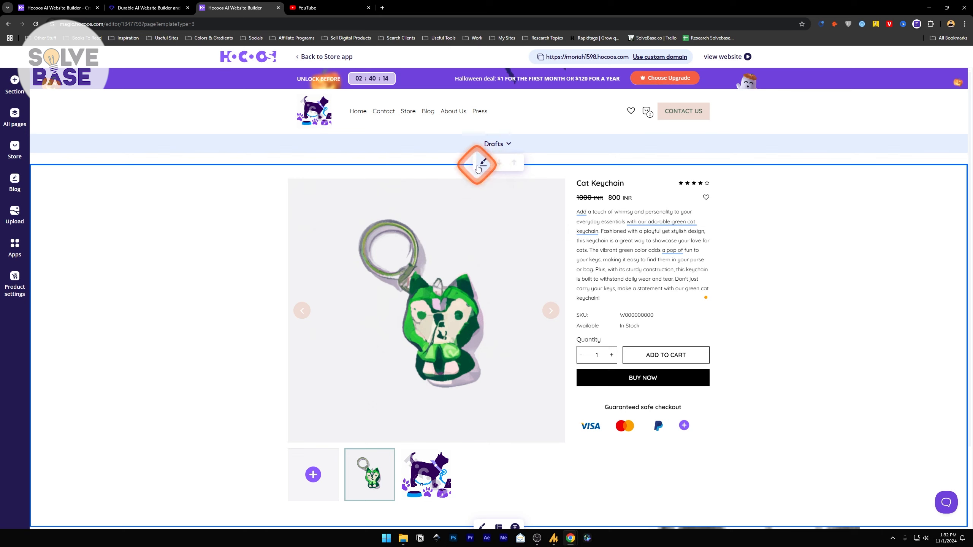
# - Give the product gallery arrow slider controls and automatic slide playback
pyautogui.click(483, 163)
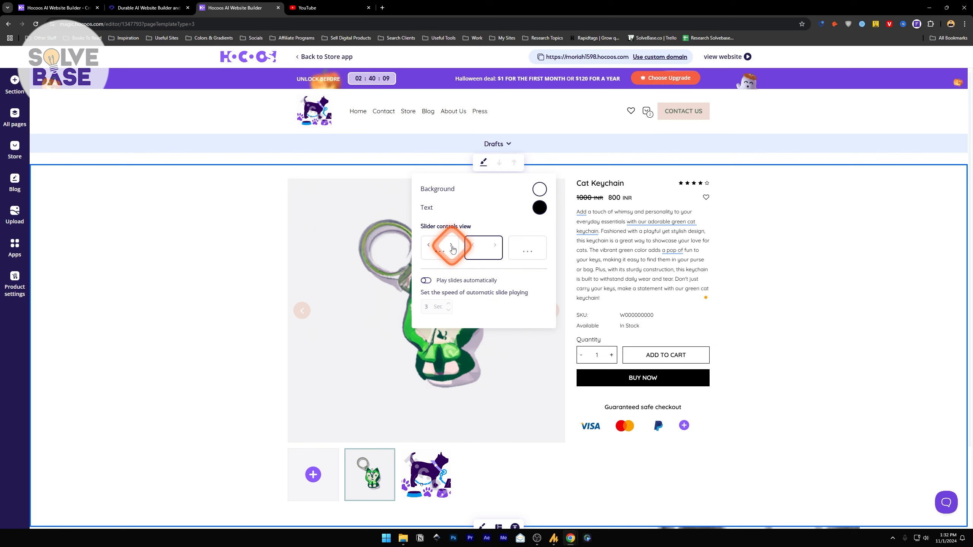
pyautogui.click(484, 247)
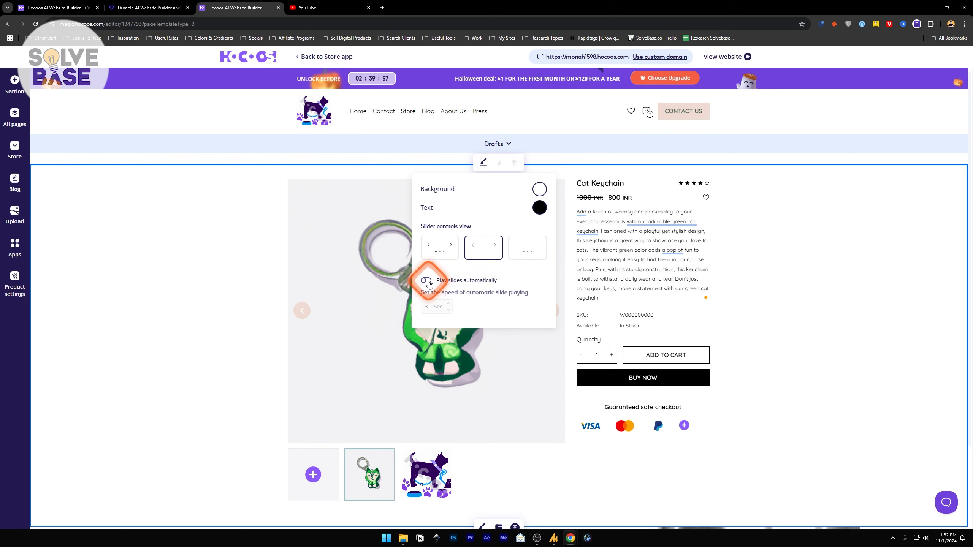
pyautogui.click(426, 281)
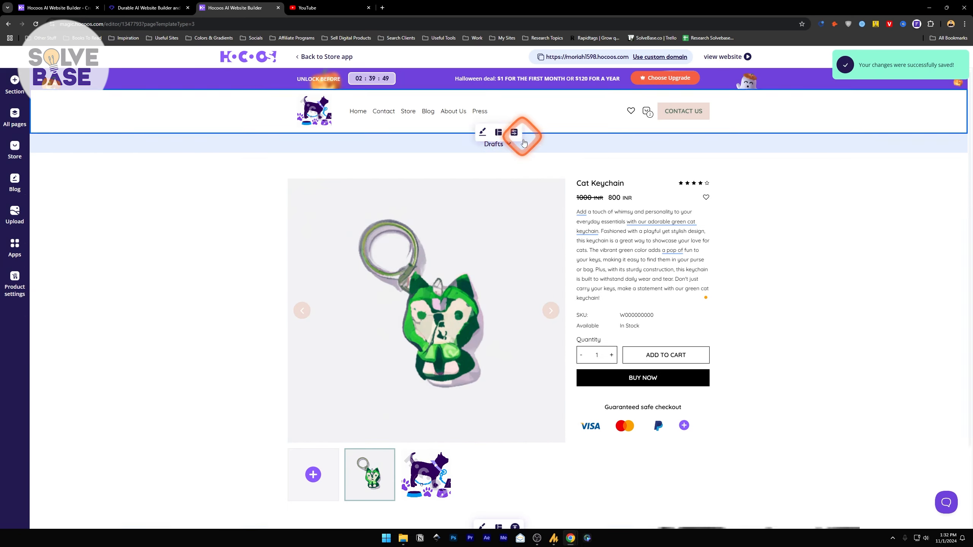
# - Change the Cat Keychain page status from Drafts to Published
pyautogui.click(514, 132)
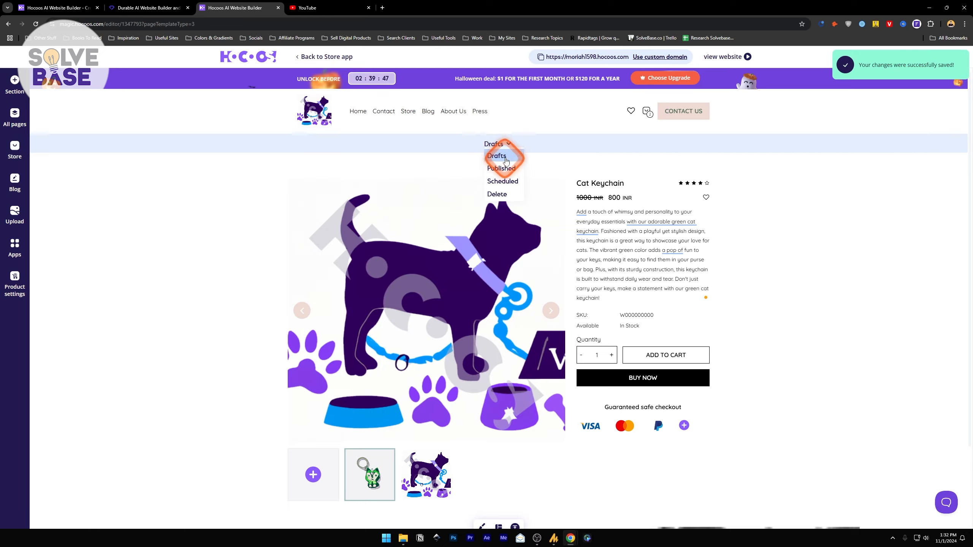
pyautogui.click(501, 168)
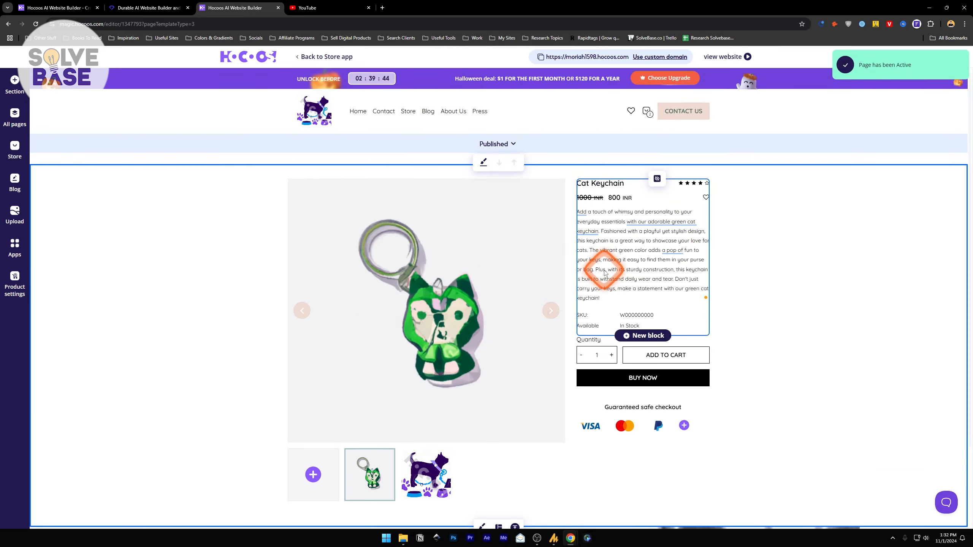
pyautogui.scroll(-3)
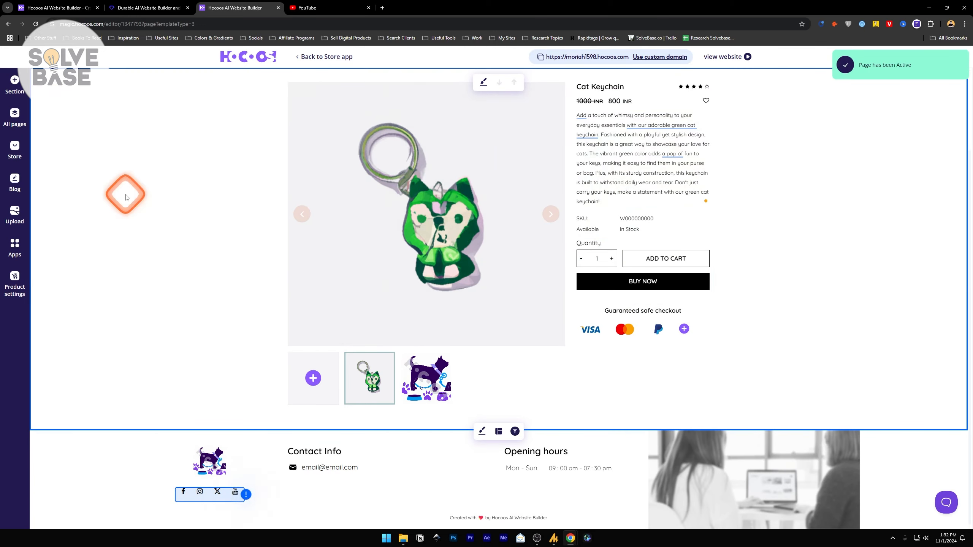
# - Find the Cat Keychain in Store > My Collections and delete a sample product page
pyautogui.click(15, 214)
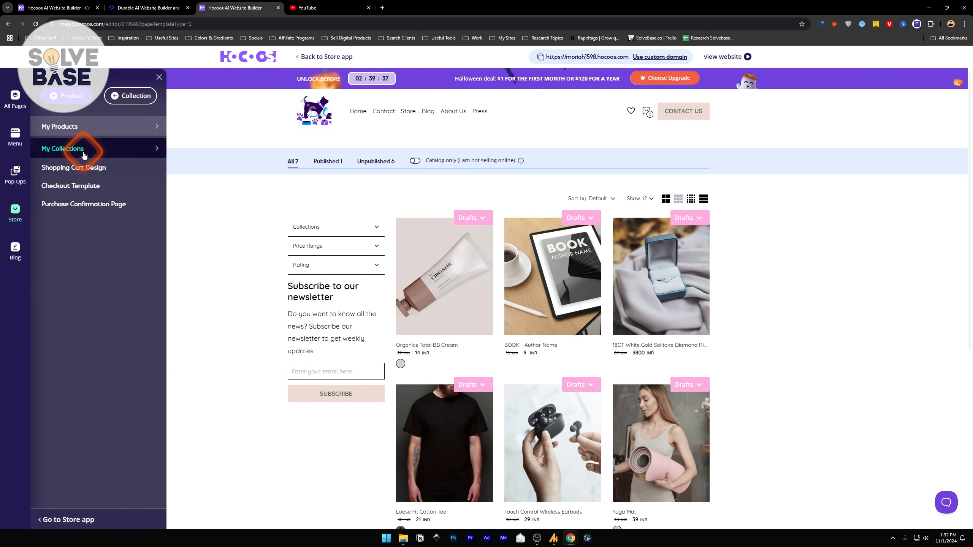
pyautogui.click(62, 148)
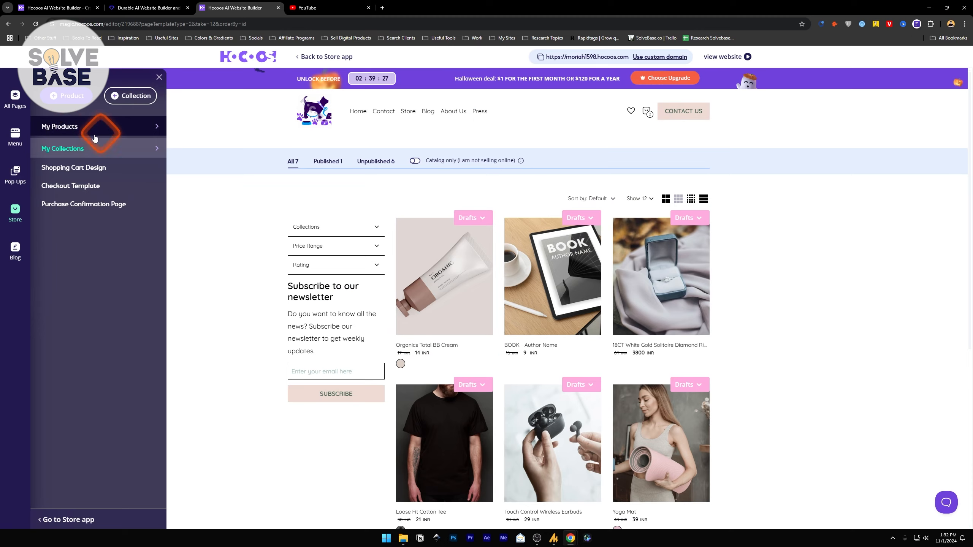
pyautogui.scroll(-3)
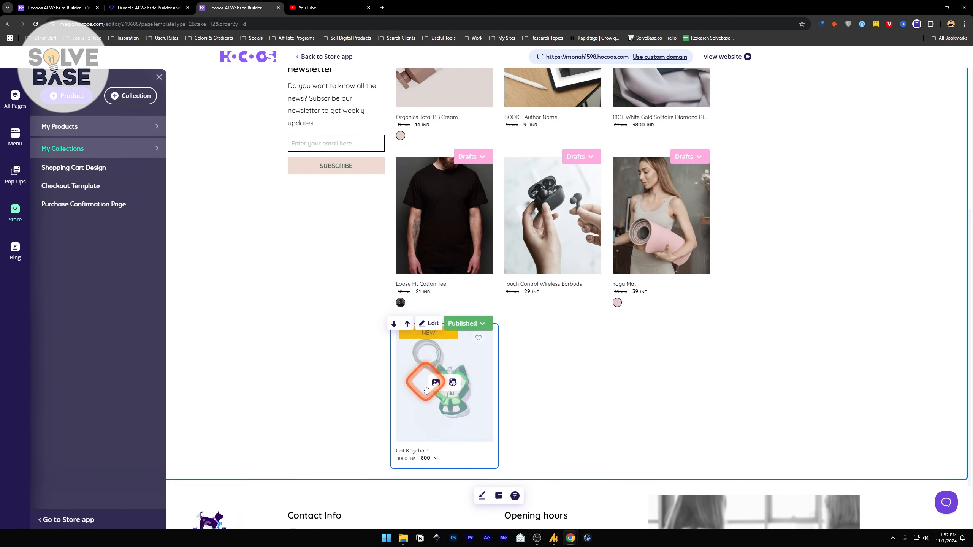
pyautogui.scroll(3)
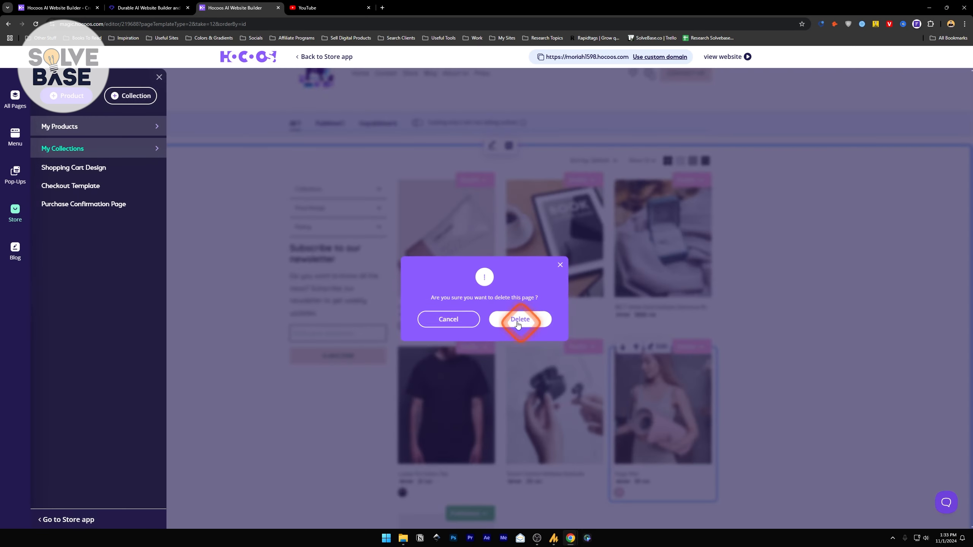
pyautogui.click(520, 319)
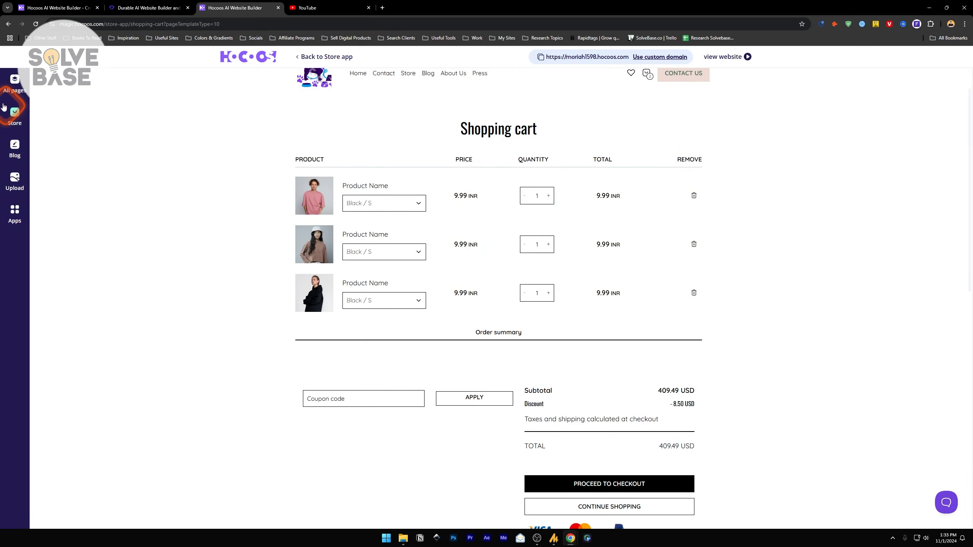
# - Scroll down the shopping cart page to its order summary and shipping estimates
pyautogui.scroll(-3)
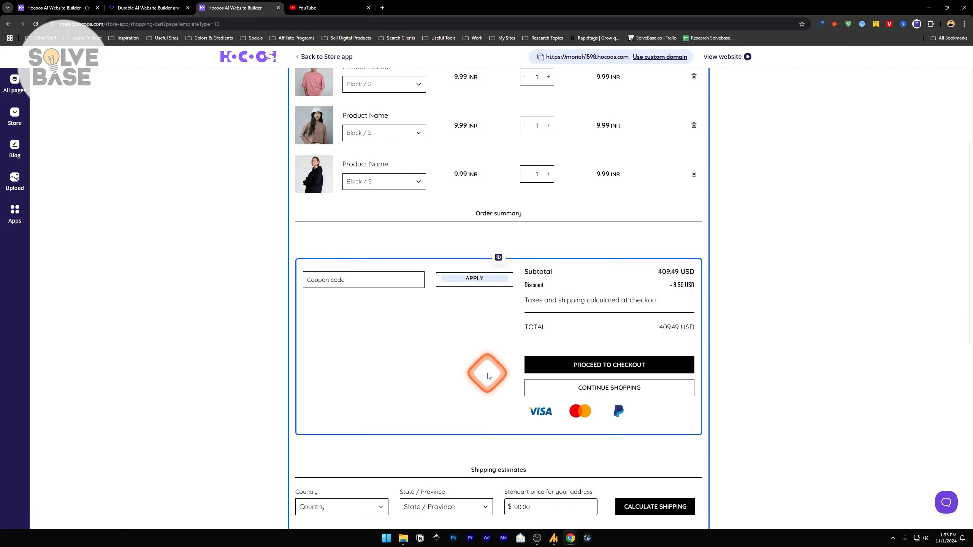
pyautogui.scroll(-3)
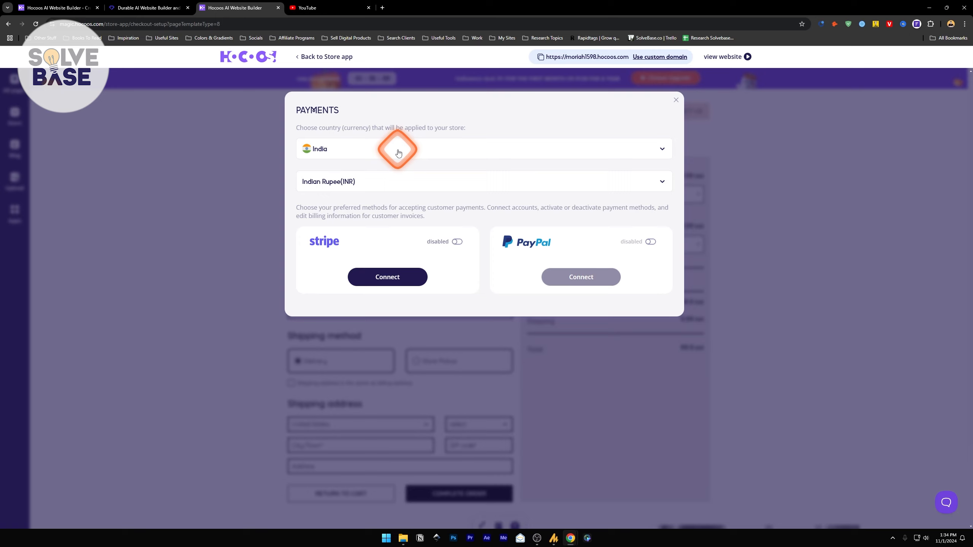
pyautogui.moveTo(381, 207)
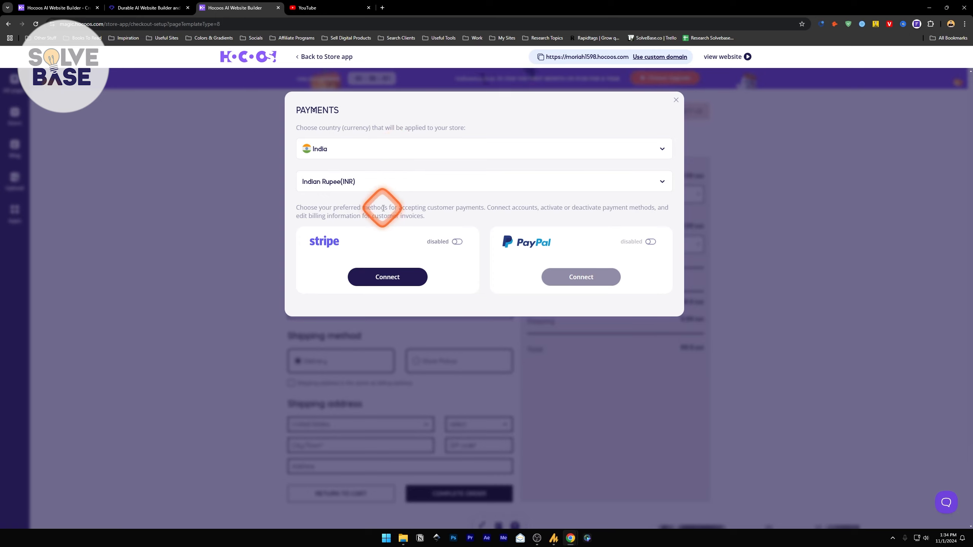
pyautogui.moveTo(413, 211)
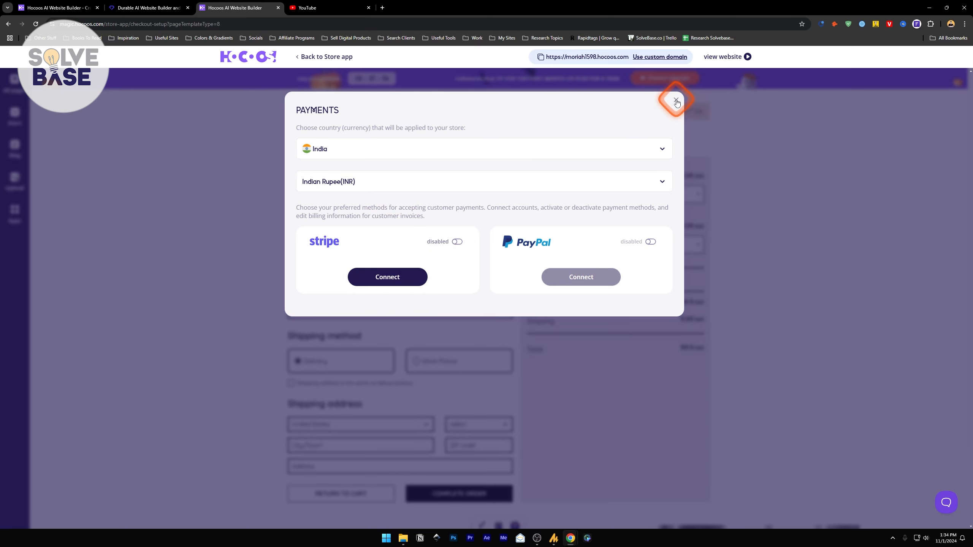
# - Close the India / Indian Rupee payments dialog to reveal the checkout template
pyautogui.click(676, 102)
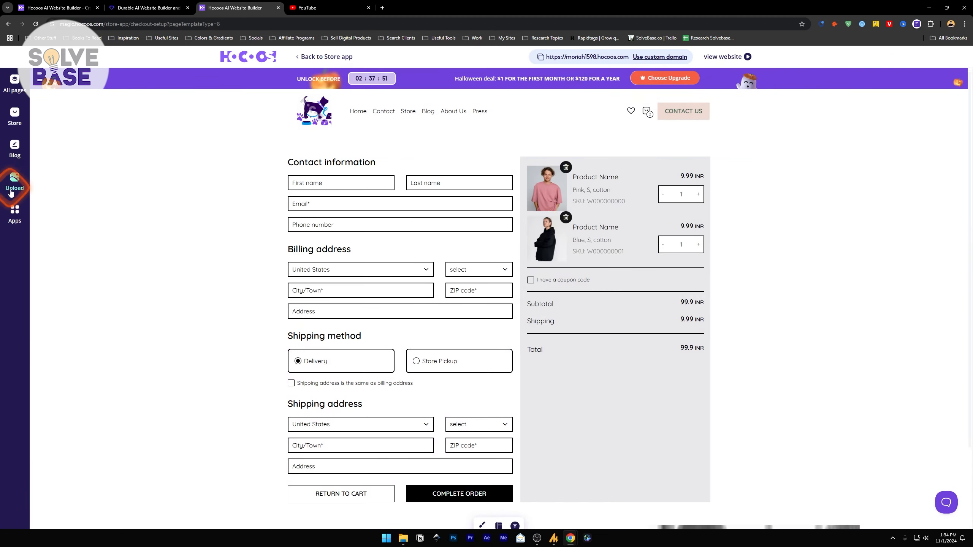
# - Open the Purchase Confirmation Page showing order ID, products and a 309 INR total
pyautogui.click(458, 494)
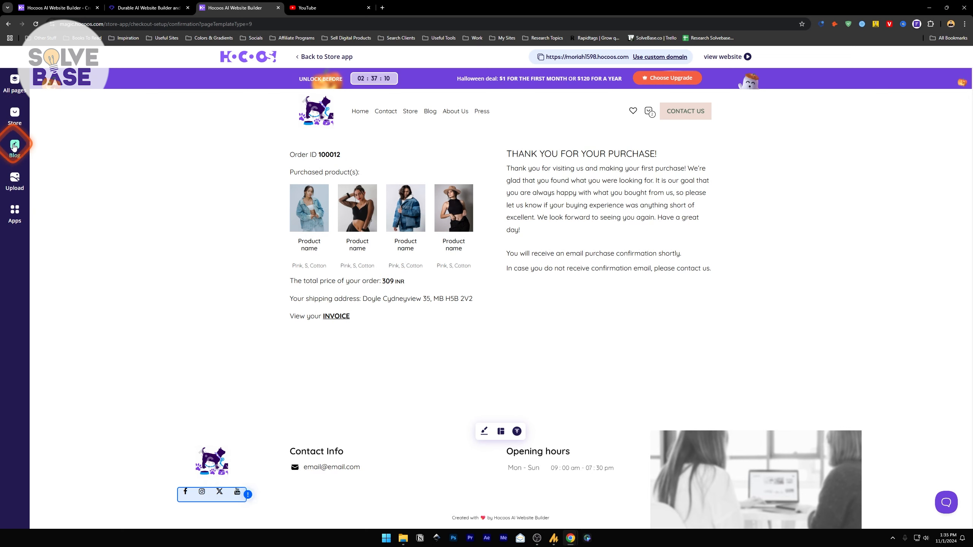
# - Run the blog setup with 'a few already prepared' posts, a sidebar and a layout
pyautogui.click(14, 147)
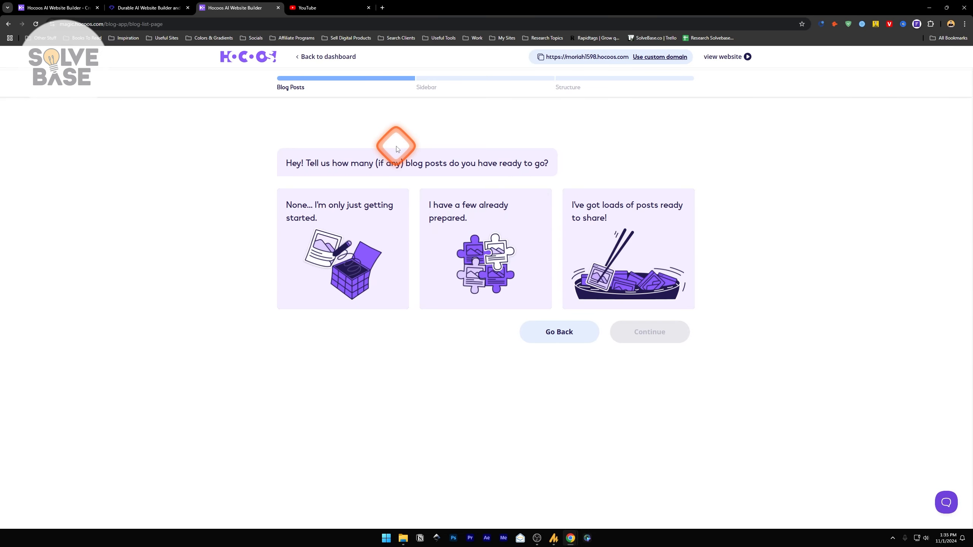
pyautogui.moveTo(397, 150)
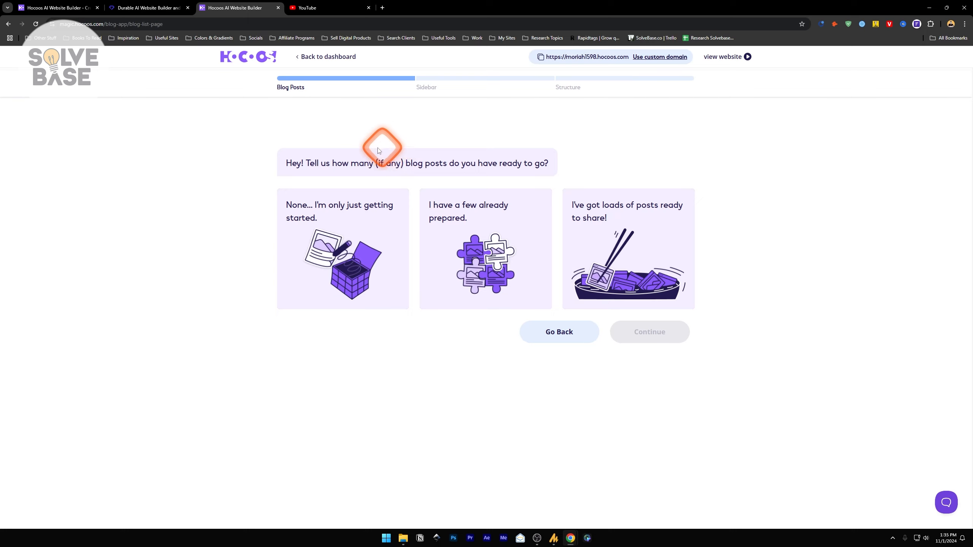
pyautogui.moveTo(415, 162)
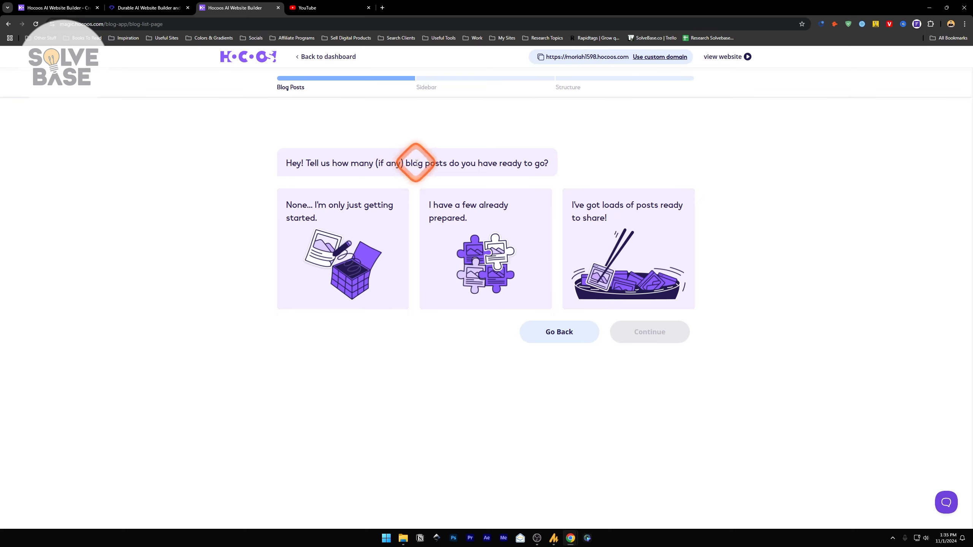
pyautogui.click(485, 248)
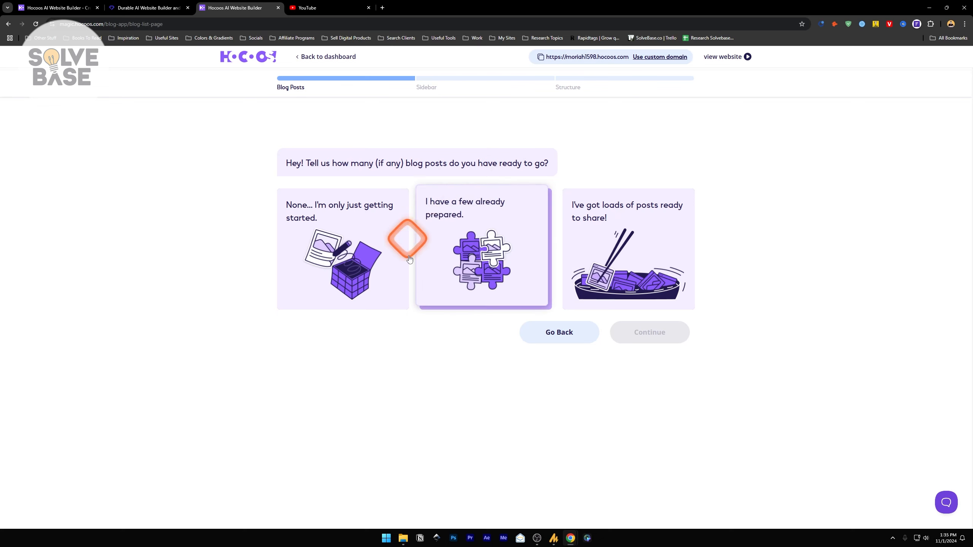
pyautogui.click(649, 332)
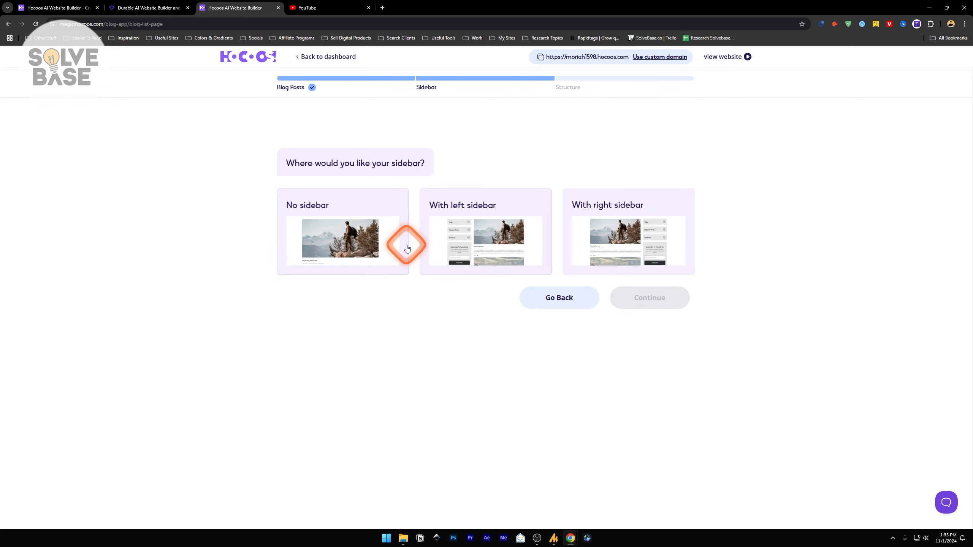
pyautogui.moveTo(397, 173)
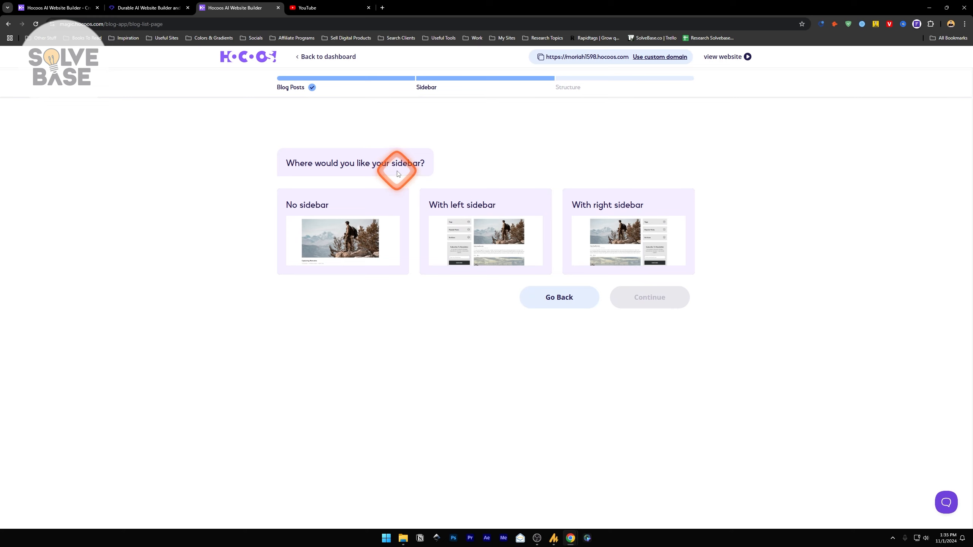
pyautogui.click(482, 239)
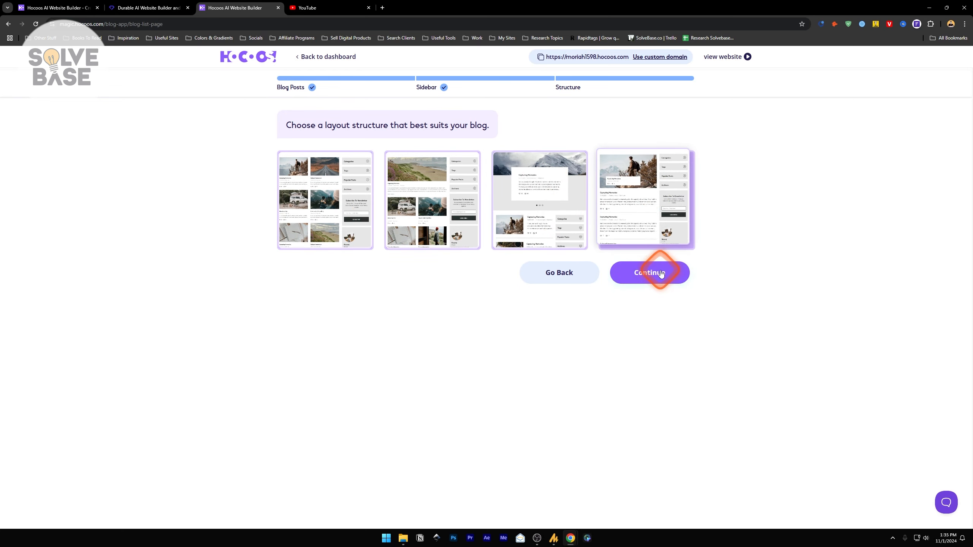
pyautogui.click(649, 273)
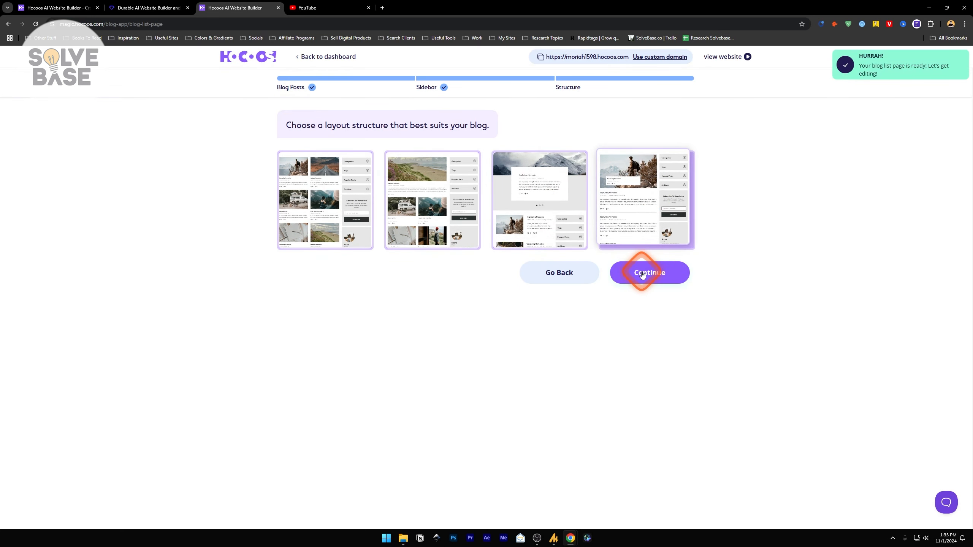
pyautogui.click(649, 272)
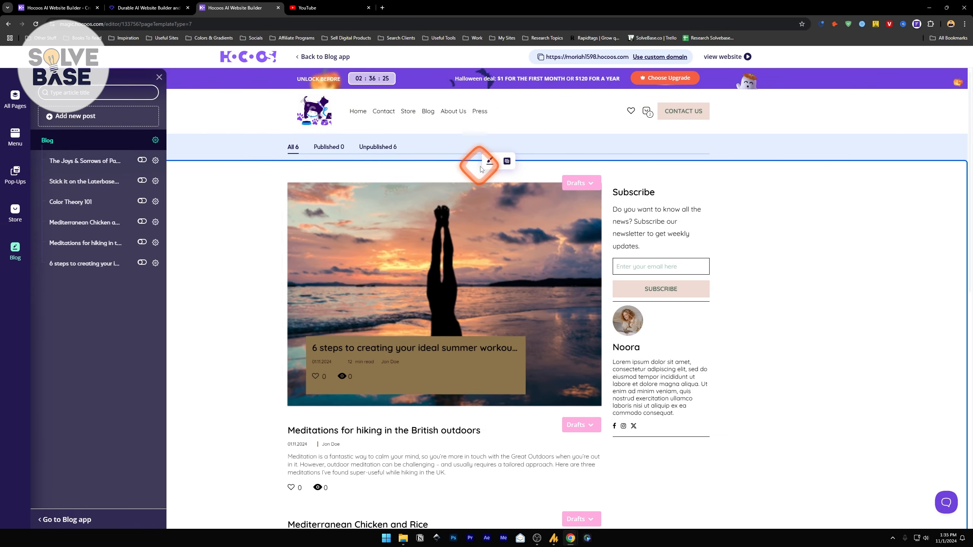
pyautogui.scroll(-3)
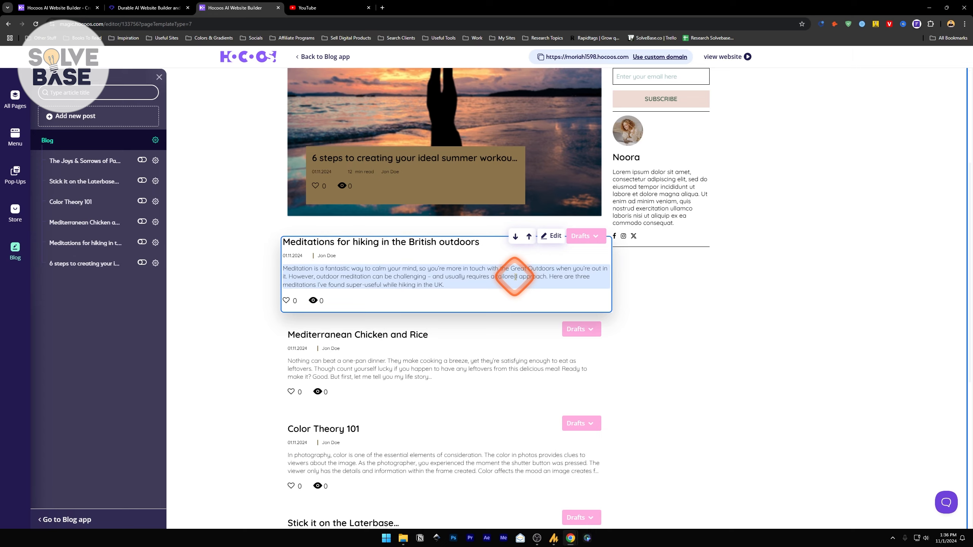
pyautogui.scroll(-3)
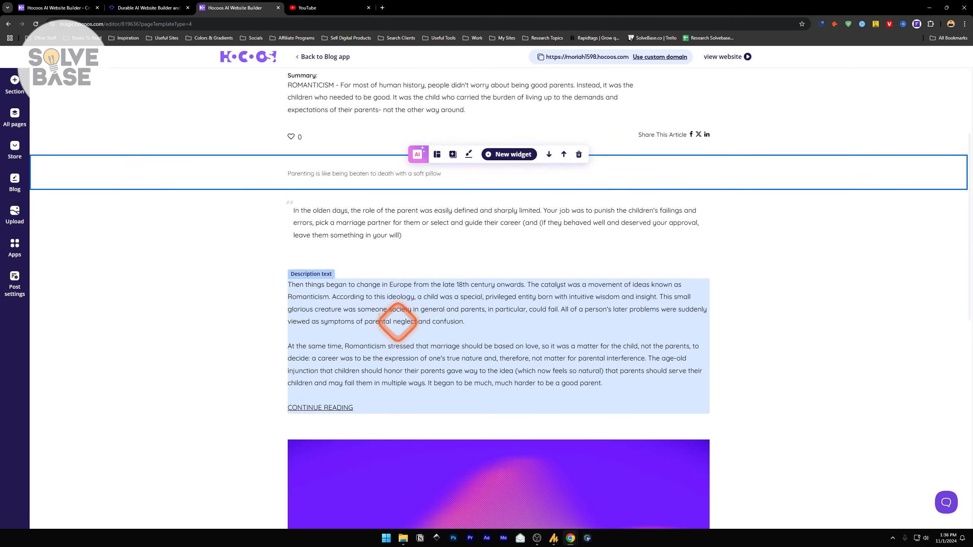
pyautogui.scroll(3)
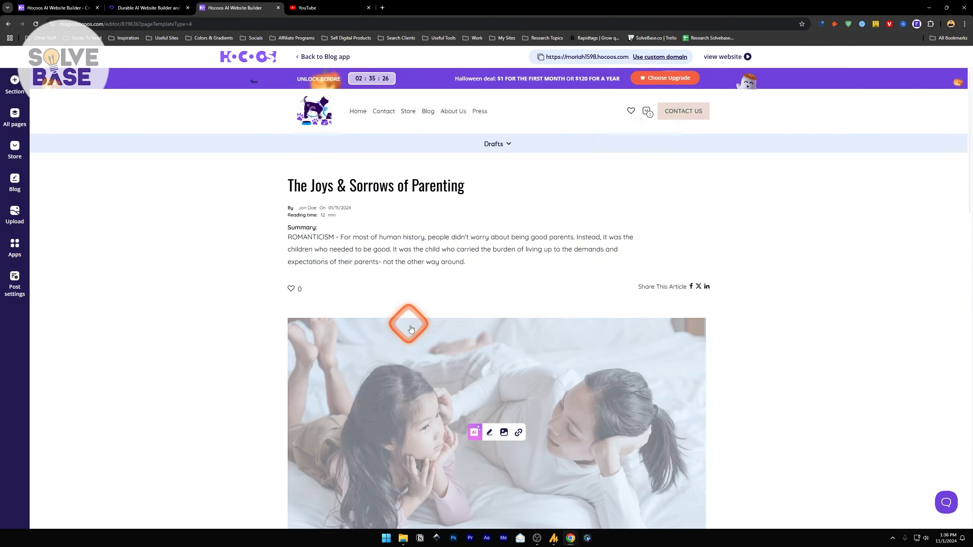
pyautogui.scroll(-3)
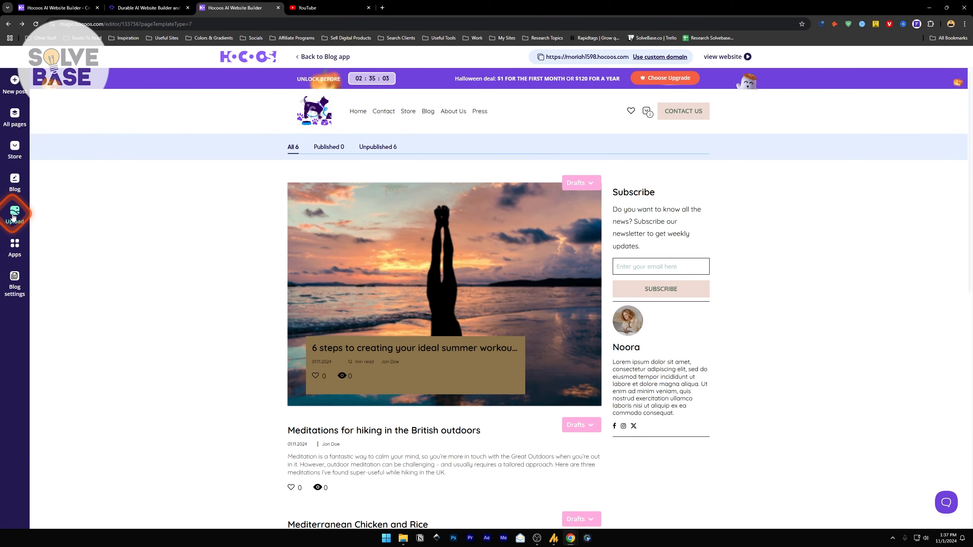
pyautogui.click(15, 216)
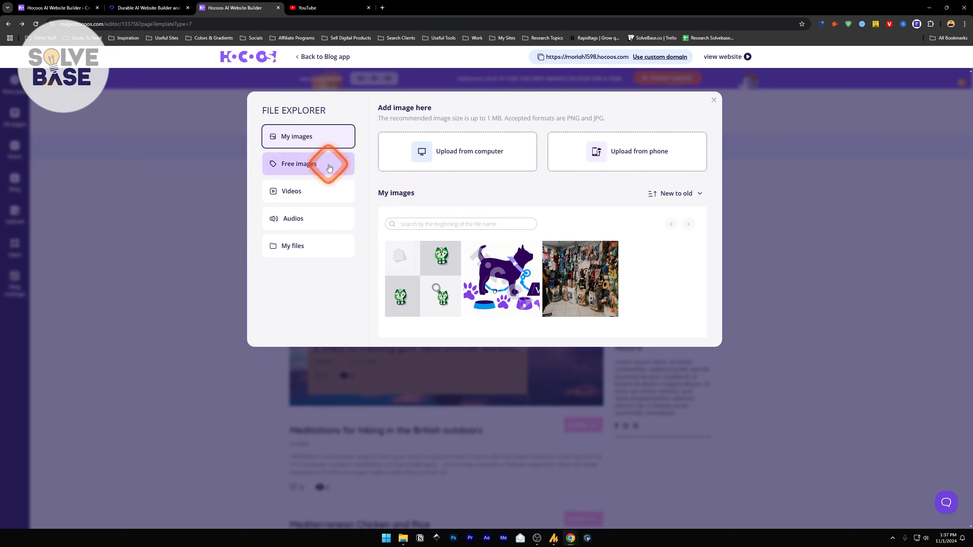
pyautogui.moveTo(304, 178)
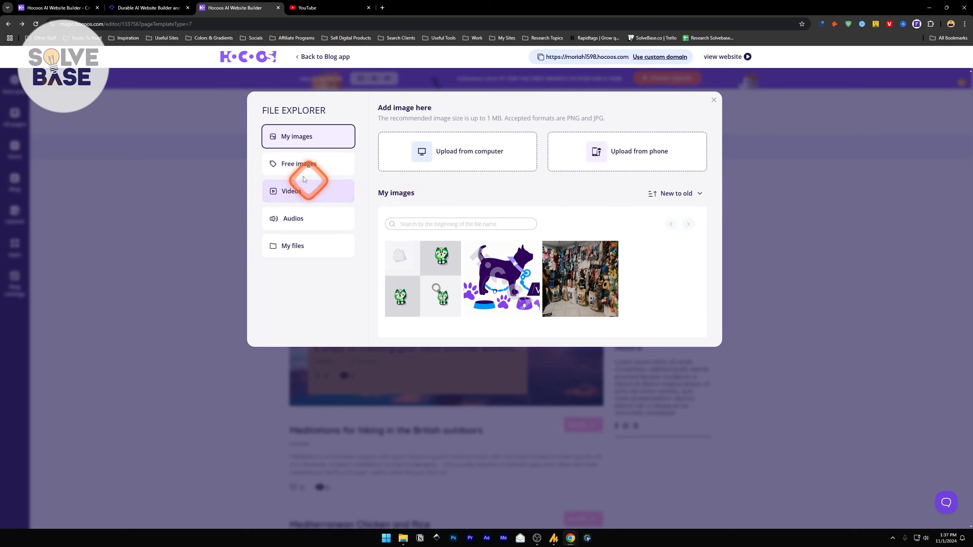
pyautogui.click(298, 163)
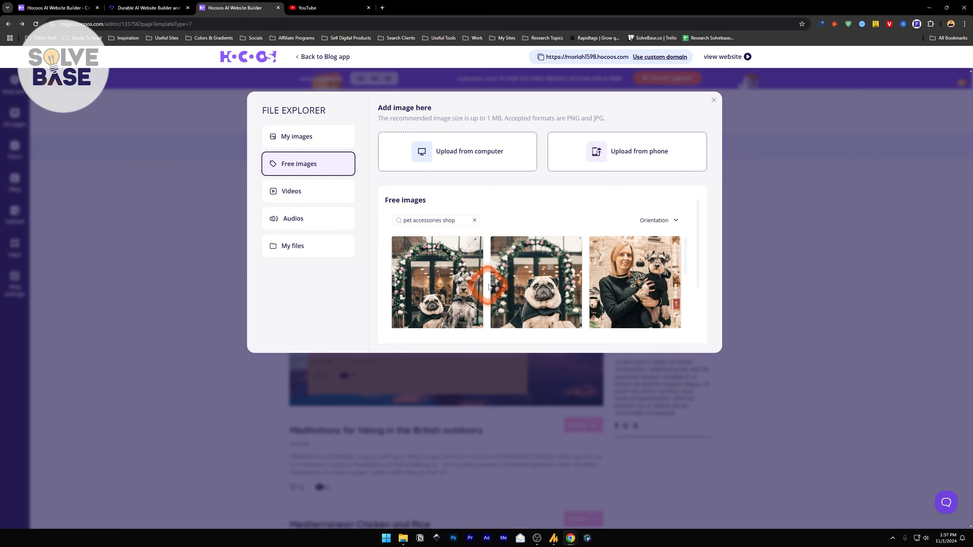
pyautogui.click(292, 191)
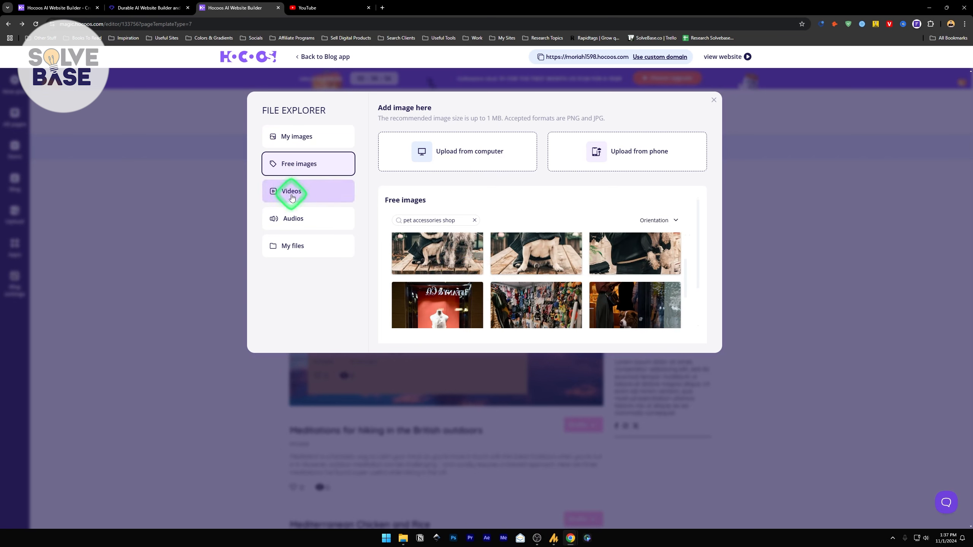
pyautogui.click(291, 190)
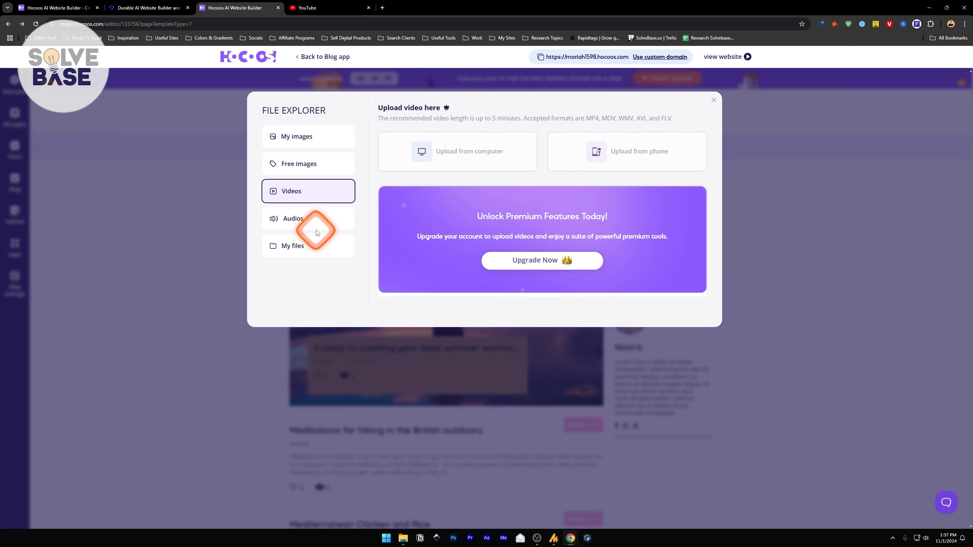
pyautogui.click(293, 218)
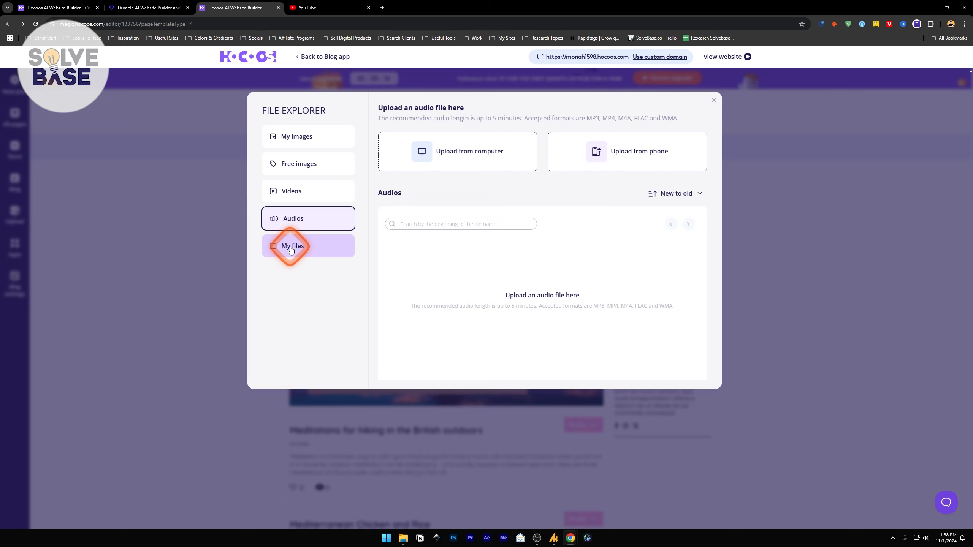
pyautogui.click(293, 218)
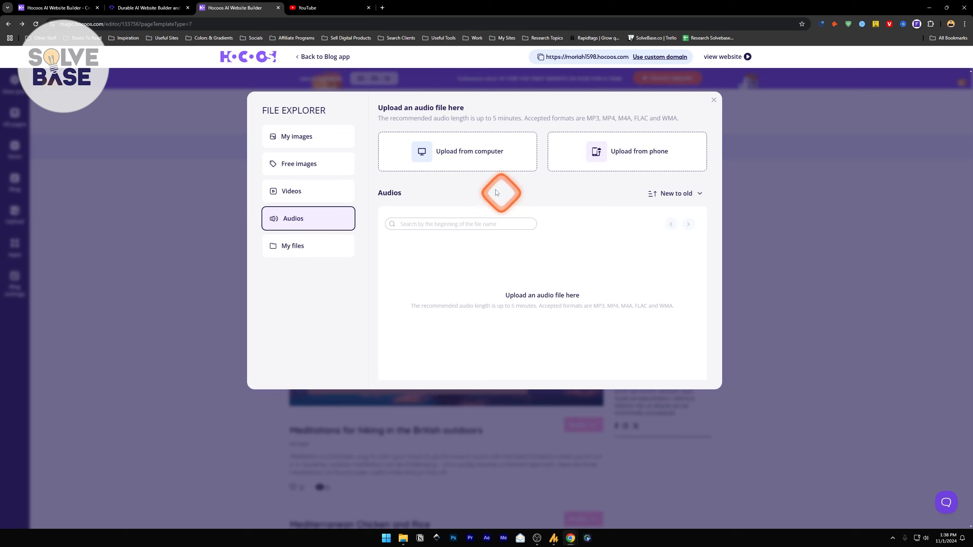
pyautogui.click(293, 245)
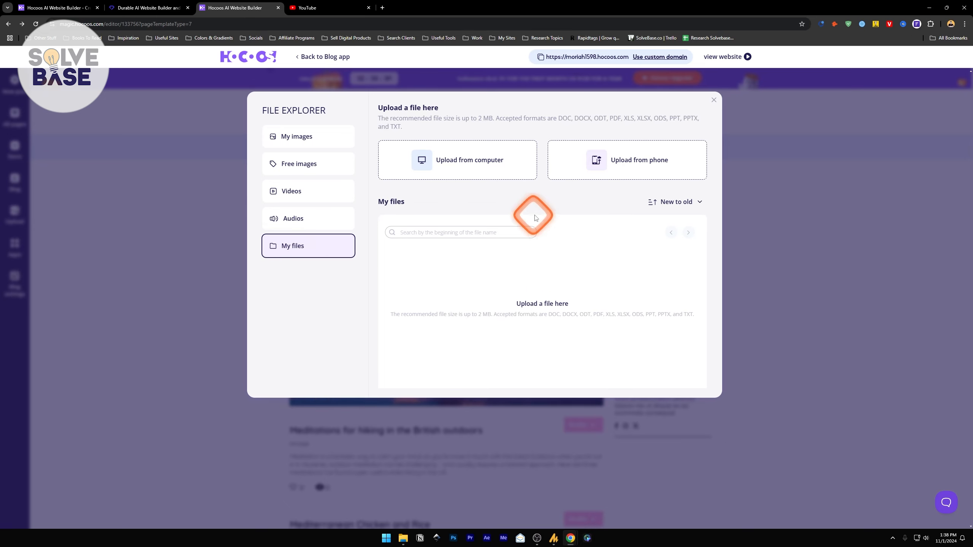
pyautogui.moveTo(643, 118)
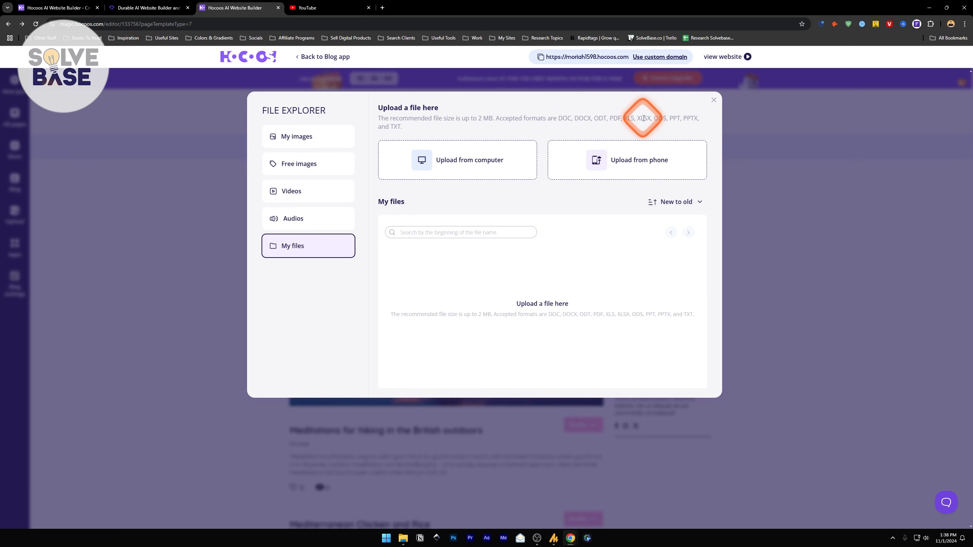
pyautogui.click(712, 100)
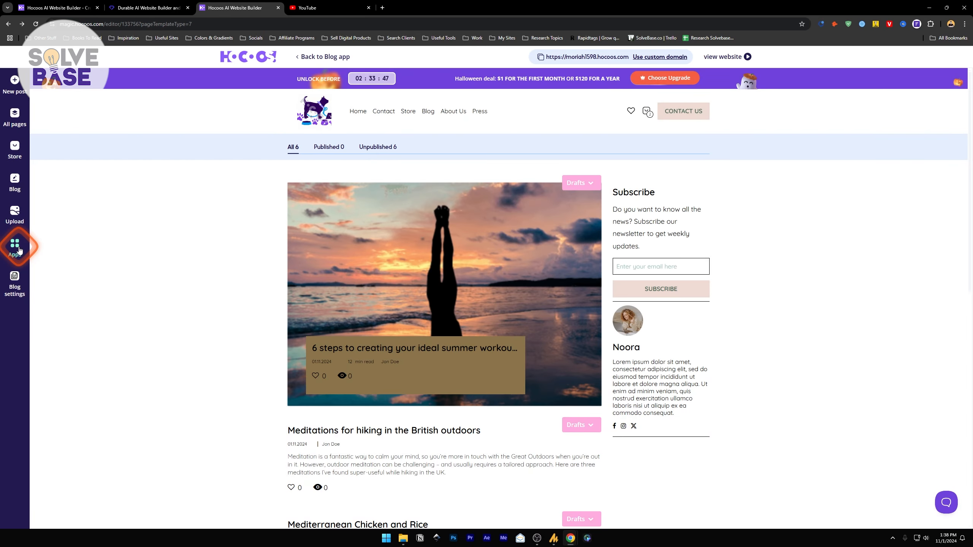
# - Browse the apps catalogue from Facebook Pixels to tawk.to, then close it
pyautogui.click(14, 245)
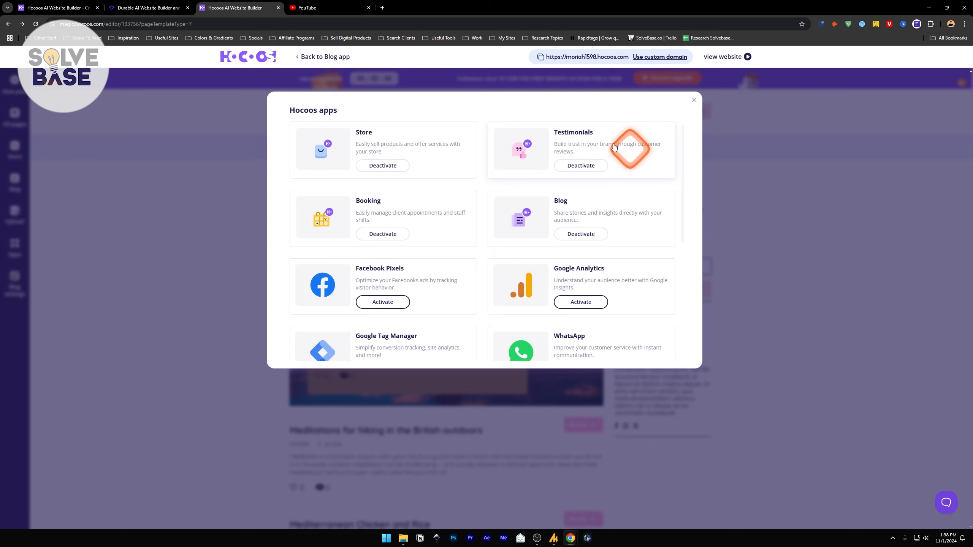
pyautogui.scroll(-3)
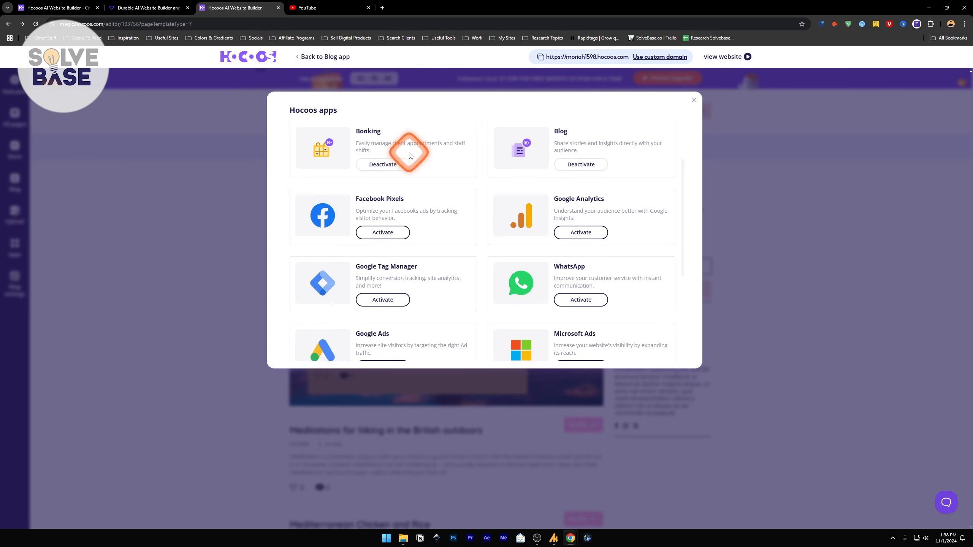
pyautogui.scroll(3)
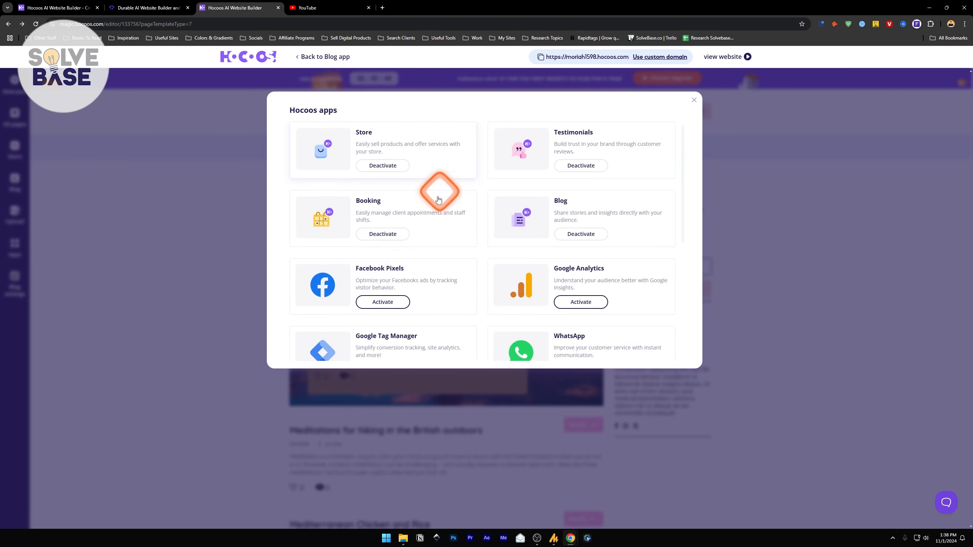
pyautogui.moveTo(565, 202)
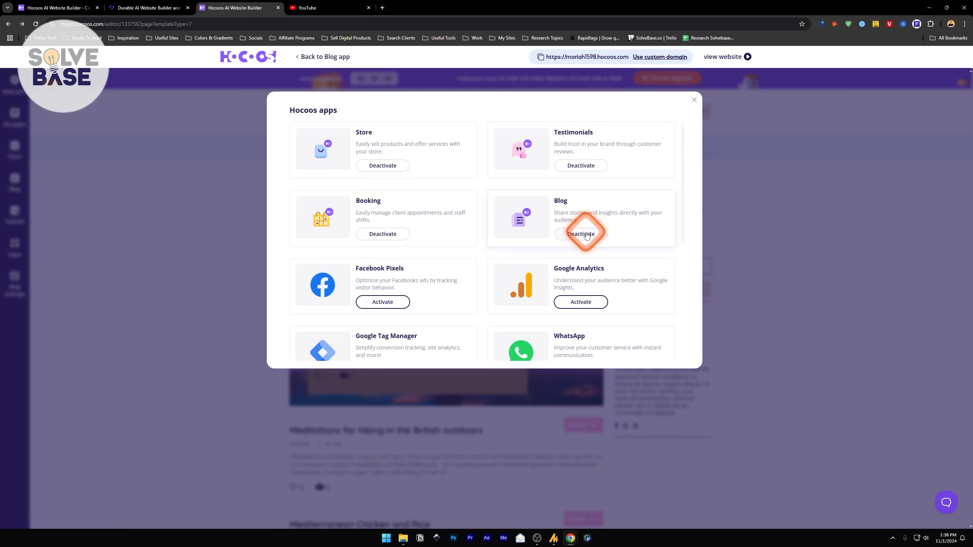
pyautogui.scroll(-3)
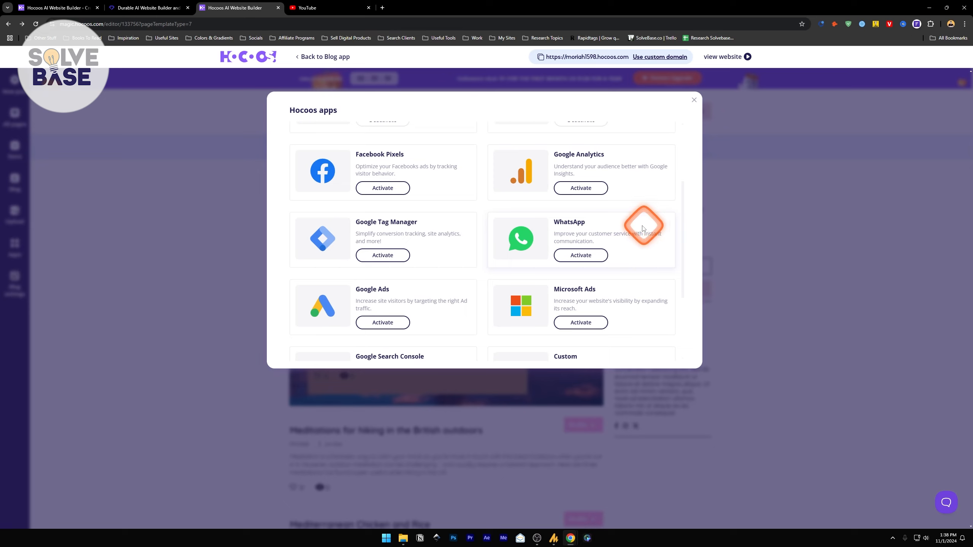
pyautogui.moveTo(652, 230)
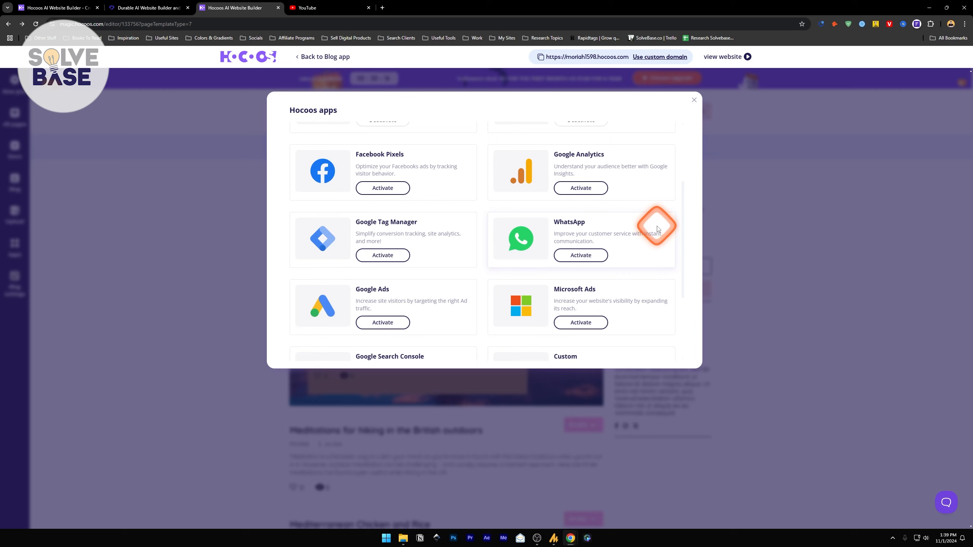
pyautogui.scroll(-3)
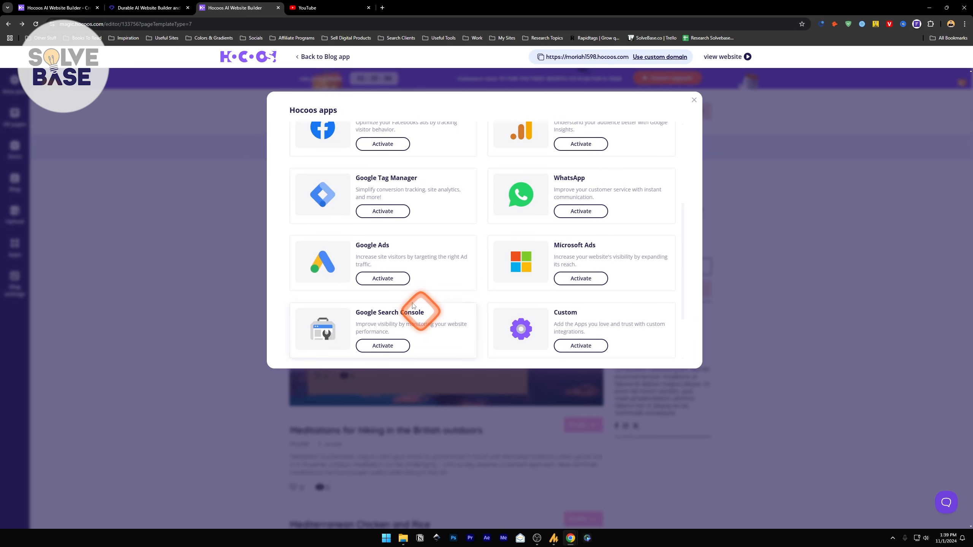
pyautogui.scroll(3)
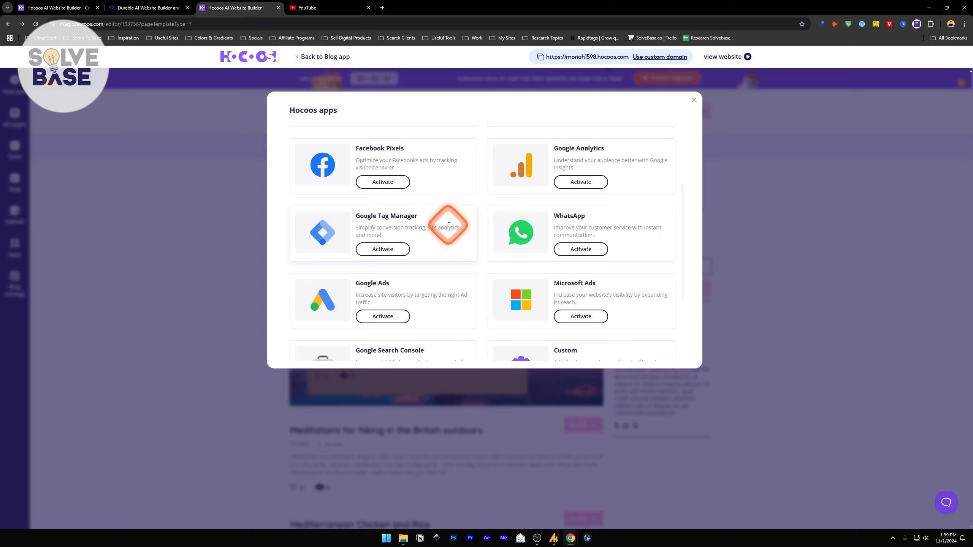
pyautogui.scroll(-3)
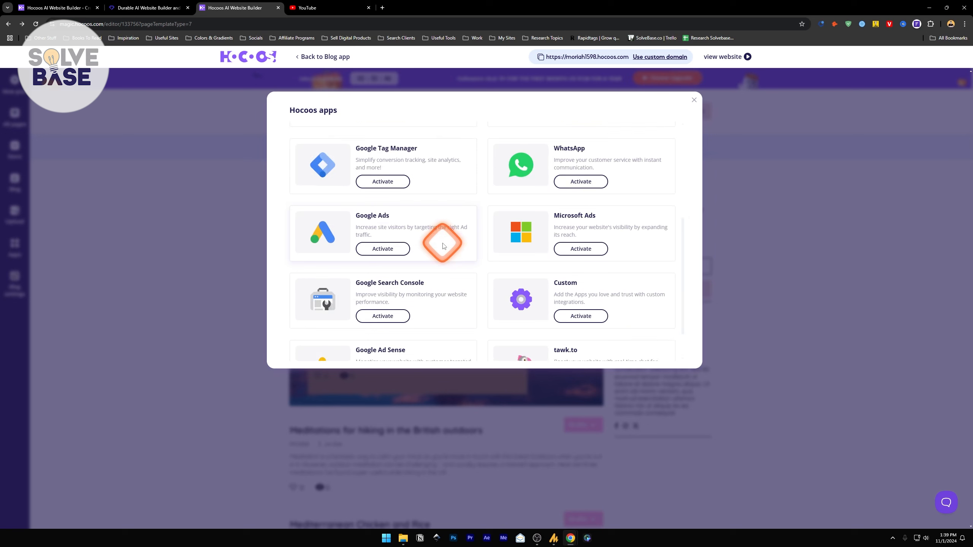
pyautogui.scroll(-3)
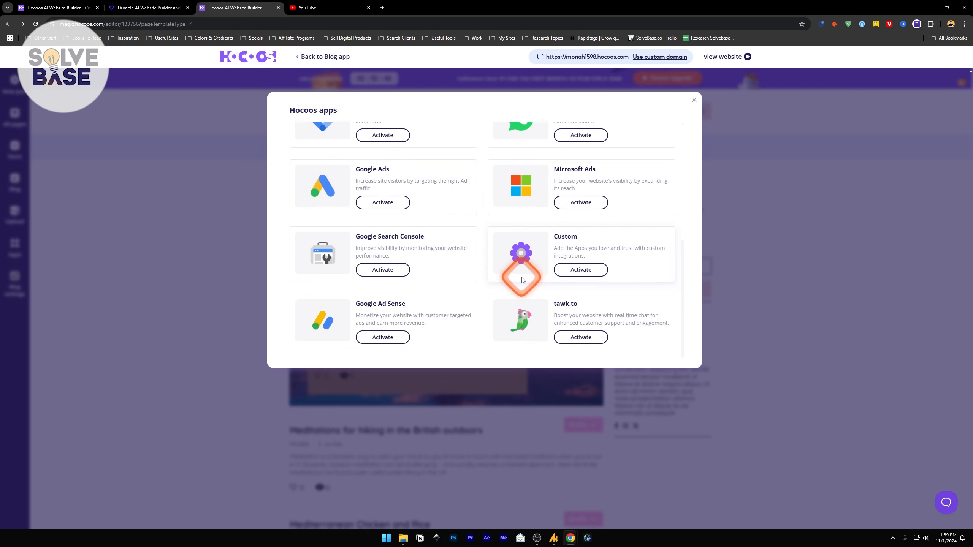
pyautogui.moveTo(560, 322)
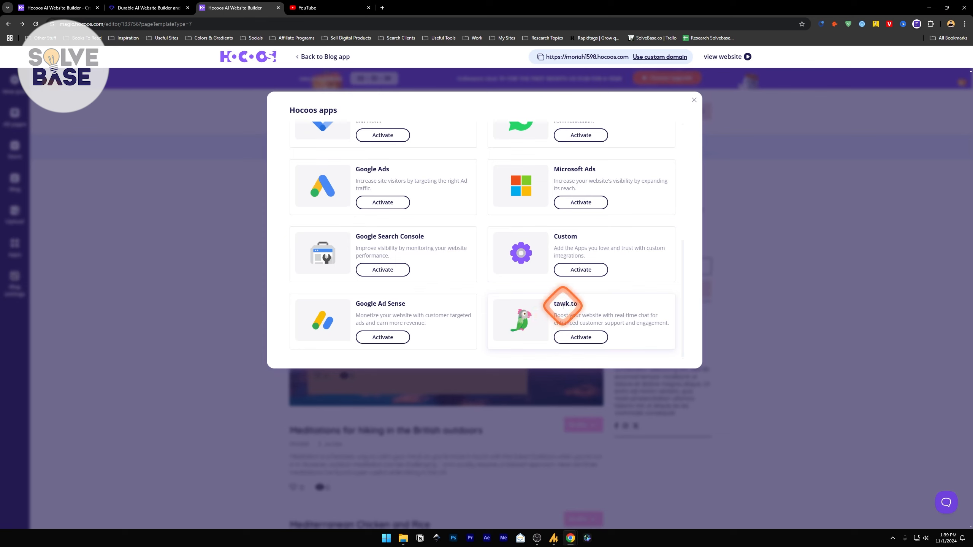
pyautogui.scroll(3)
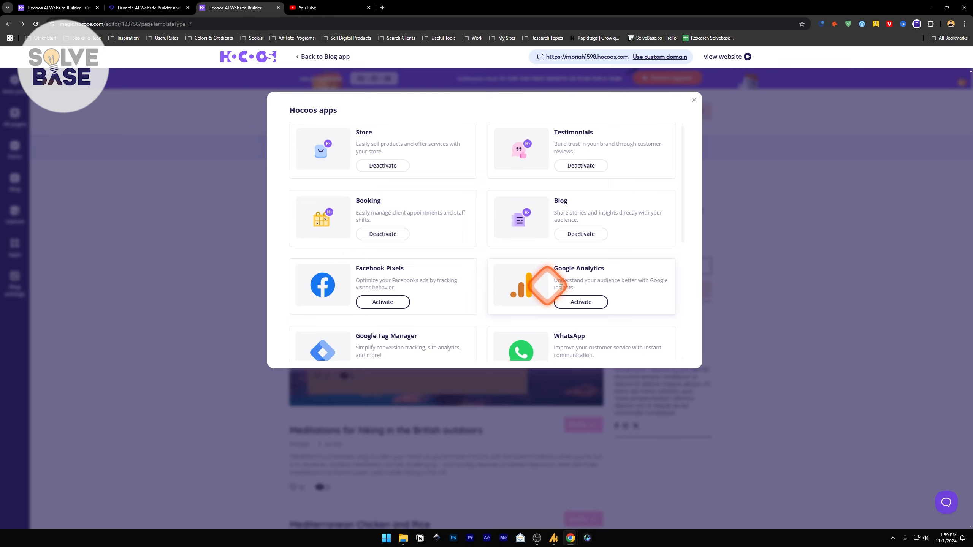
pyautogui.click(694, 100)
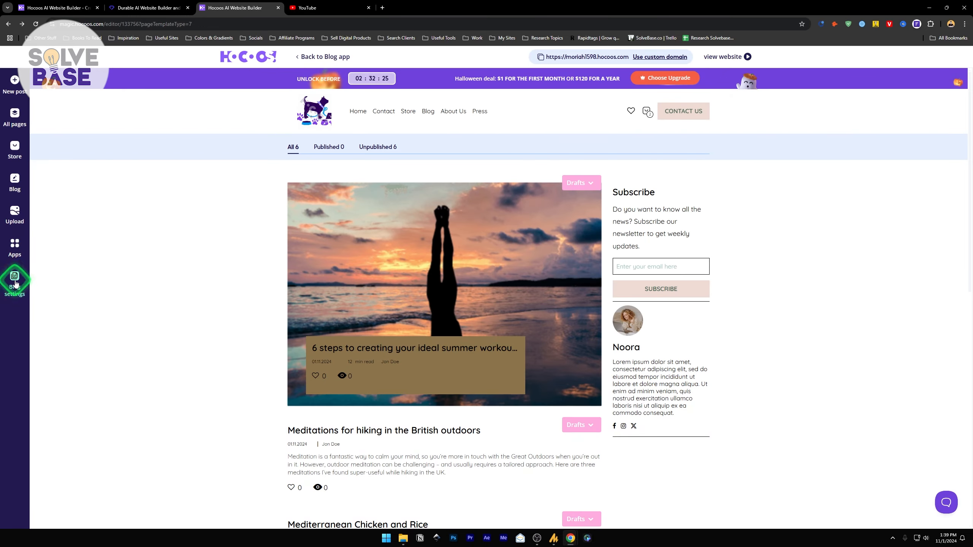
# - Return to the home page editor and open the live website in a new tab
pyautogui.click(15, 282)
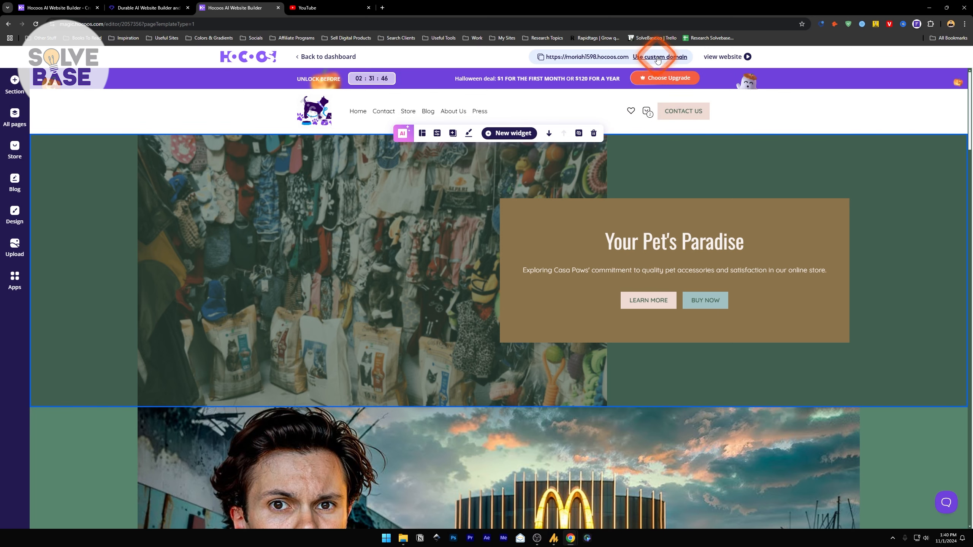
pyautogui.rightClick(723, 57)
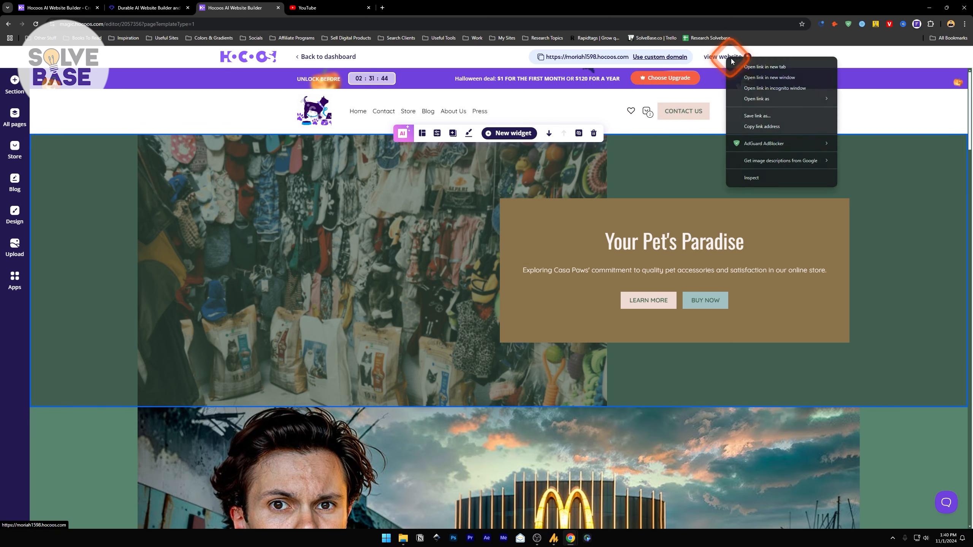
pyautogui.click(764, 67)
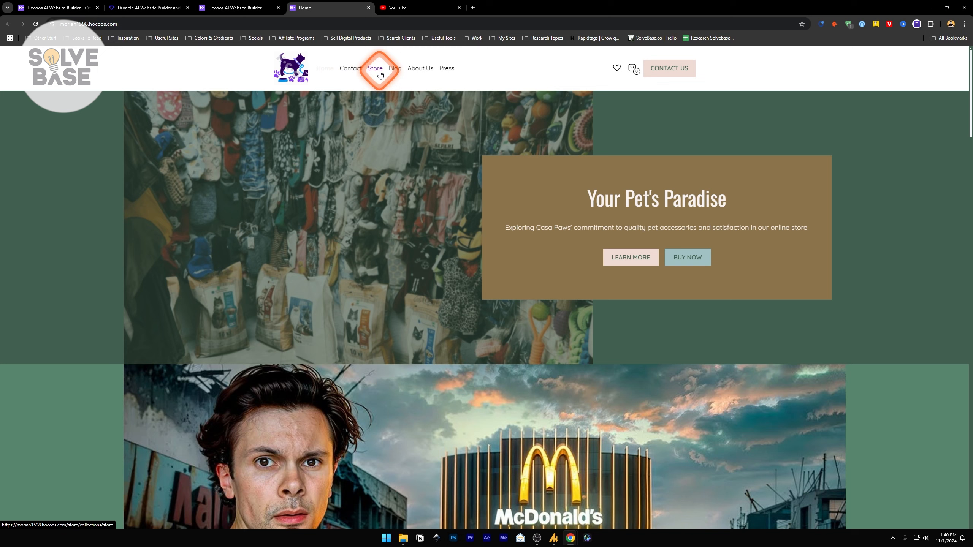
# - Browse the live site's Store, Blog and wishlist pages, then return to the editor
pyautogui.click(374, 68)
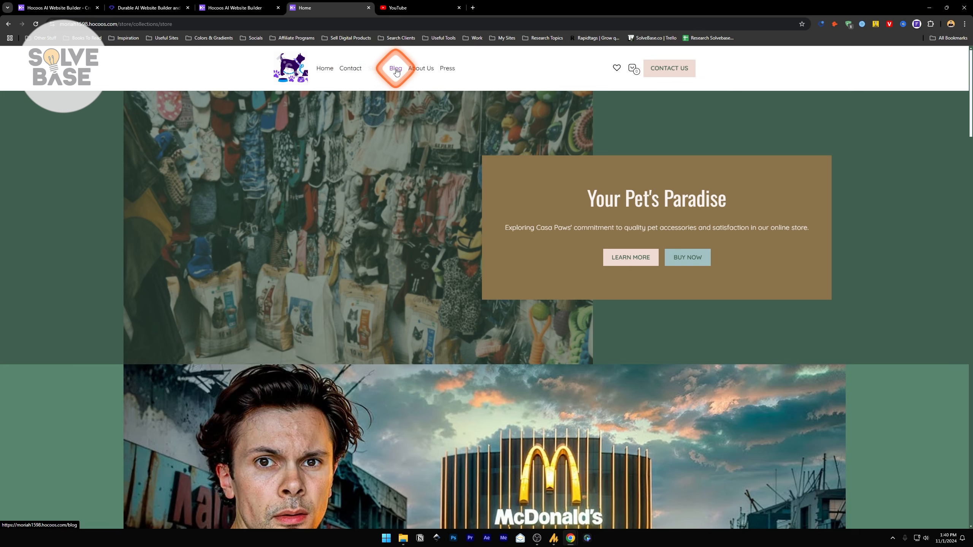
pyautogui.click(396, 68)
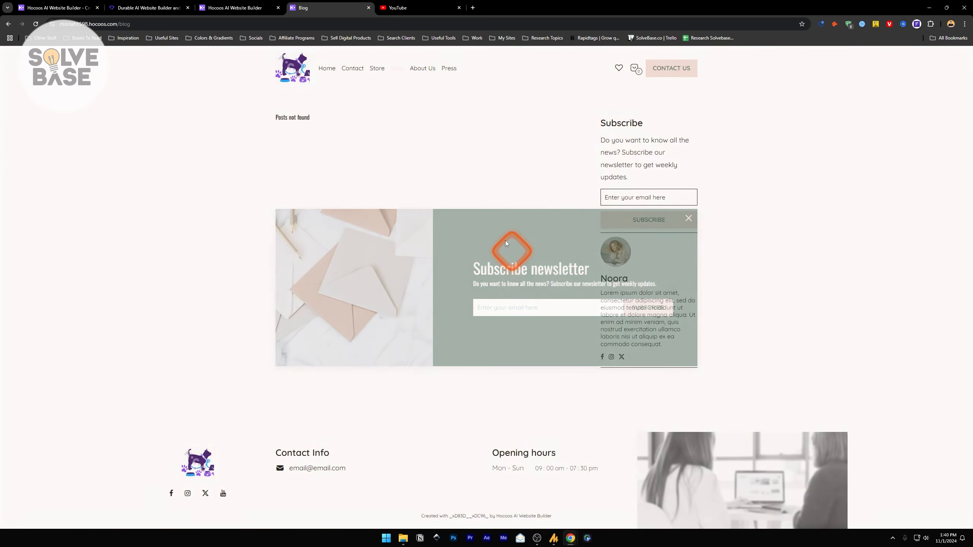
pyautogui.click(687, 219)
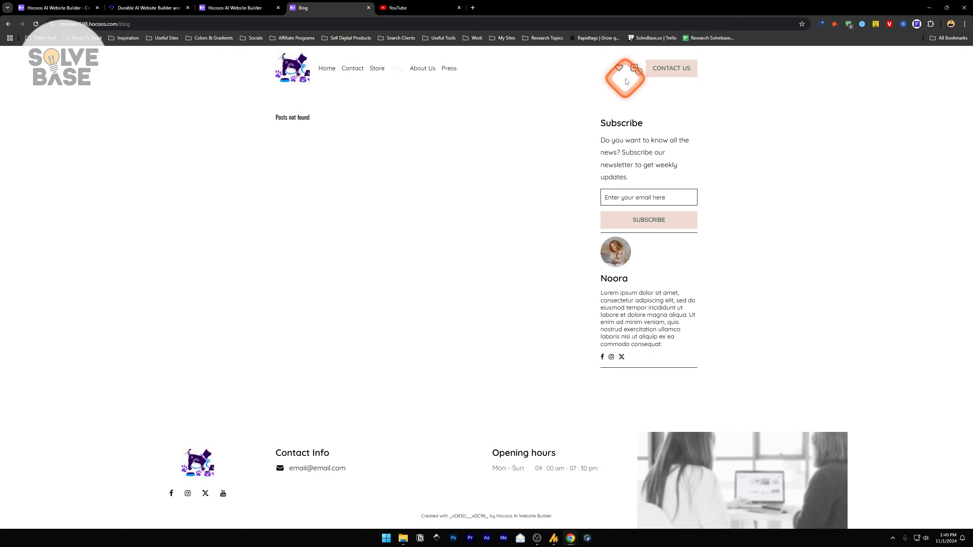
pyautogui.click(617, 68)
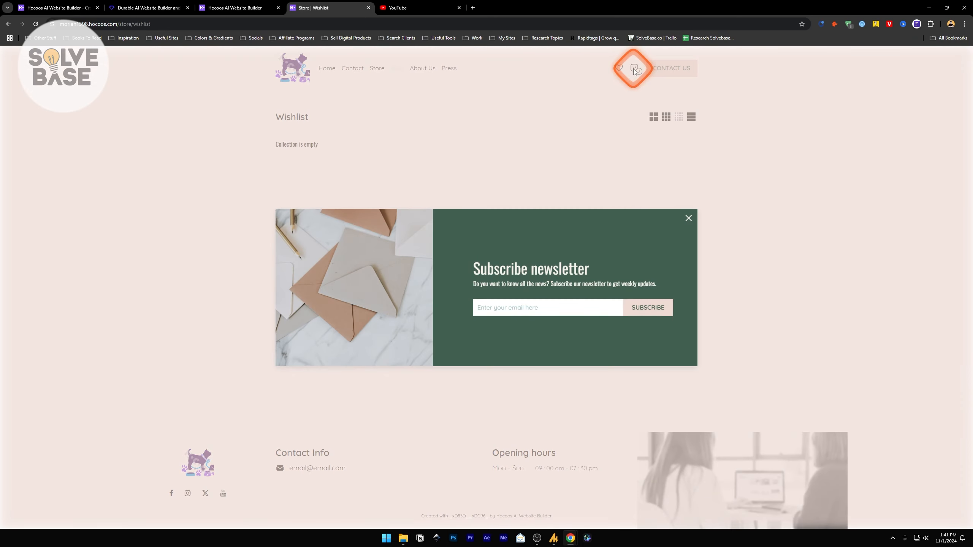
pyautogui.click(237, 7)
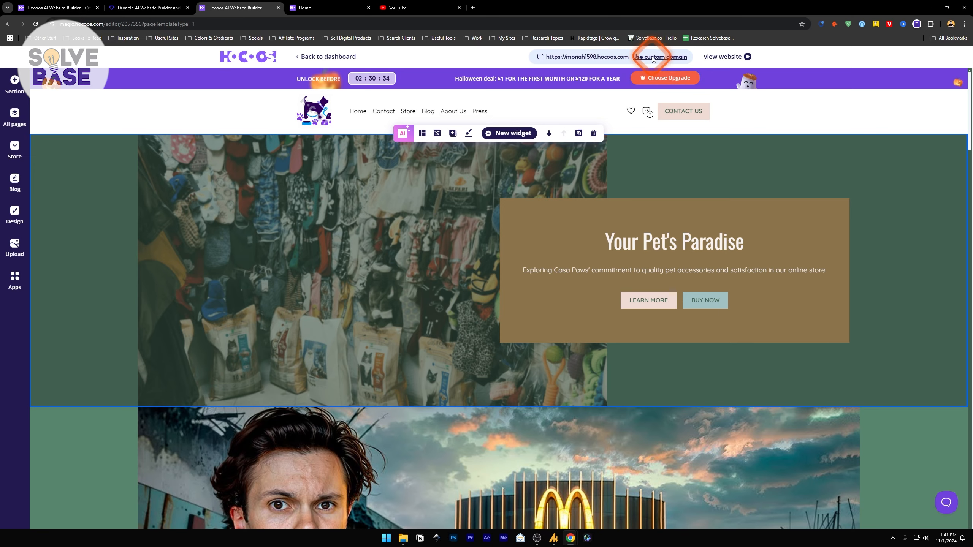
# - Search domains for 'casapaws', start buying casapaws.com, then return to the builder tab
pyautogui.click(659, 57)
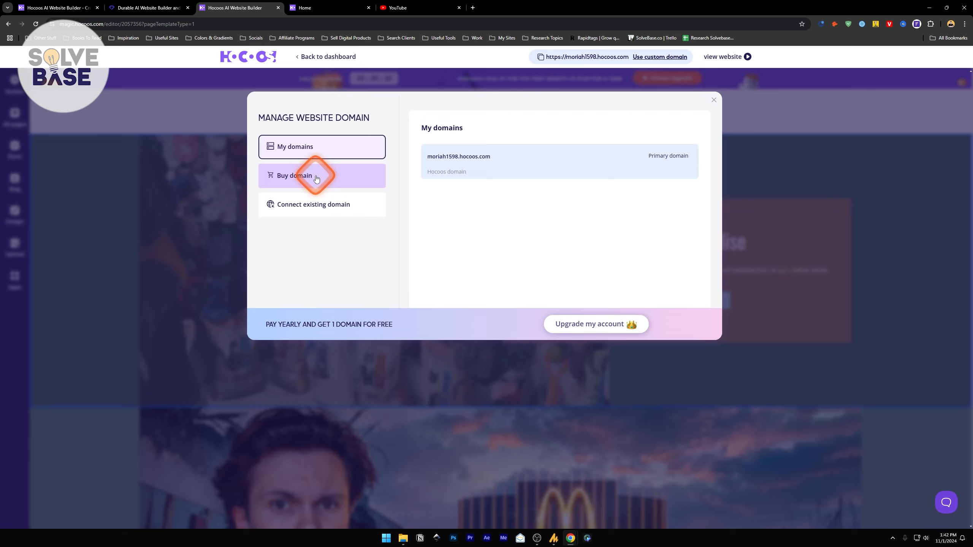
pyautogui.click(294, 175)
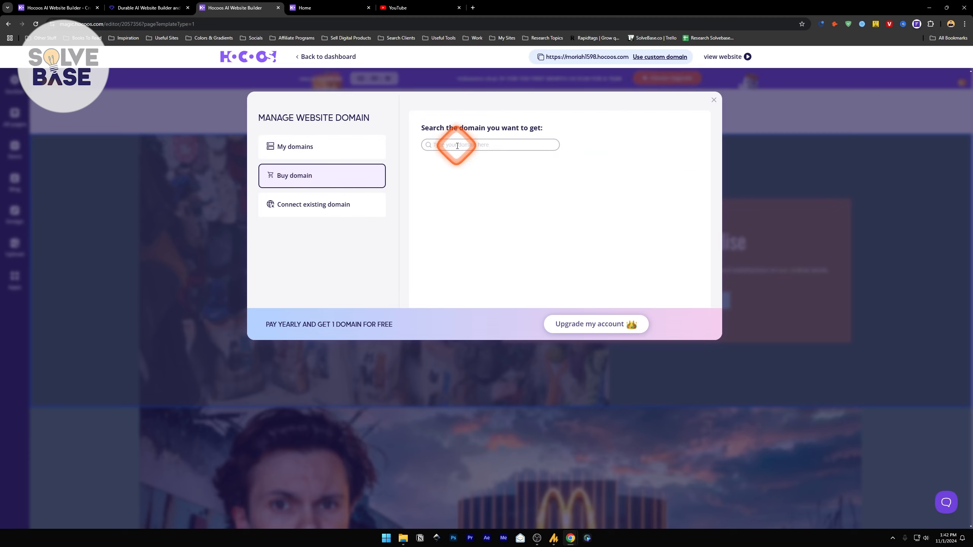
pyautogui.write('casapaws')
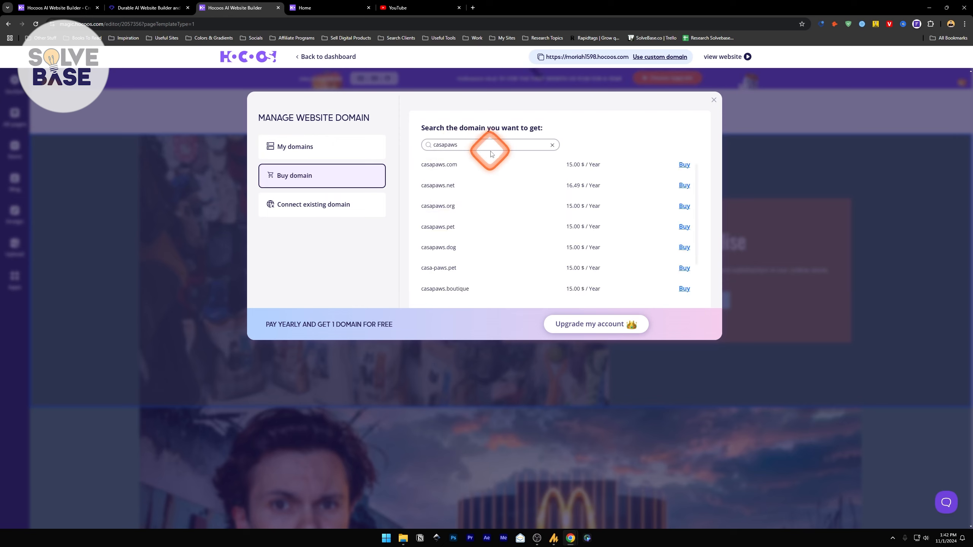
pyautogui.moveTo(572, 261)
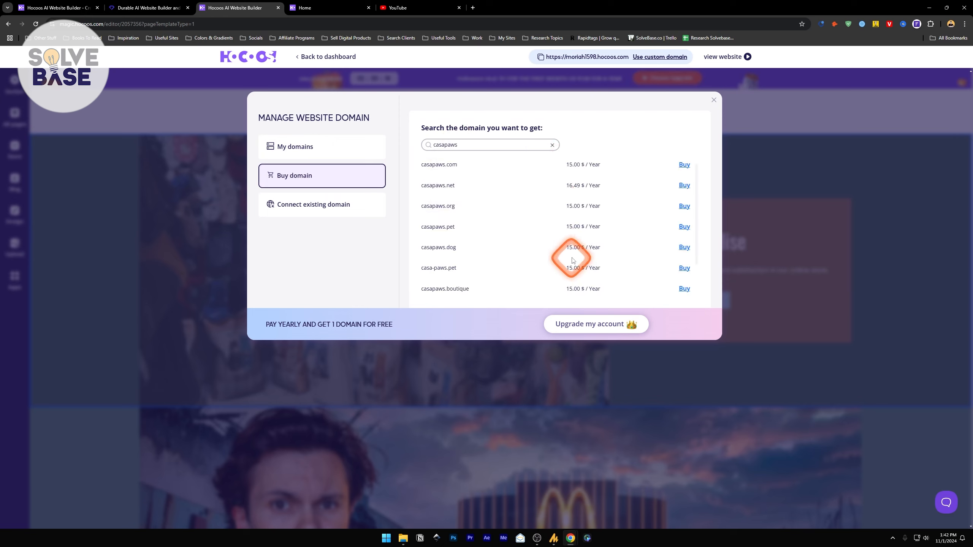
pyautogui.moveTo(469, 174)
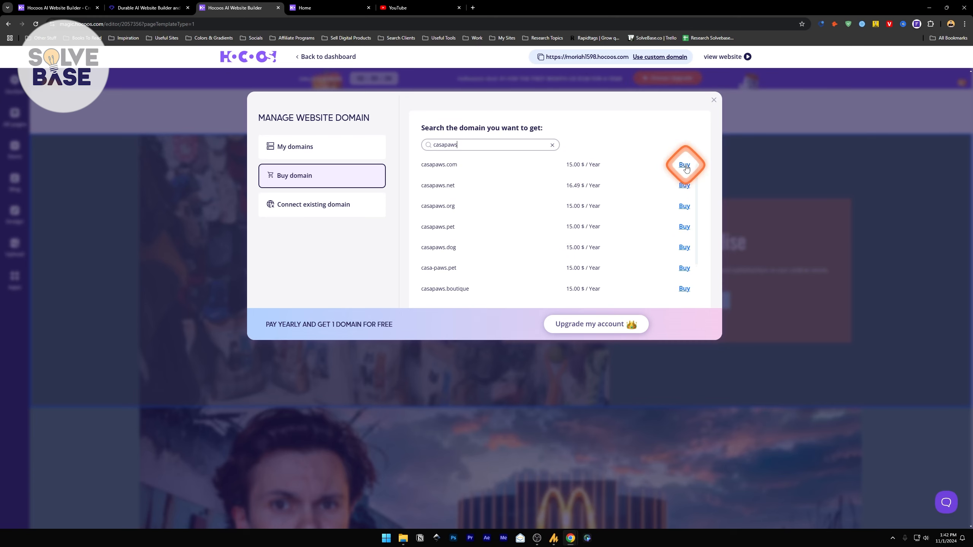
pyautogui.click(684, 165)
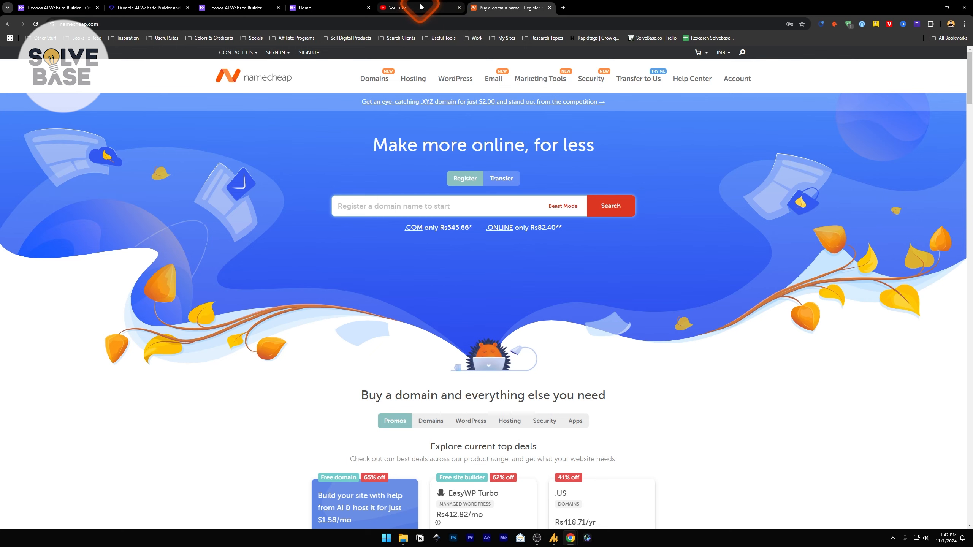
pyautogui.click(239, 8)
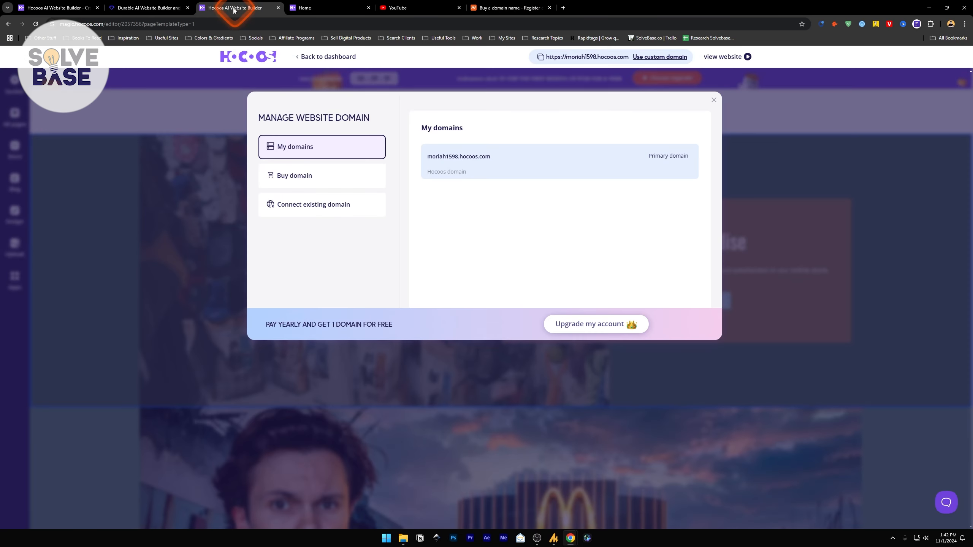
pyautogui.click(313, 204)
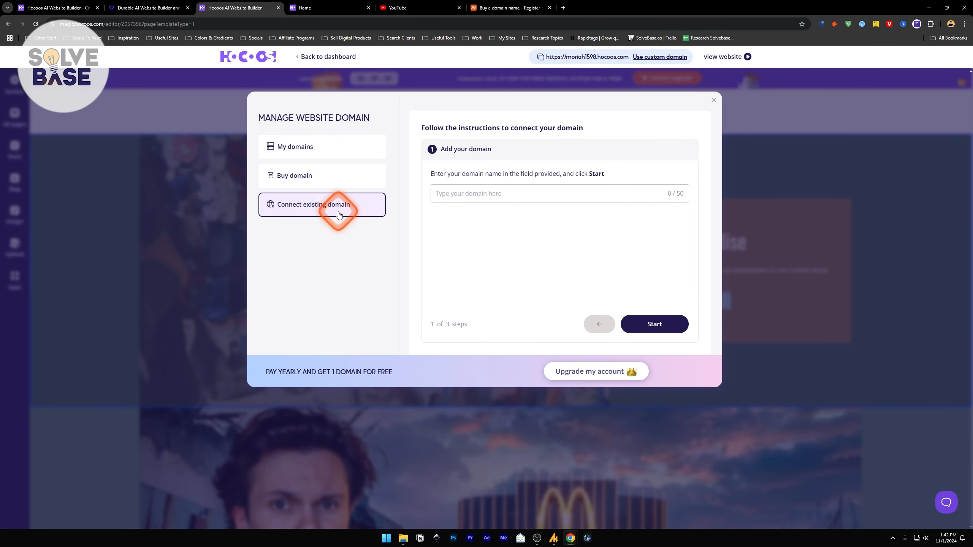
pyautogui.click(487, 193)
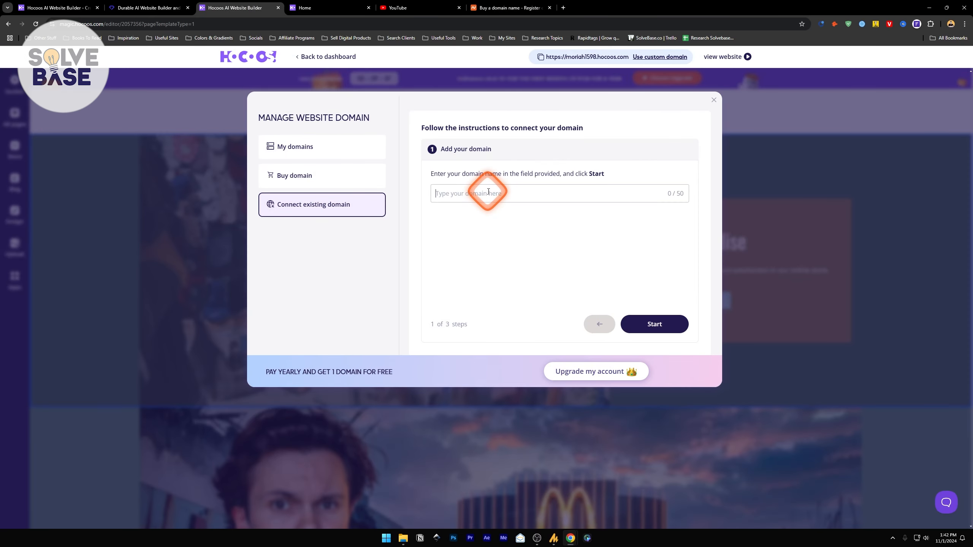
pyautogui.click(296, 146)
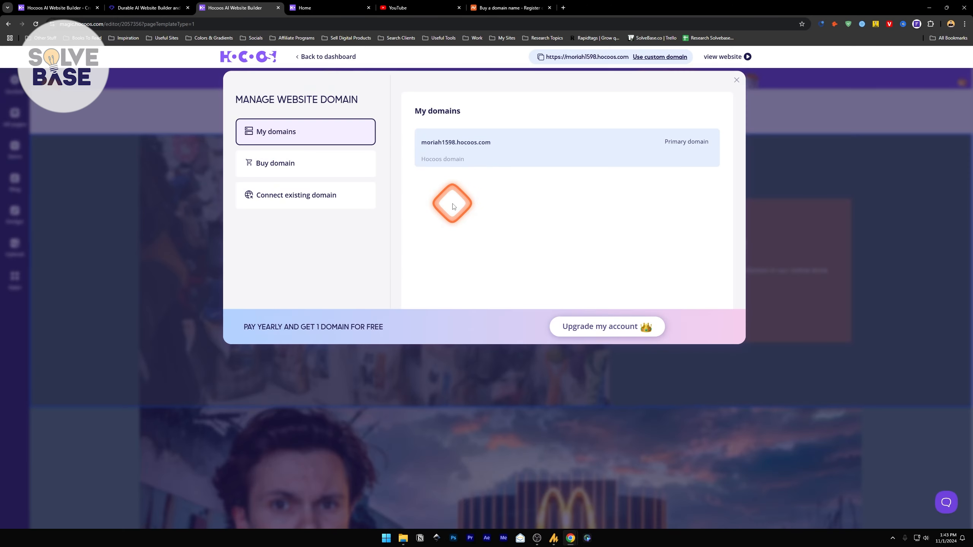
pyautogui.click(605, 326)
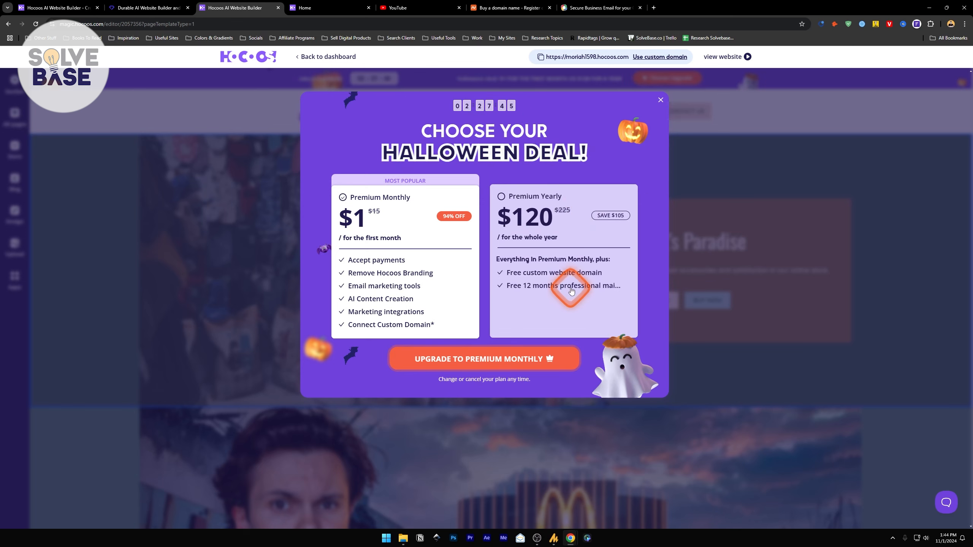
pyautogui.moveTo(578, 277)
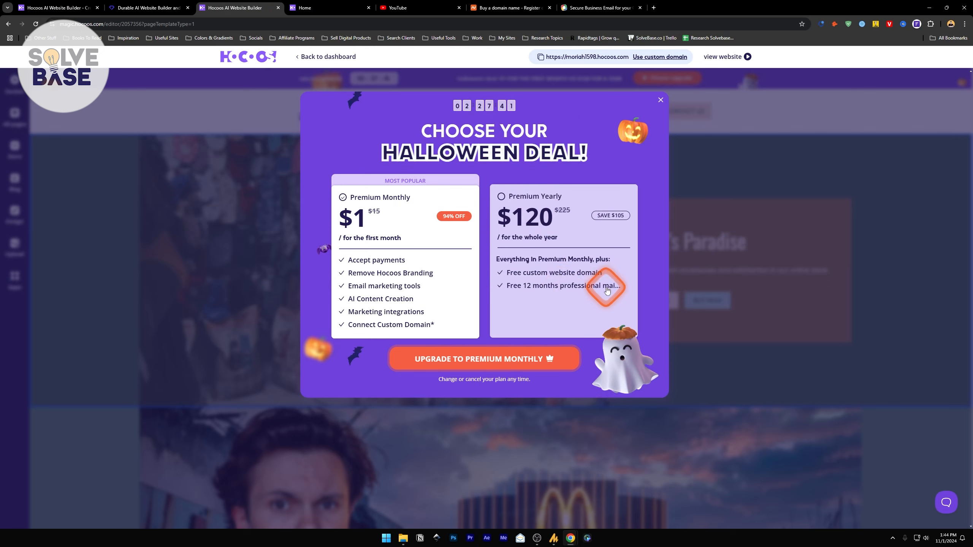
# - Switch to the Namecheap domain registration tab
pyautogui.click(508, 8)
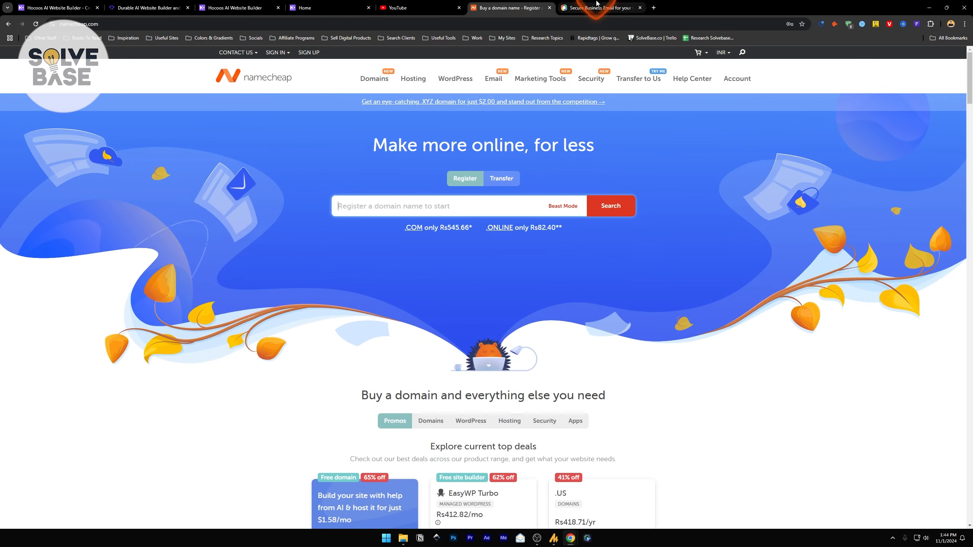
# - View Zoho Mail's pricing with the Forever Free Plan, then return to the Hocoos tab
pyautogui.click(599, 8)
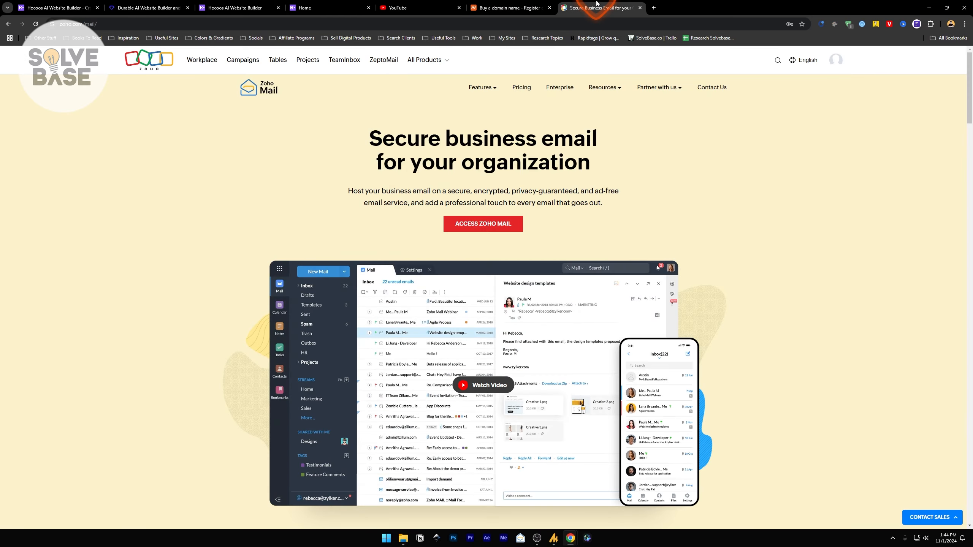
pyautogui.moveTo(585, 160)
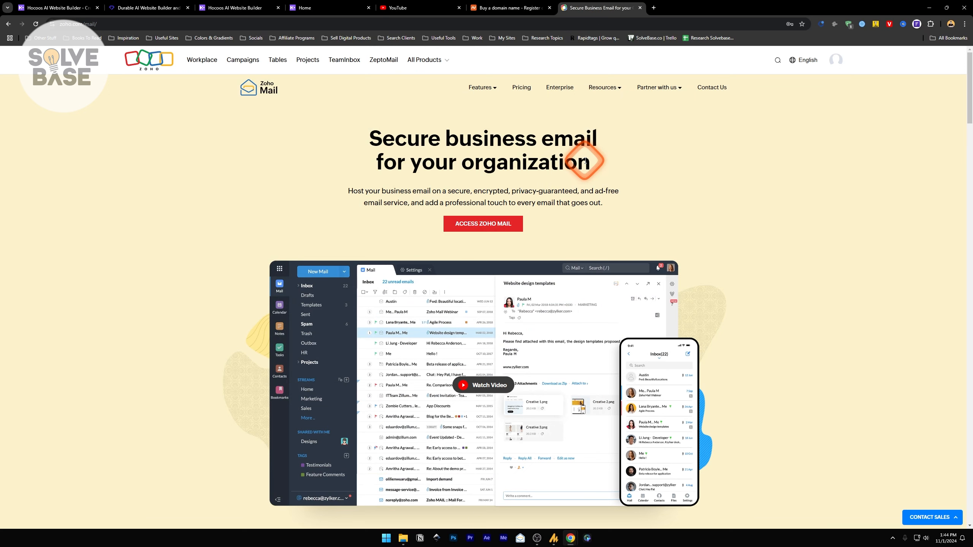
pyautogui.click(521, 87)
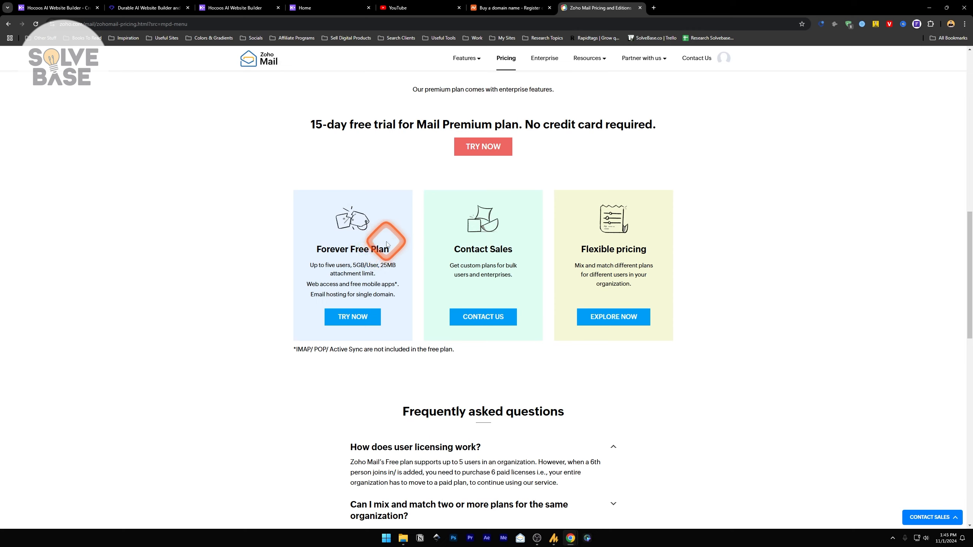
pyautogui.click(55, 7)
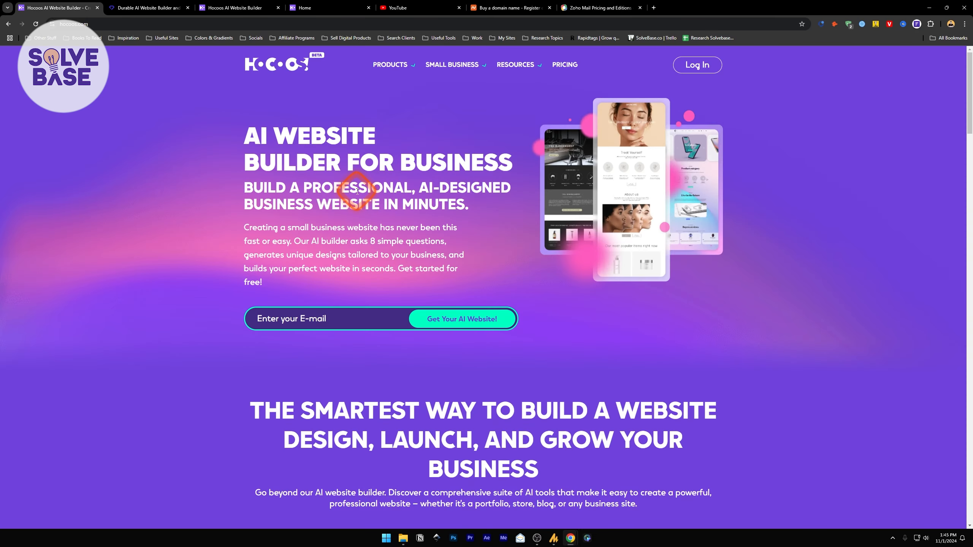